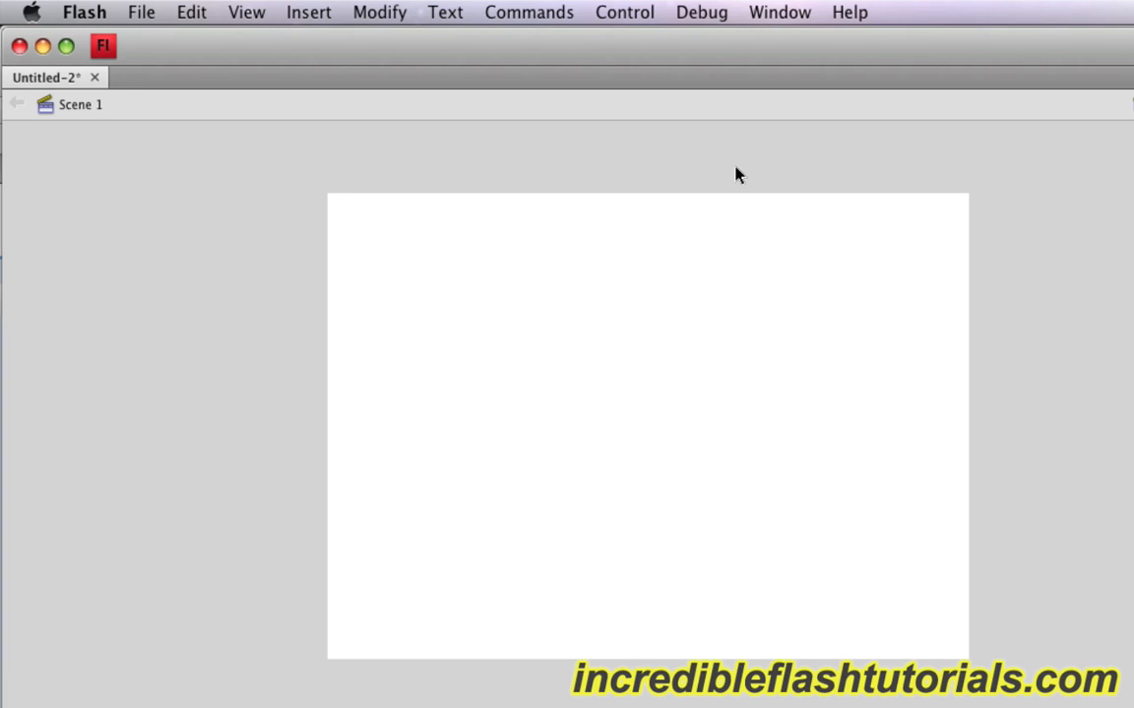
mouse_move(716, 165)
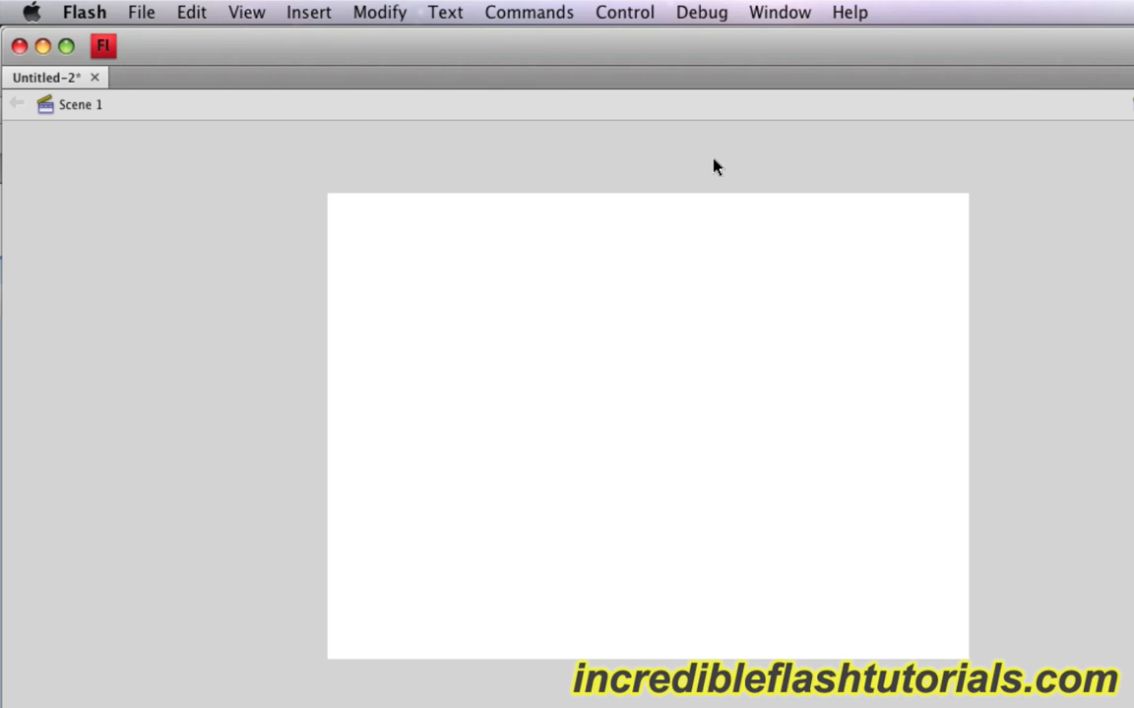
mouse_move(708, 166)
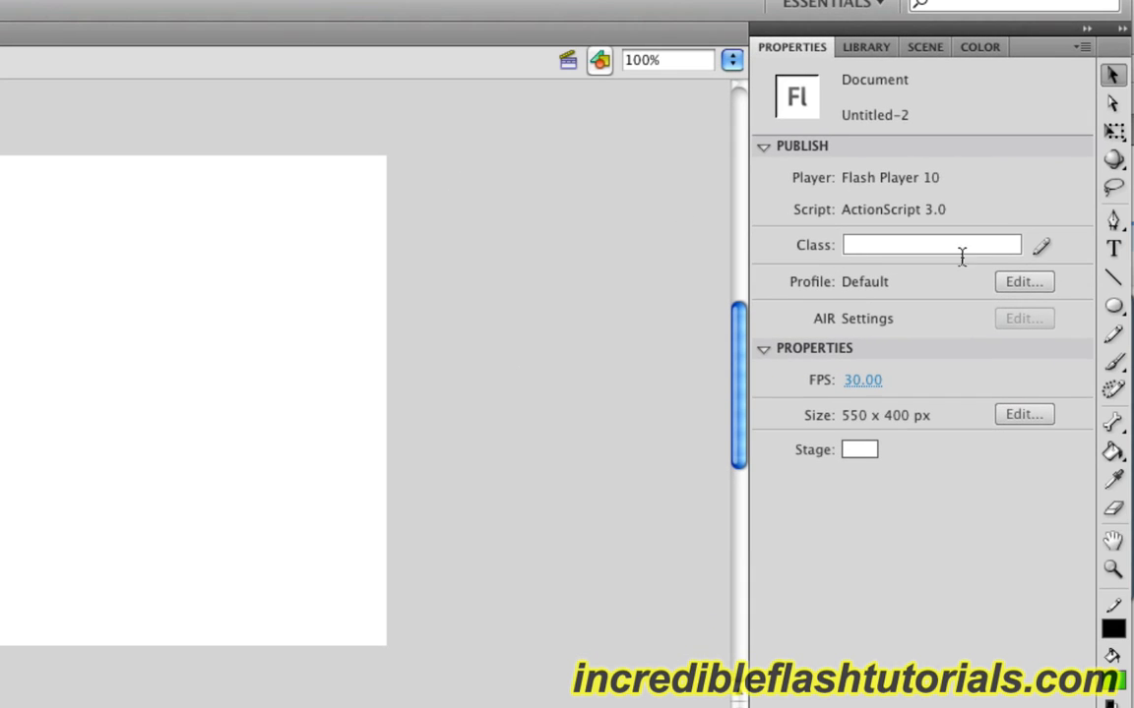
mouse_move(1112, 307)
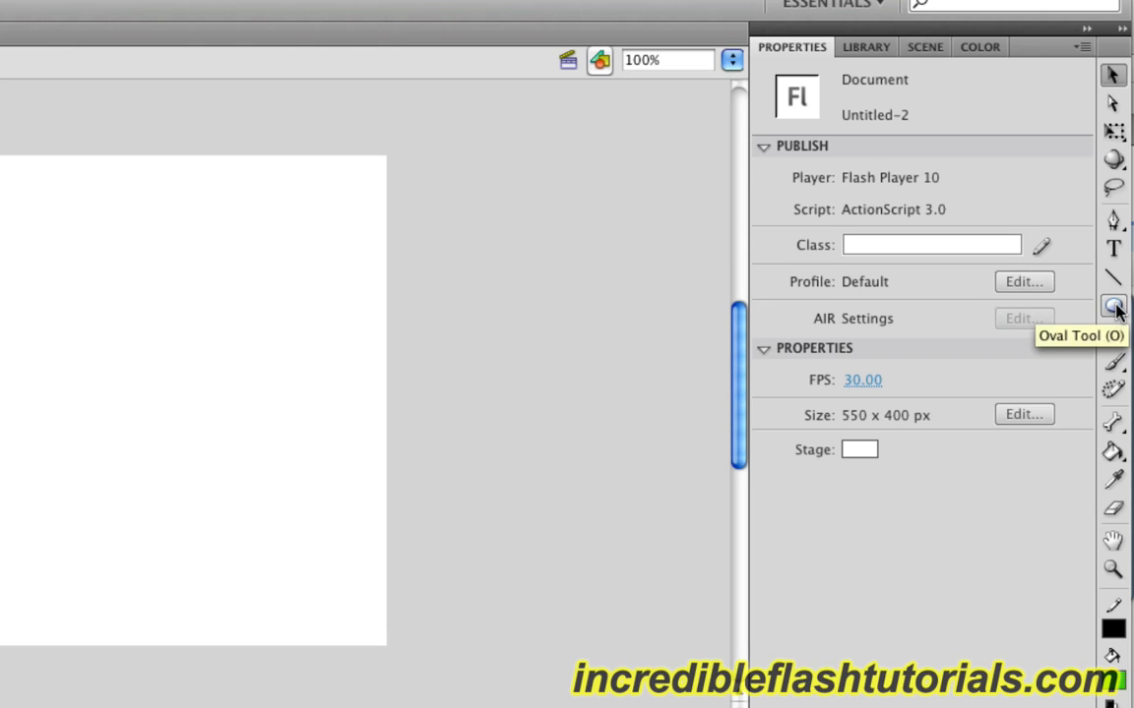
Switch to the Oval tool with black 3-point stroke and green fill
left_click(1114, 315)
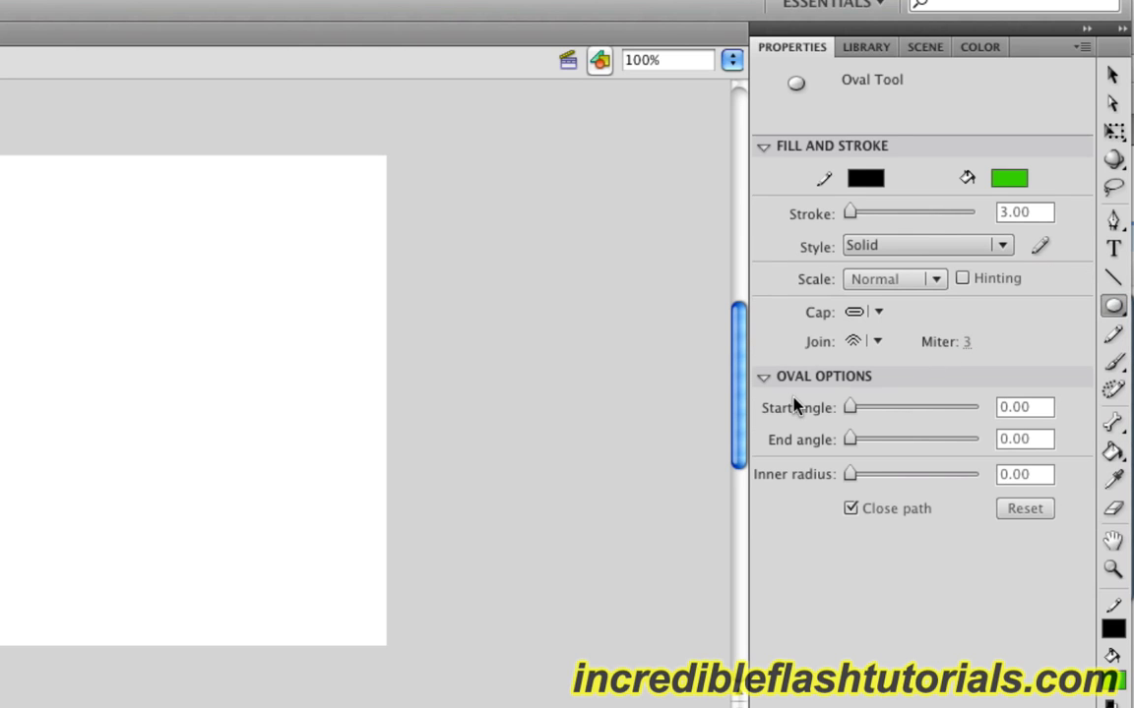
mouse_move(1094, 216)
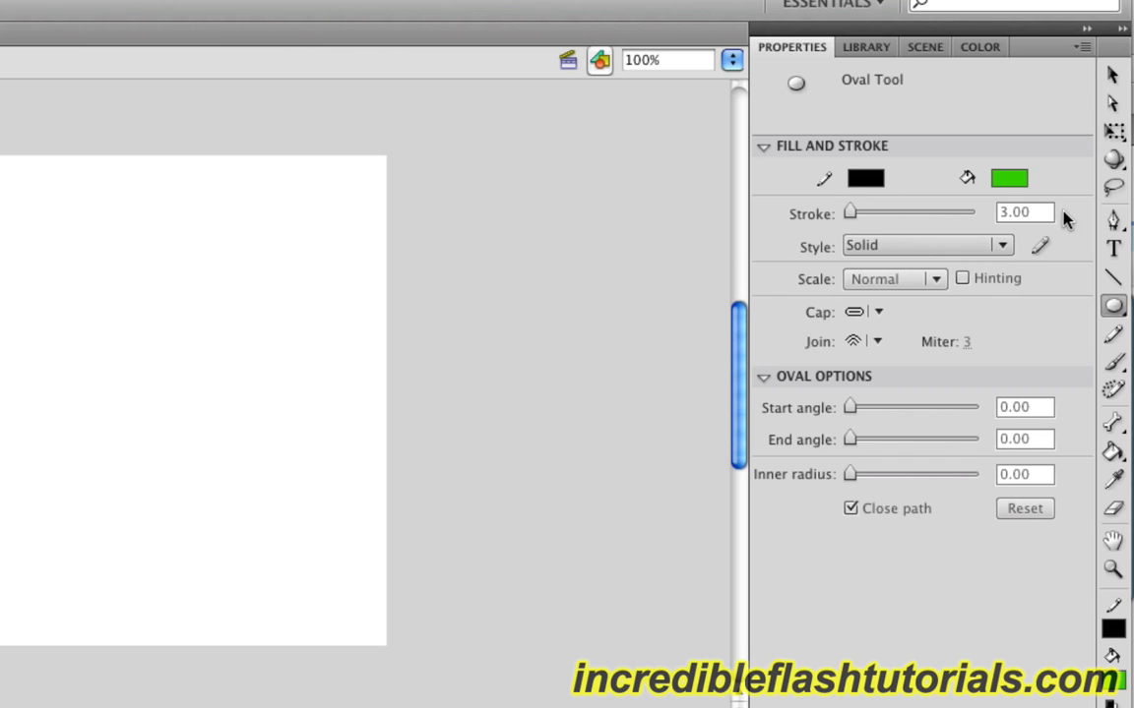
mouse_move(394, 311)
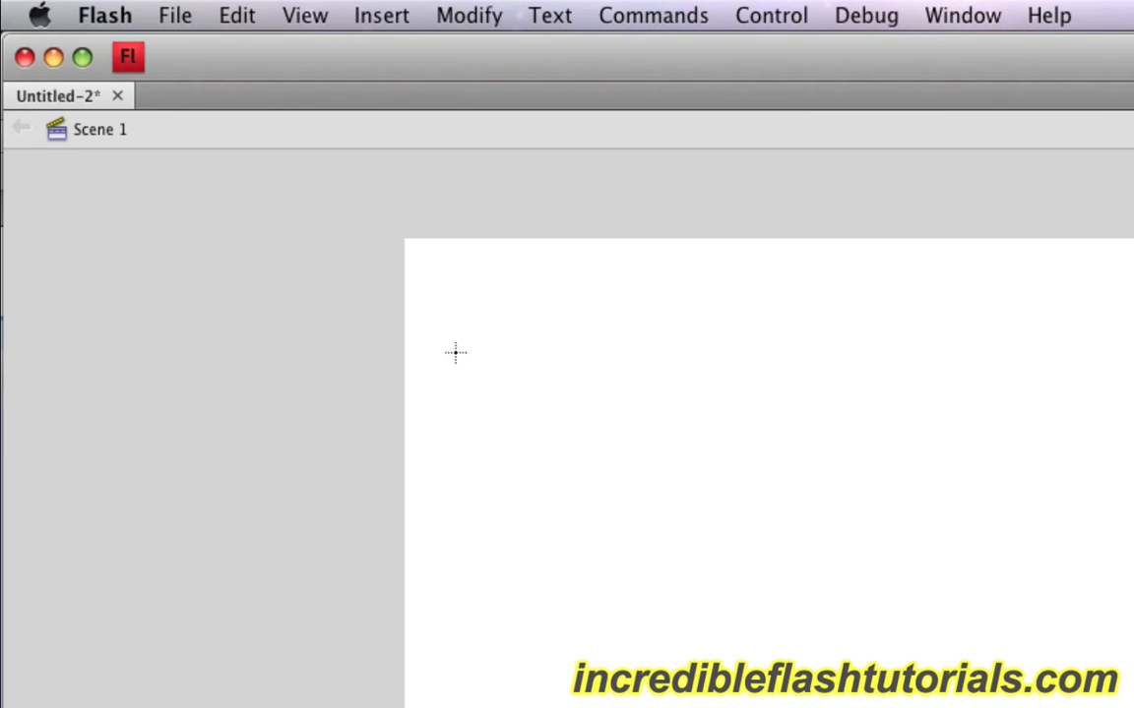
Draw a green black-outlined circle near the stage's top left
left_click(429, 313)
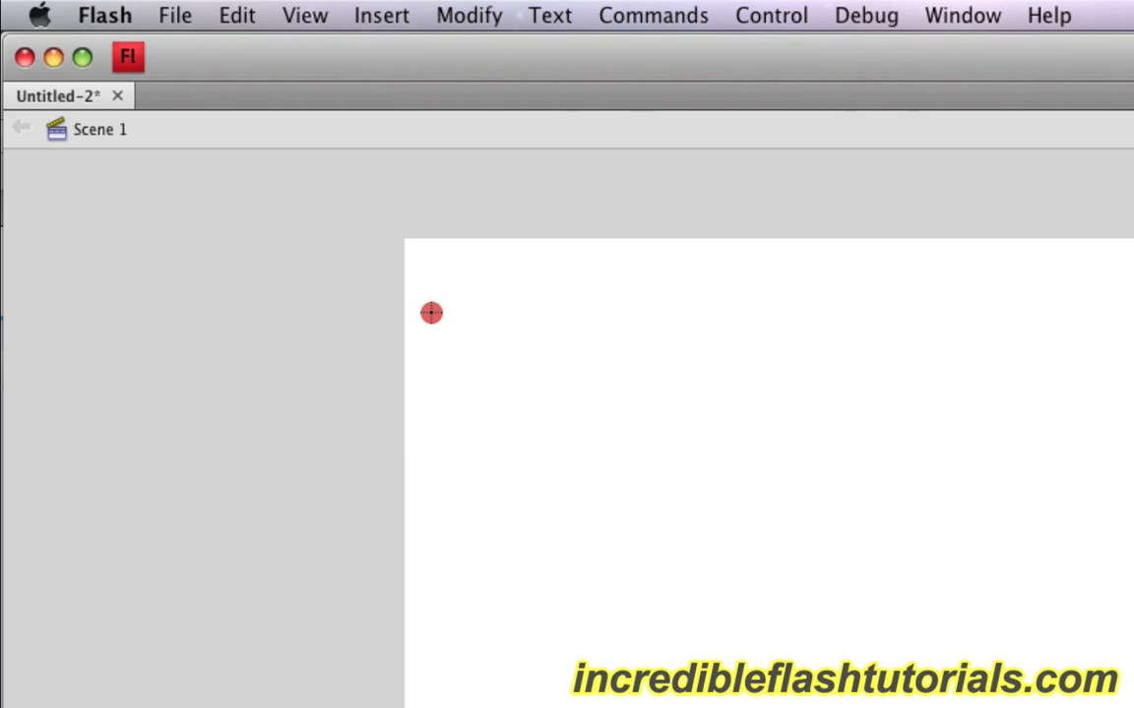
left_click_drag(431, 313, 535, 405)
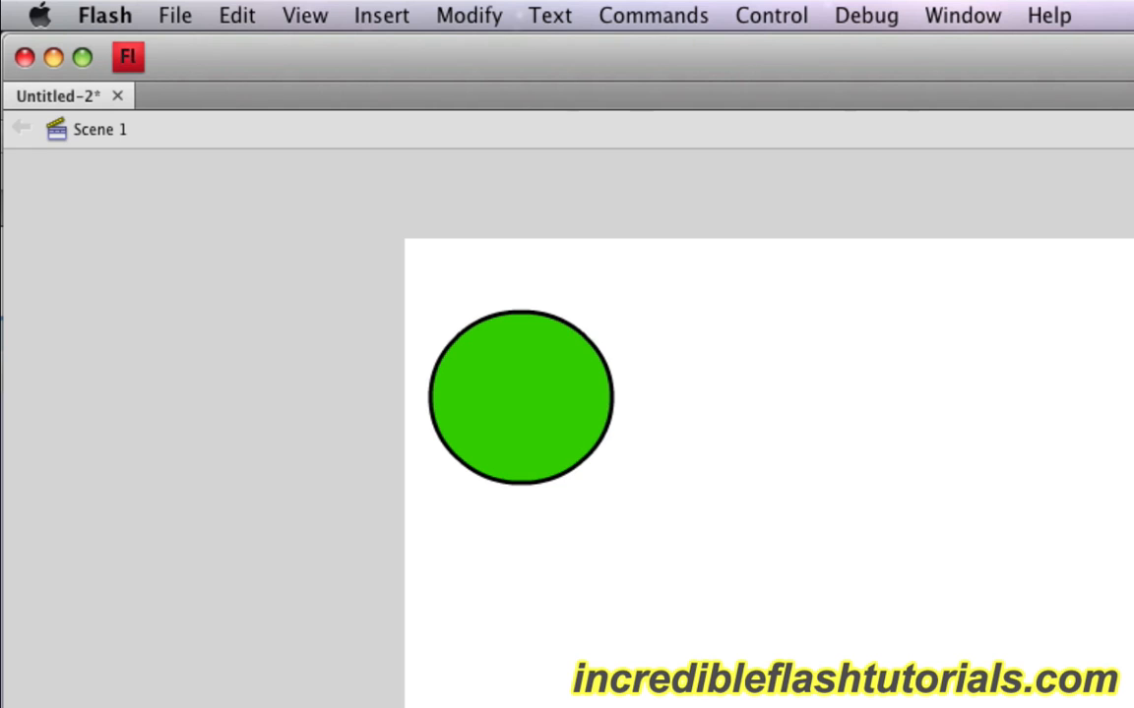
mouse_move(622, 394)
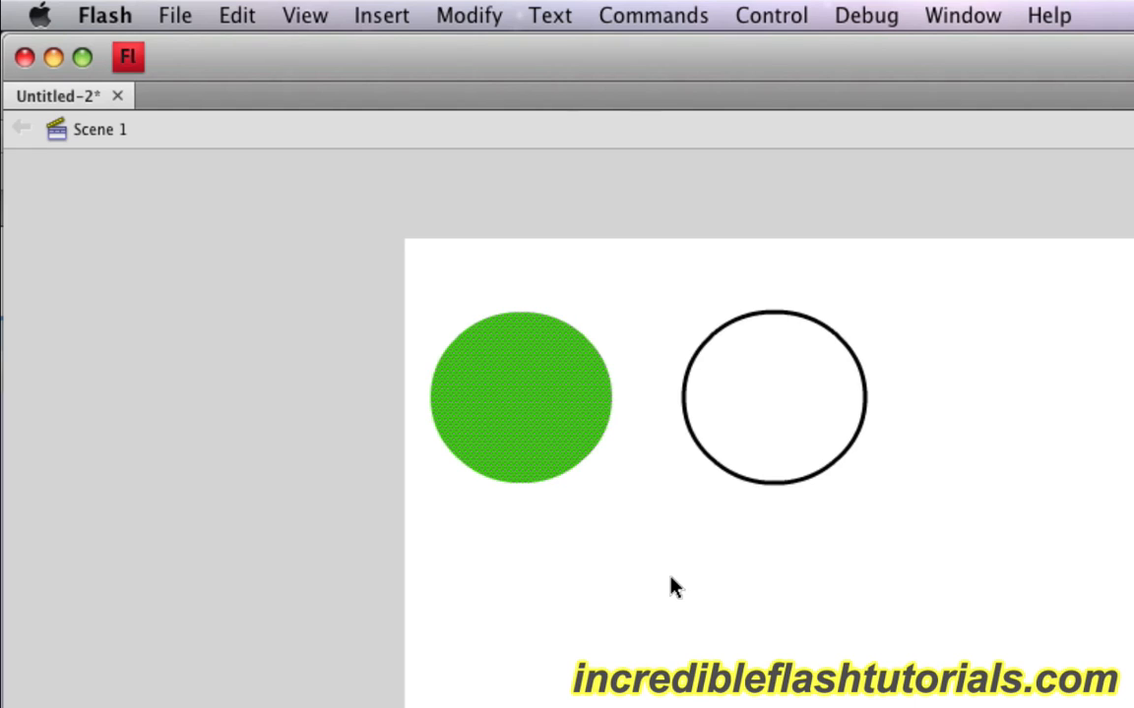
Undo the outline move via Edit > Undo so the circle is whole again
left_click(236, 15)
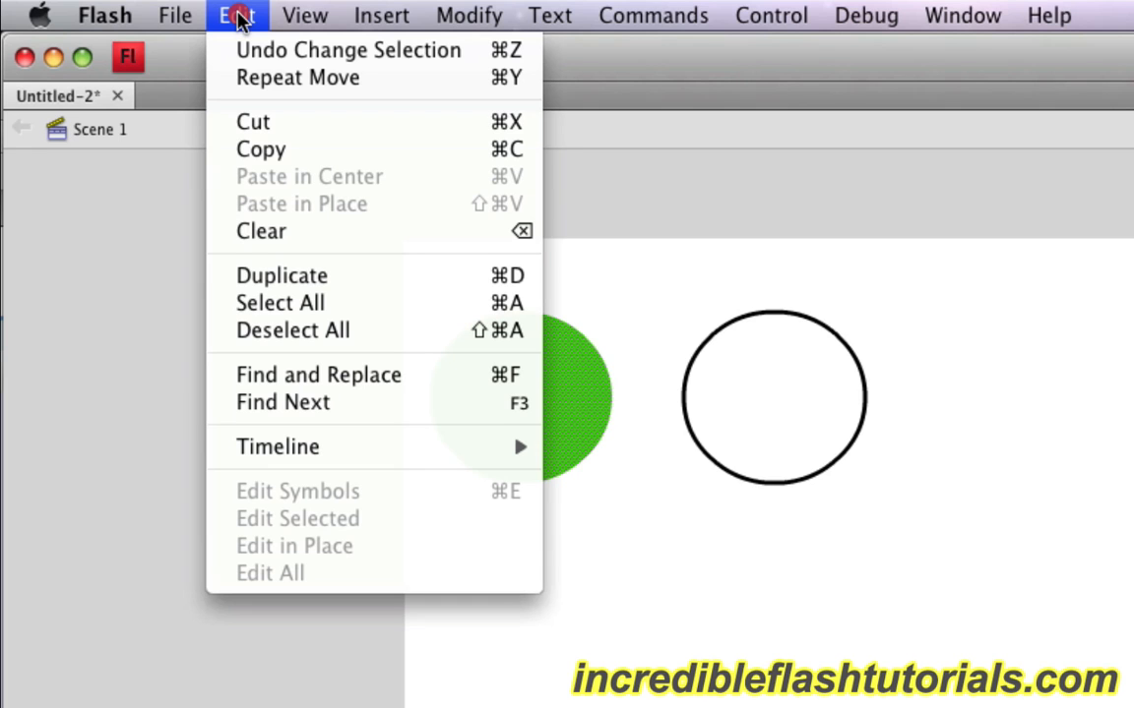
mouse_move(244, 51)
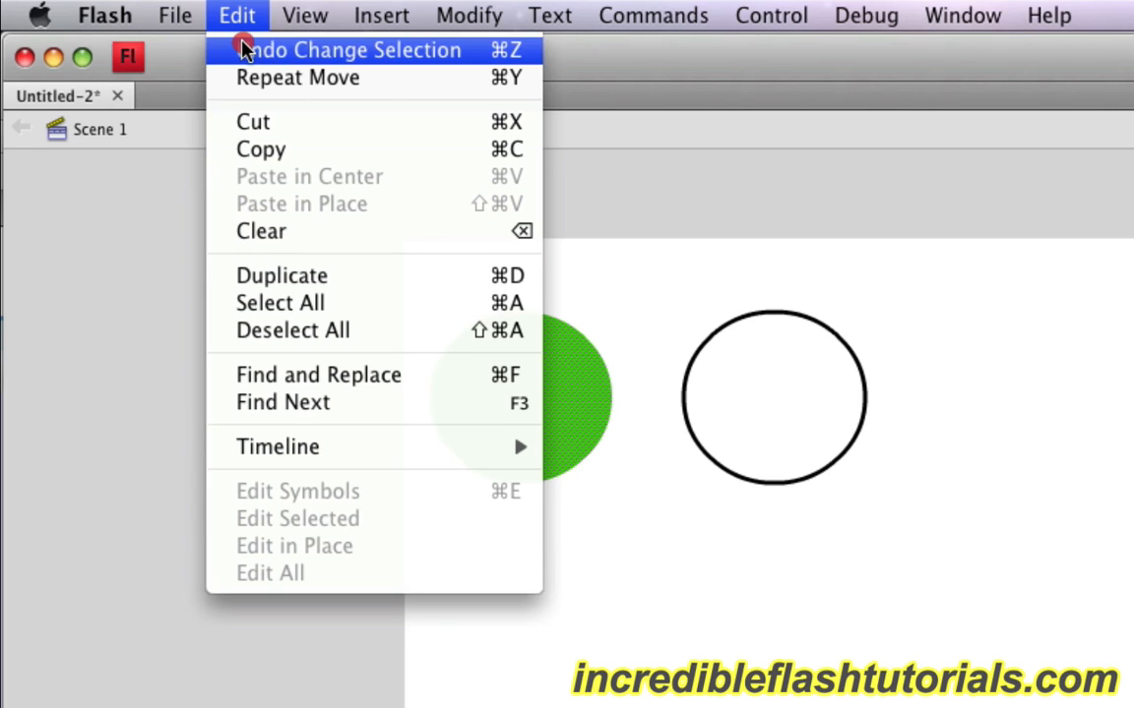
left_click(324, 49)
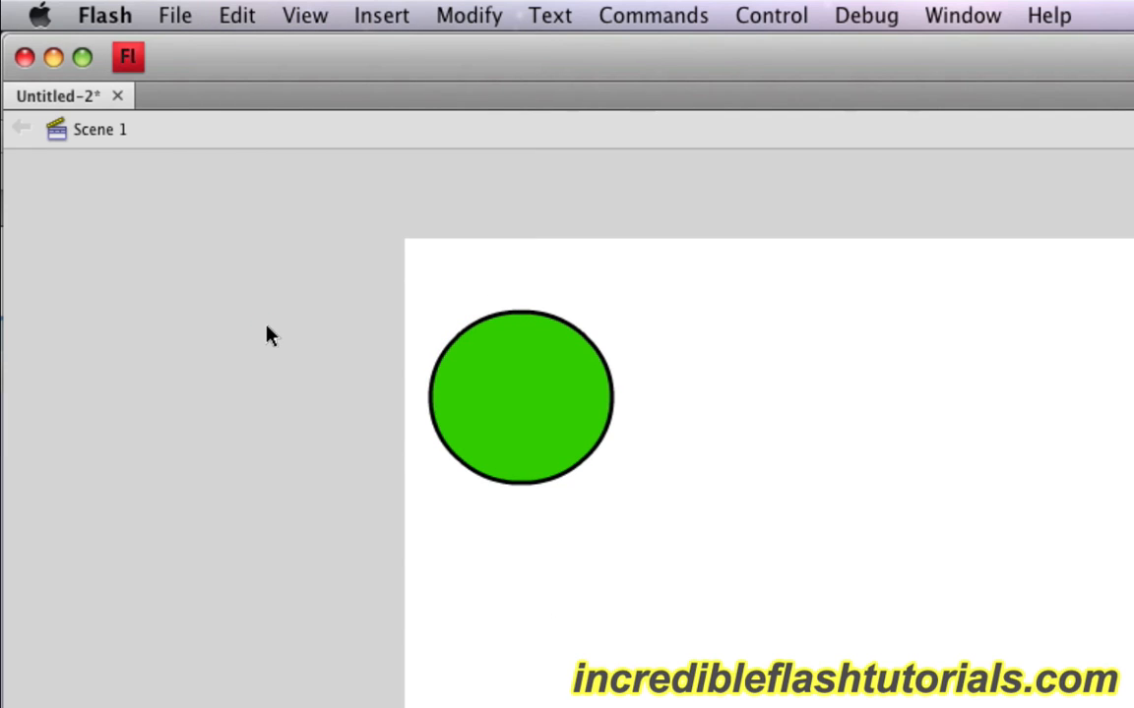
mouse_move(279, 319)
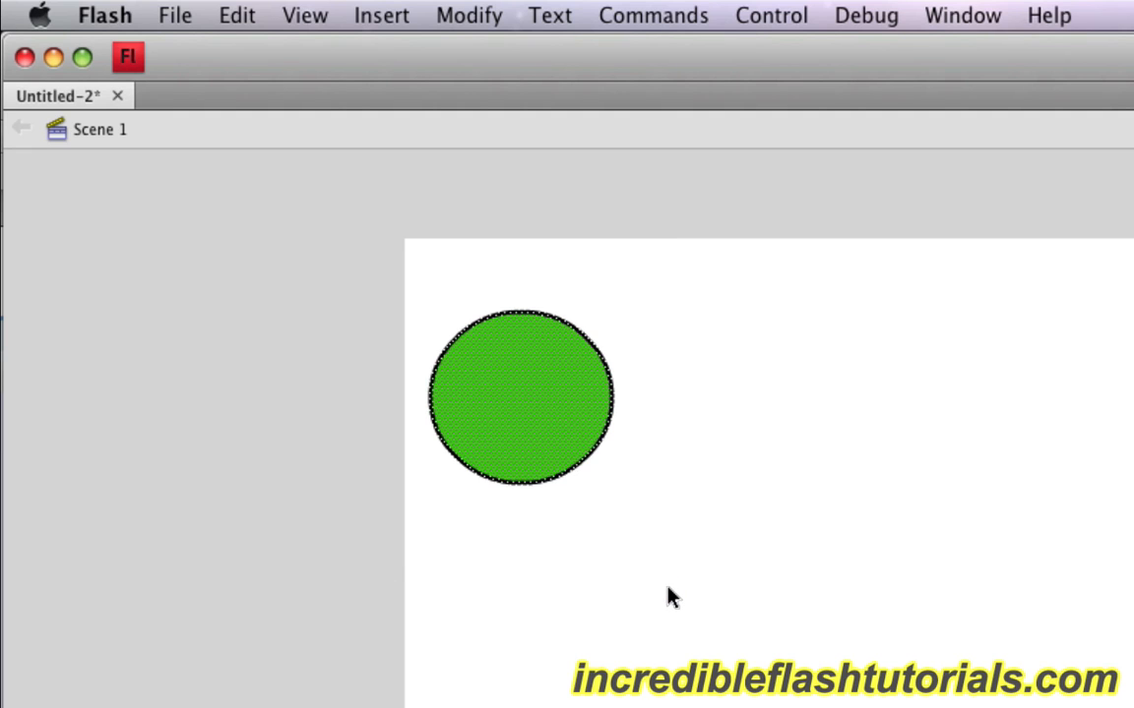
Convert the circle to a graphic symbol named 'Circle' (F8)
key("F8")
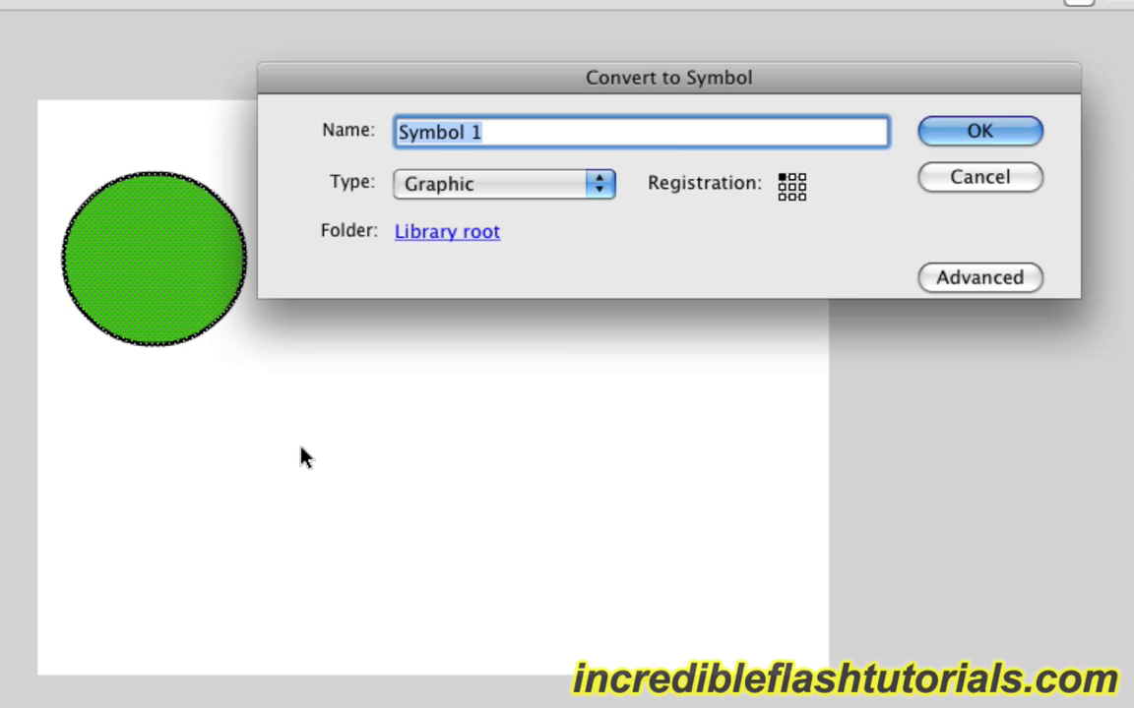
type("Circ")
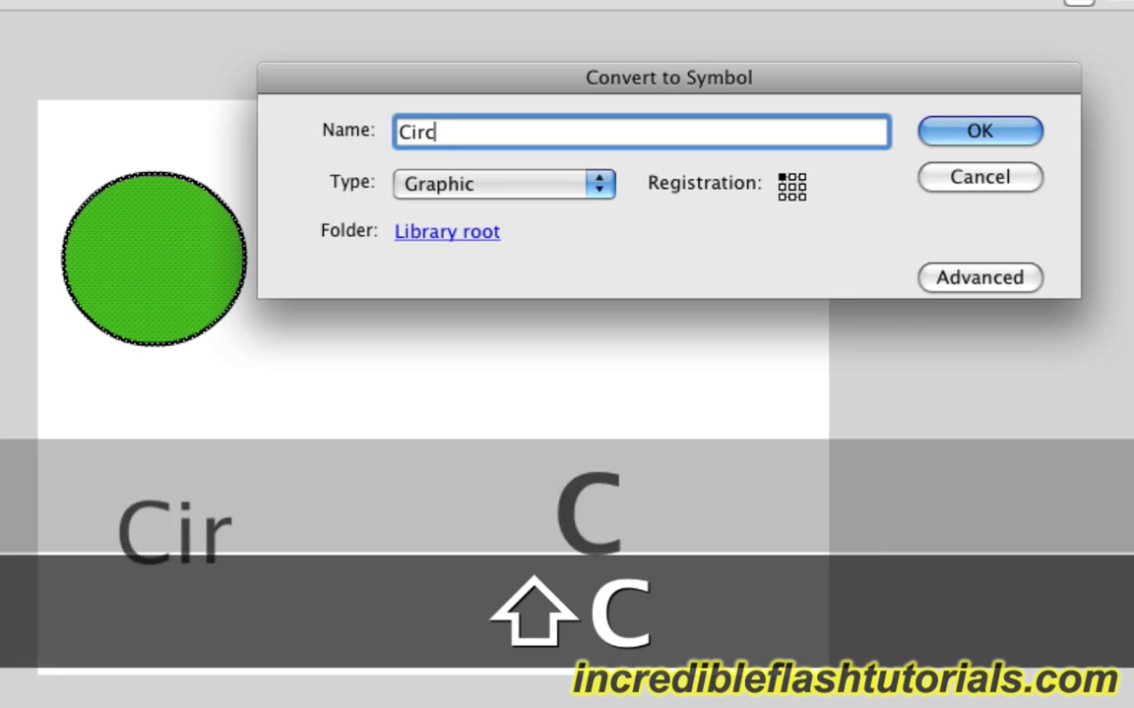
type("le")
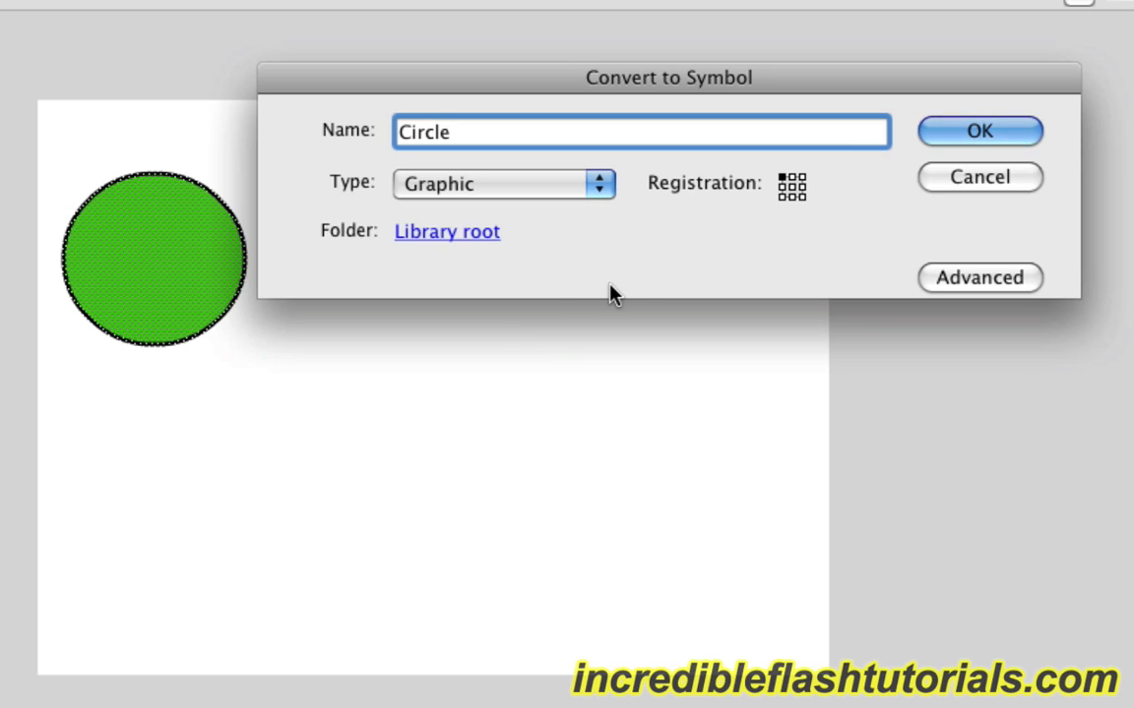
mouse_move(580, 297)
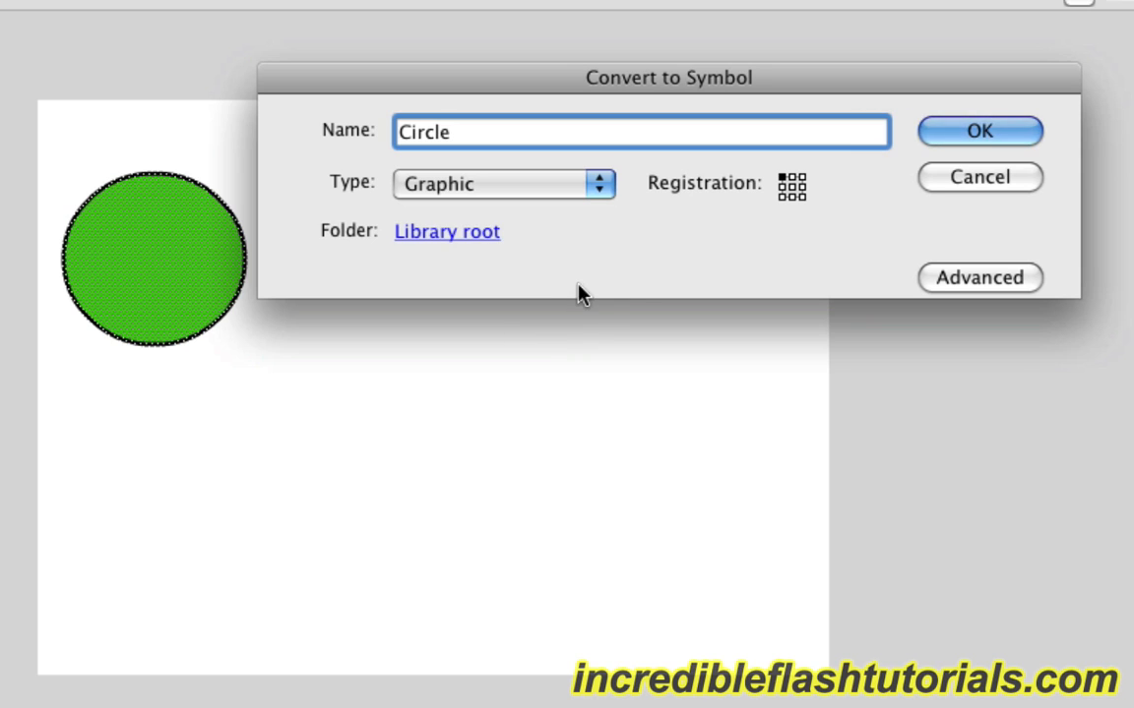
left_click(984, 134)
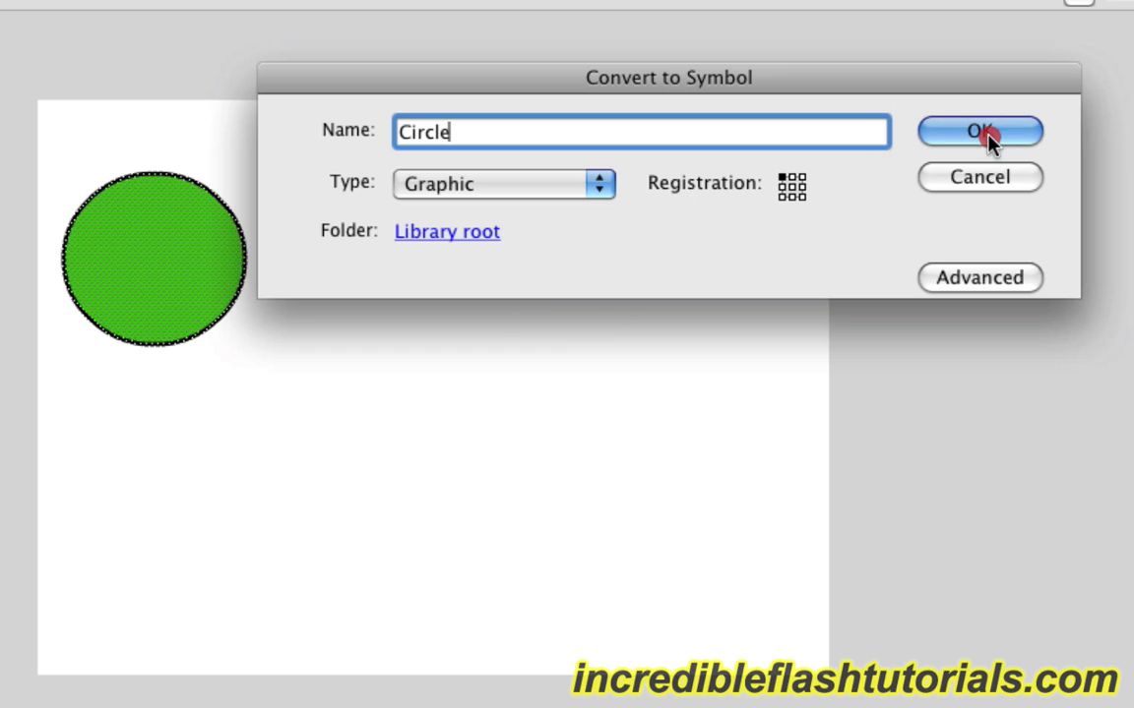
left_click(981, 130)
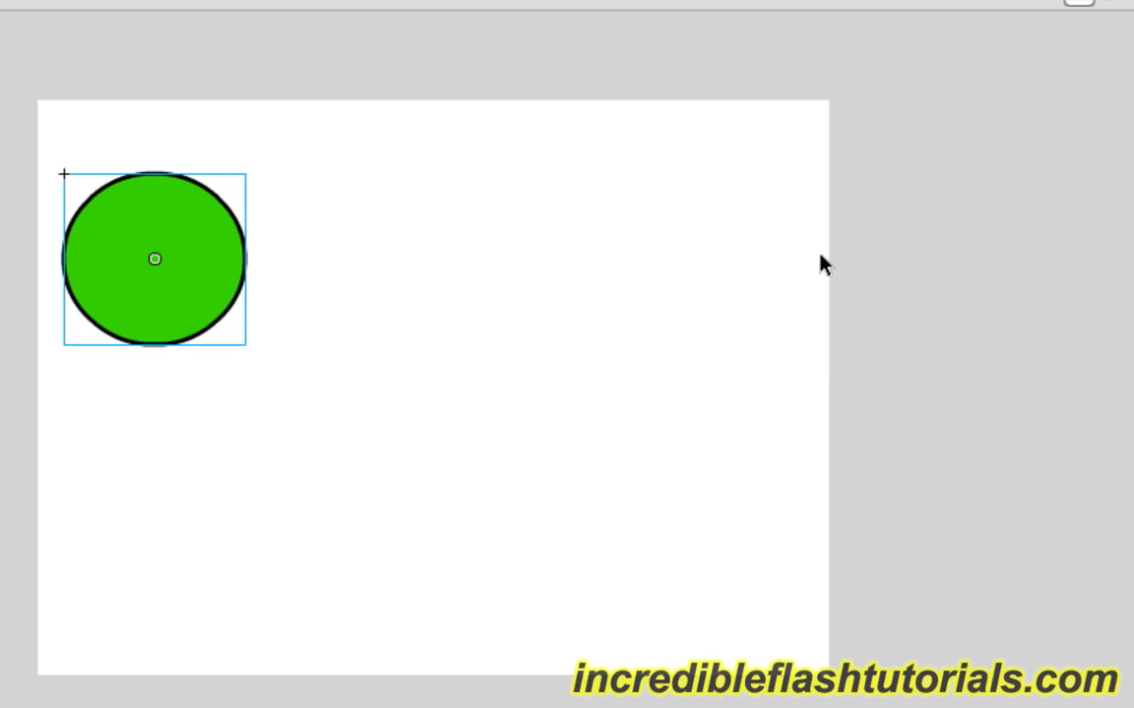
mouse_move(98, 240)
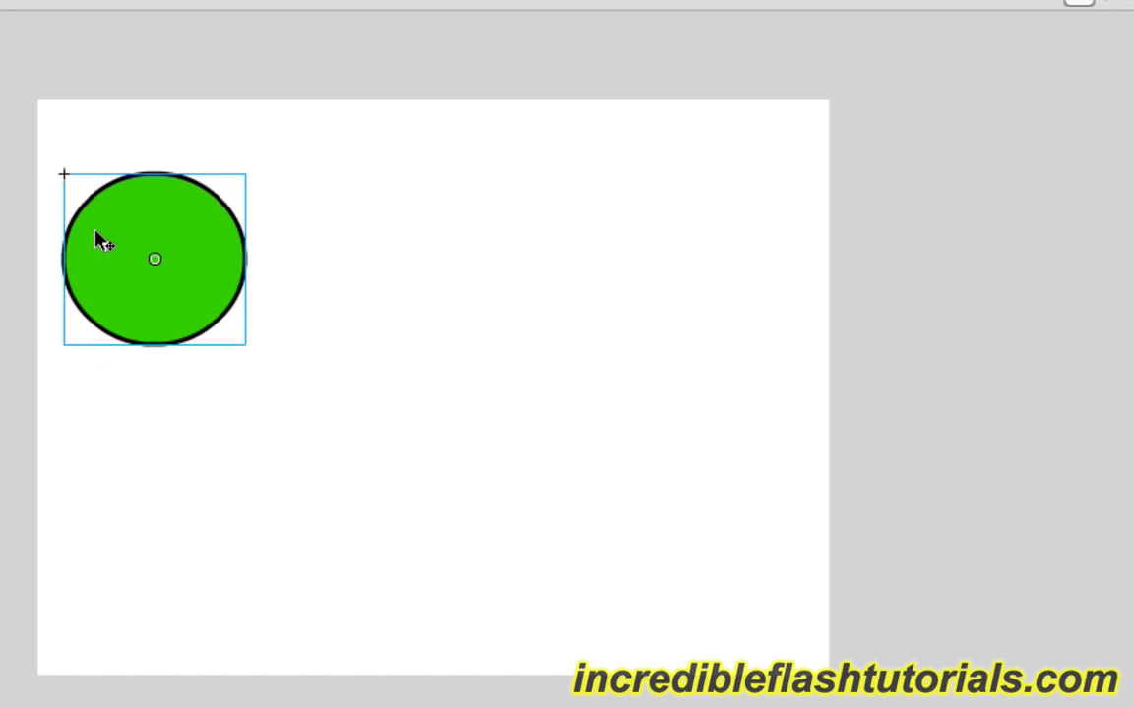
mouse_move(281, 193)
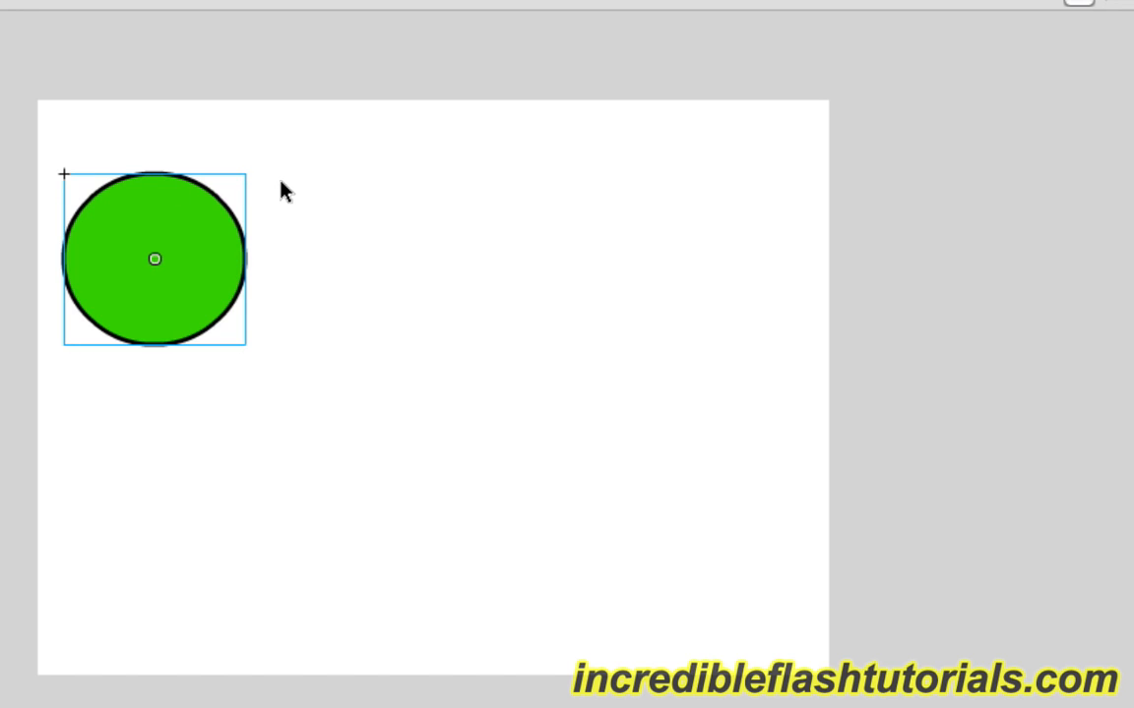
mouse_move(209, 293)
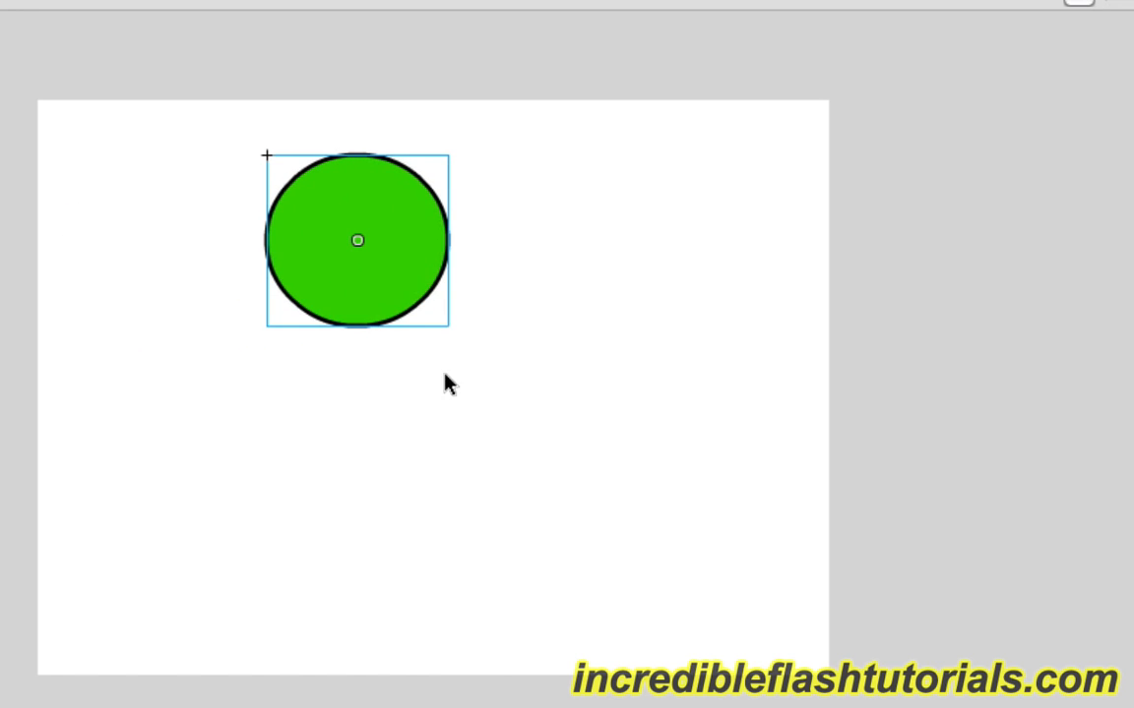
Drag the Circle symbol to a new position on the stage
left_click_drag(358, 240, 267, 342)
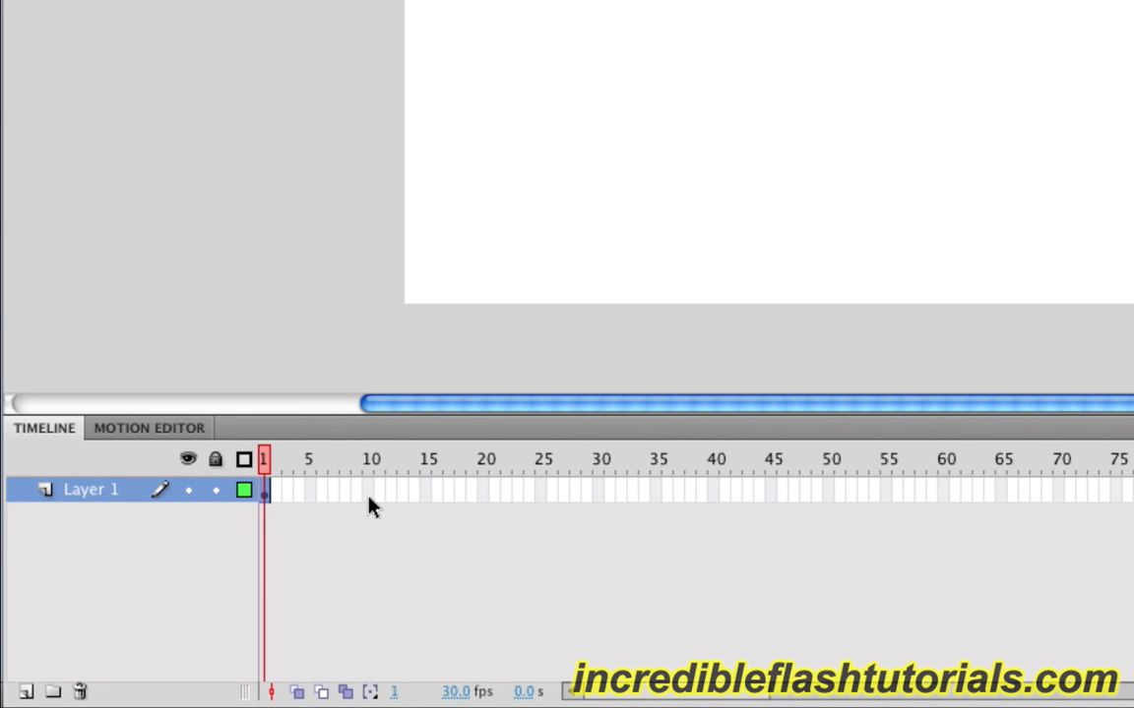
mouse_move(474, 503)
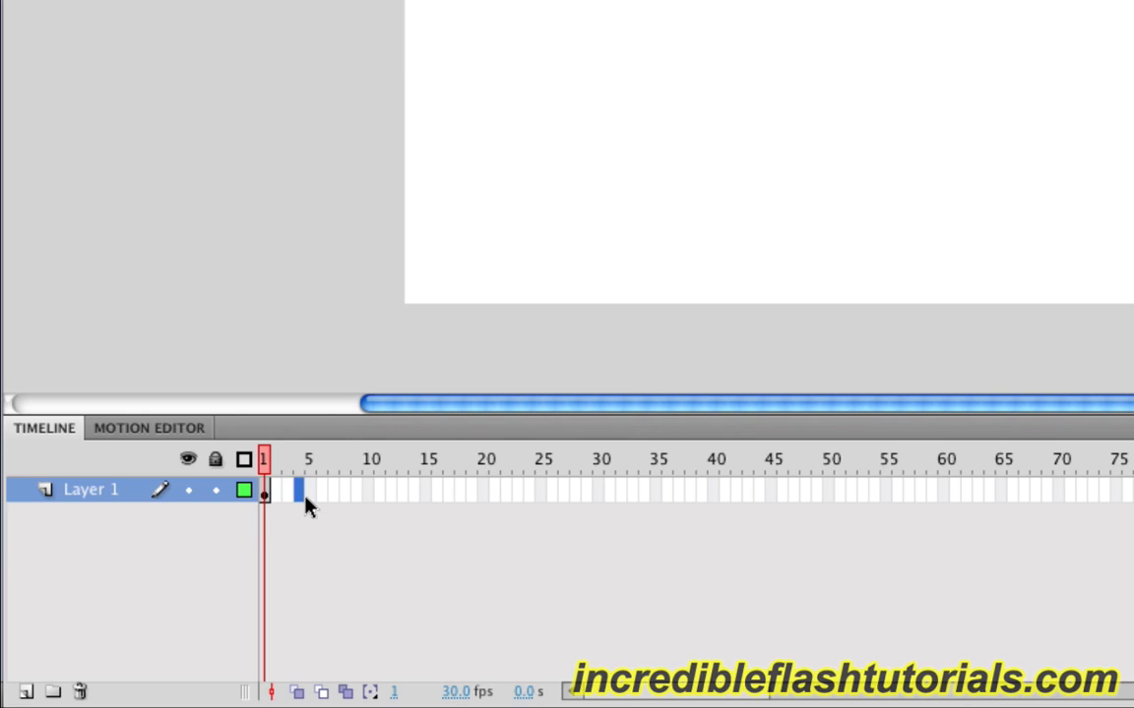
mouse_move(338, 508)
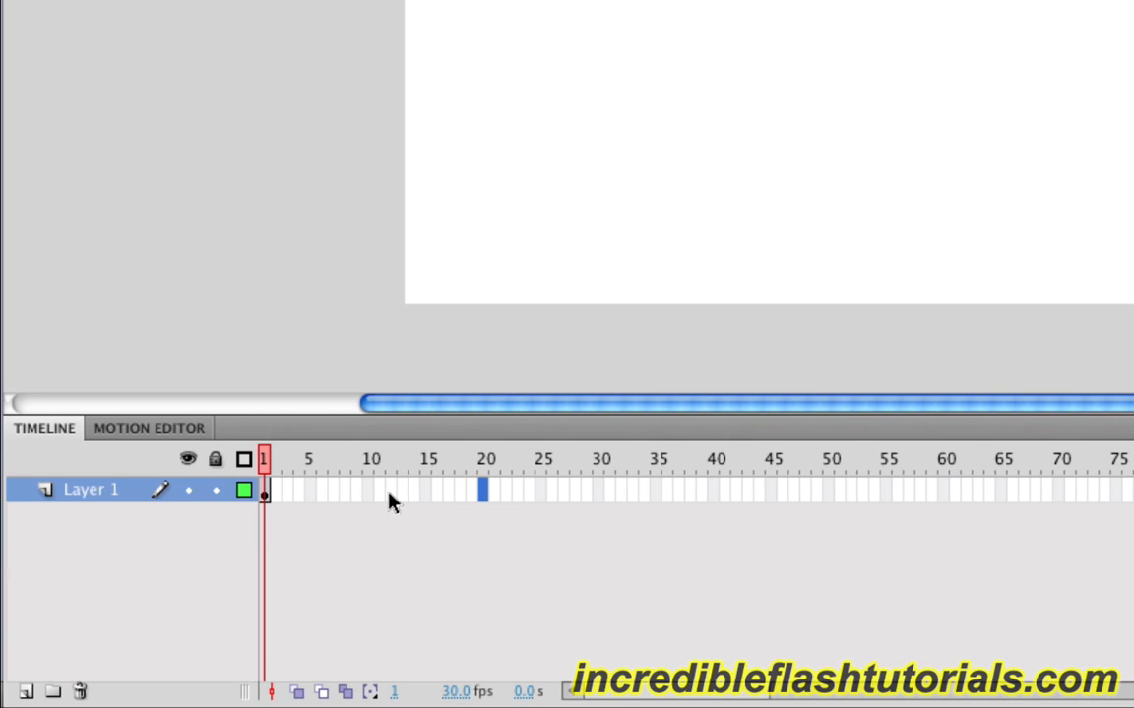
mouse_move(372, 500)
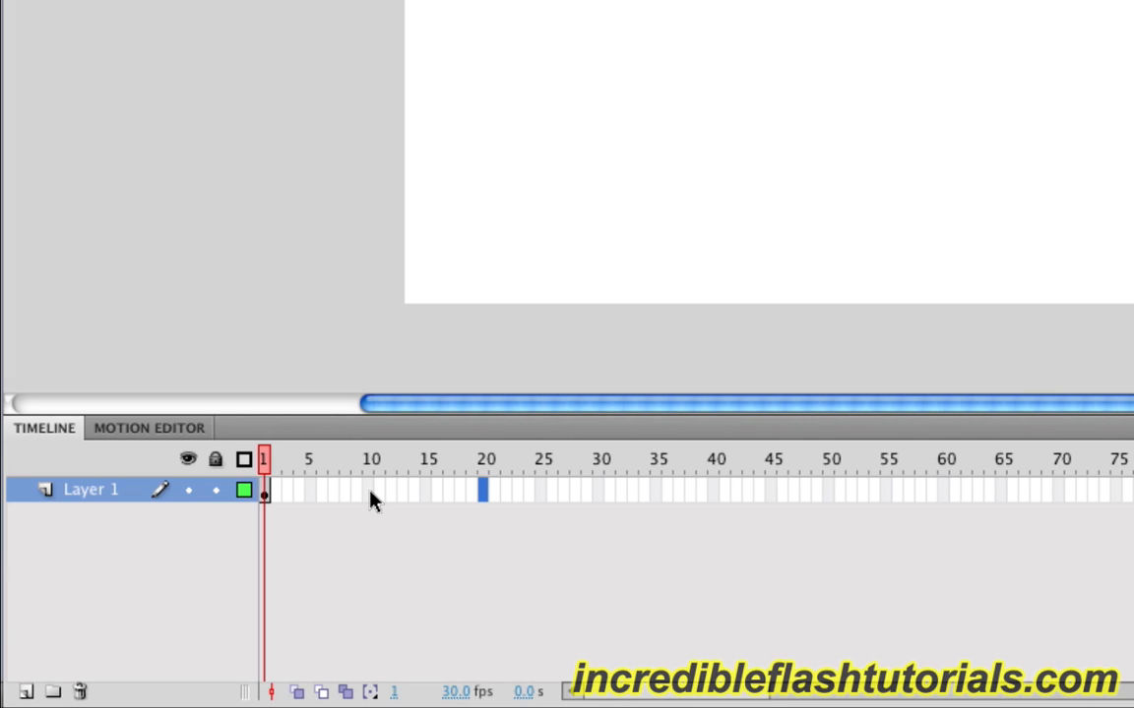
mouse_move(425, 500)
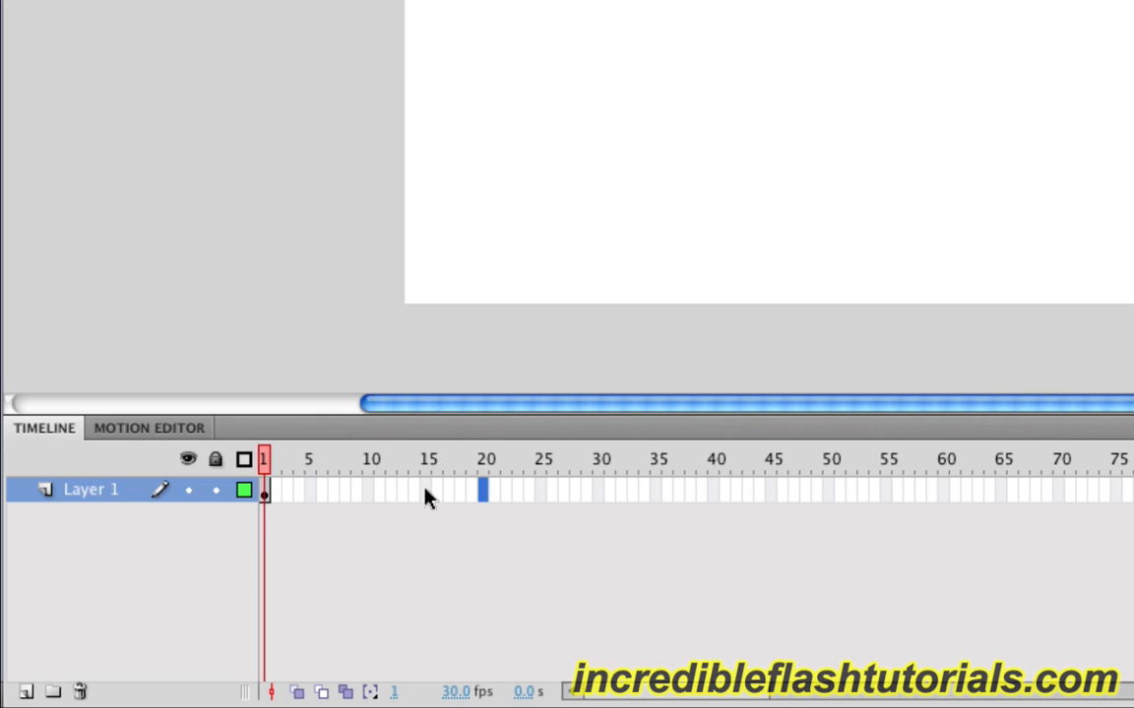
Insert a keyframe at frame 15 of Layer 1
right_click(423, 496)
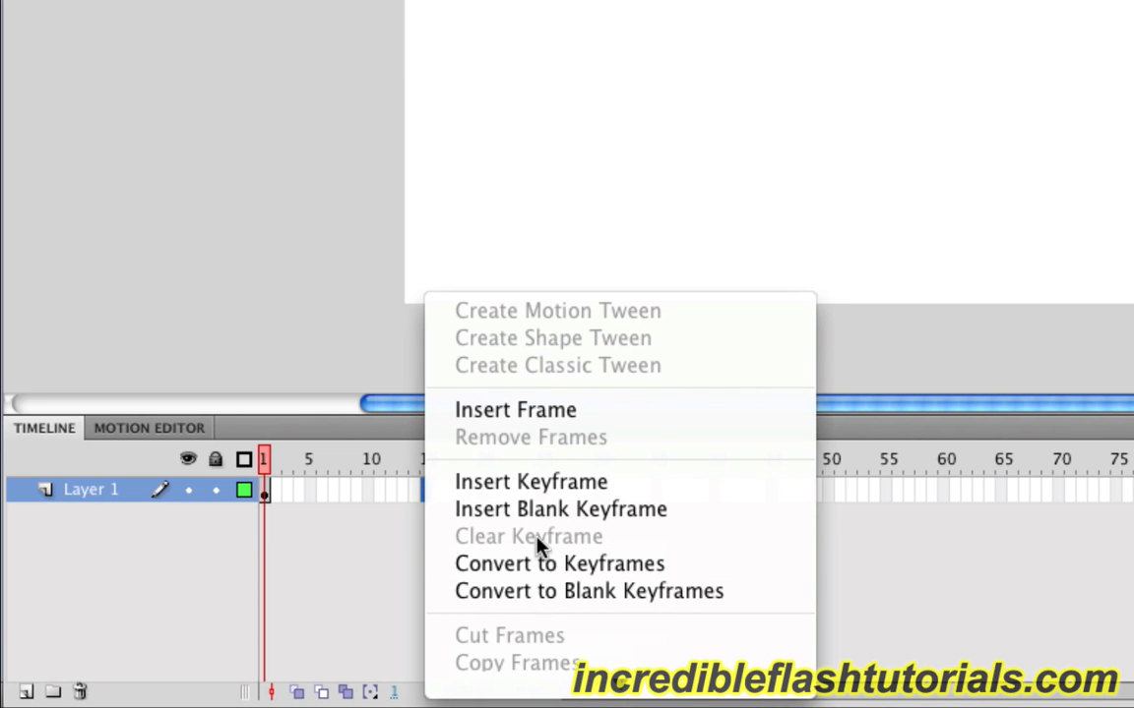
mouse_move(531, 482)
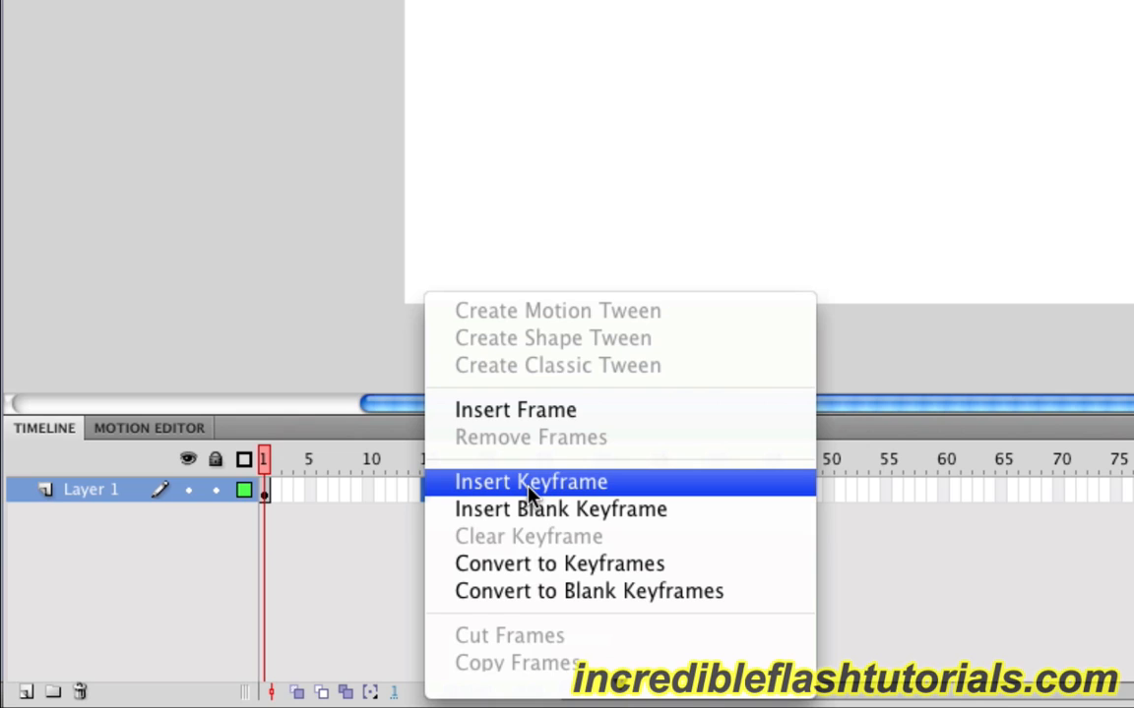
left_click(531, 481)
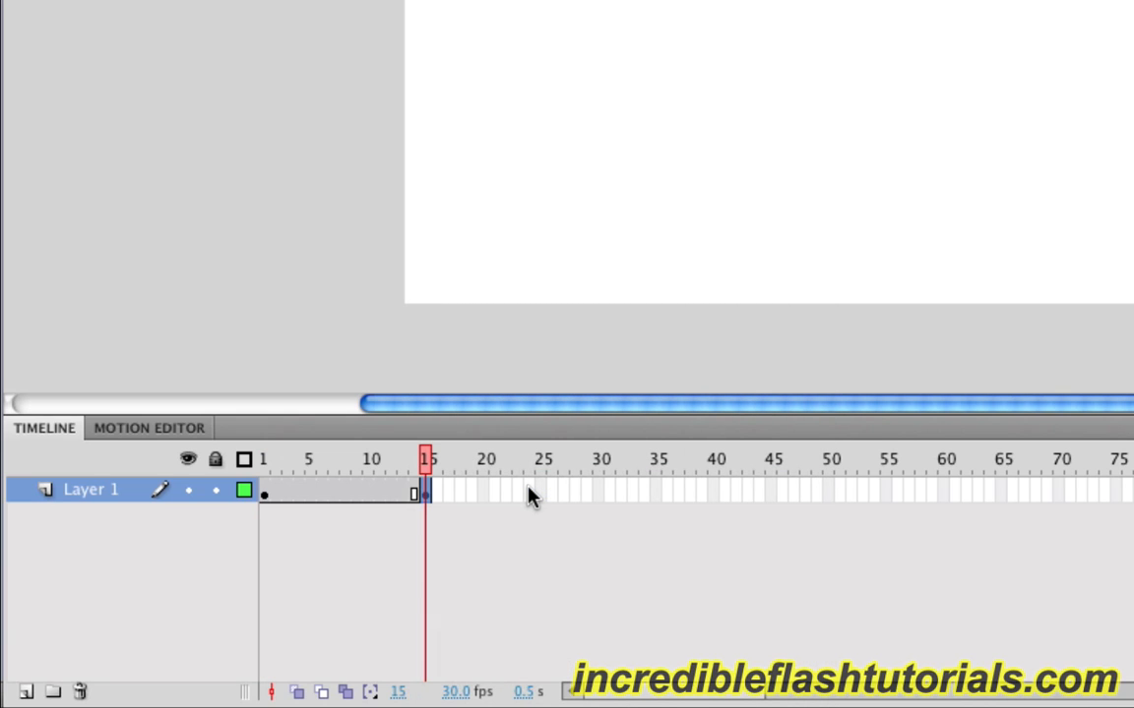
mouse_move(415, 504)
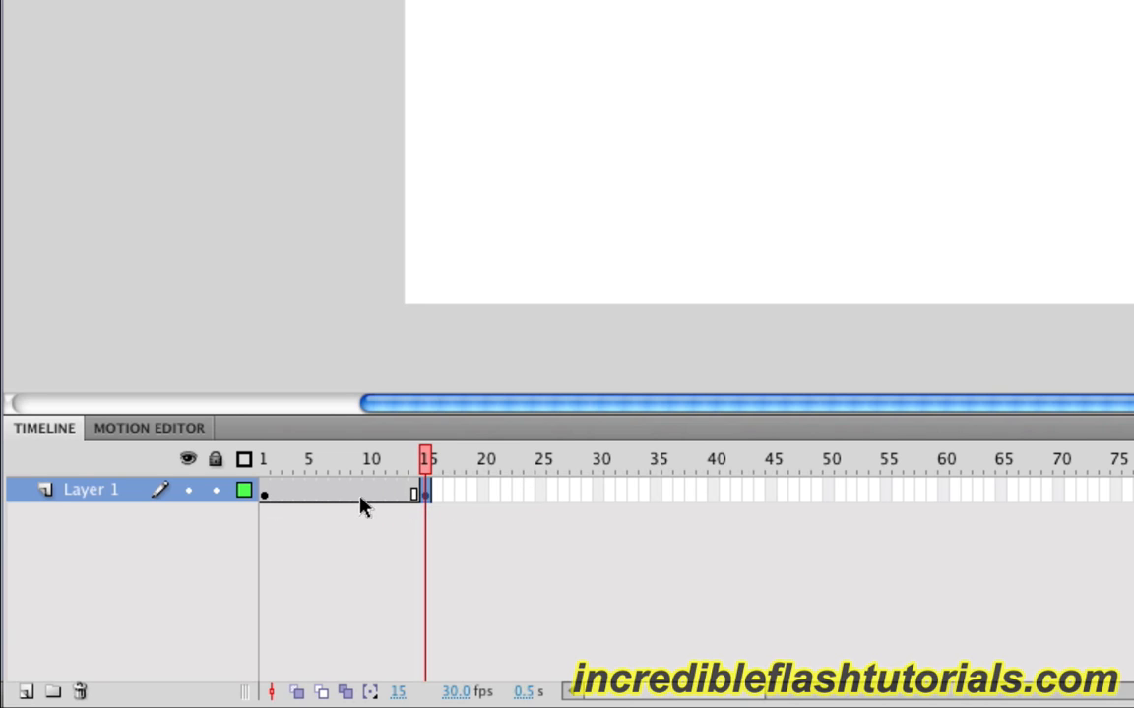
mouse_move(299, 504)
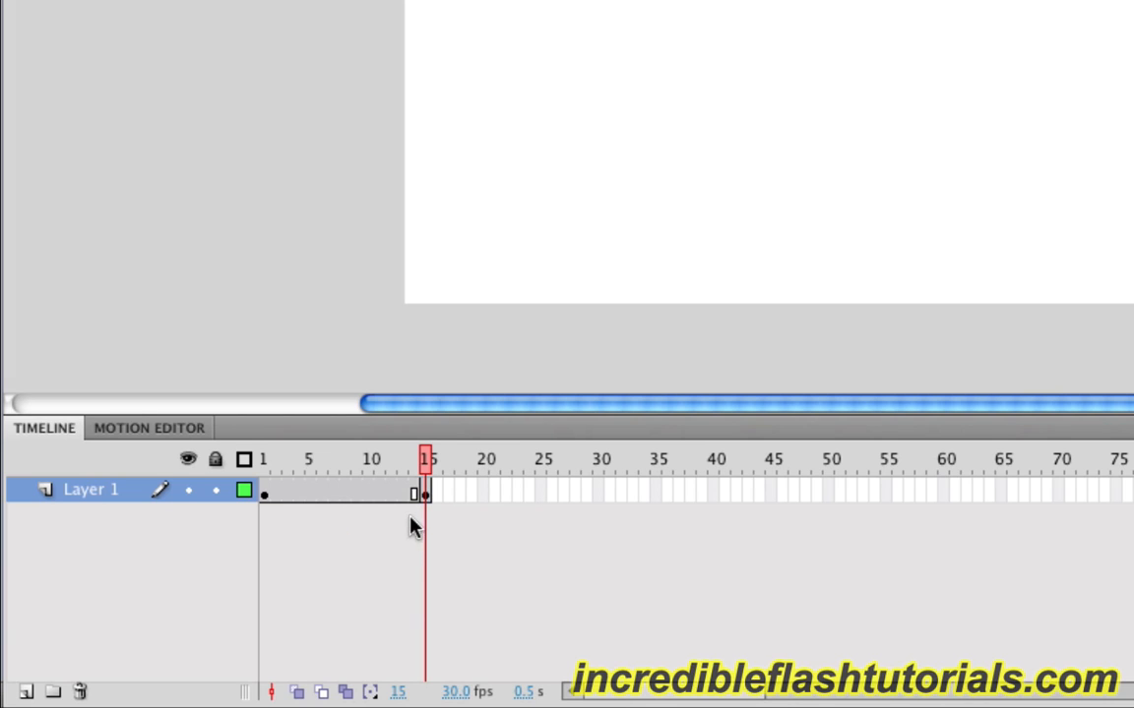
mouse_move(274, 521)
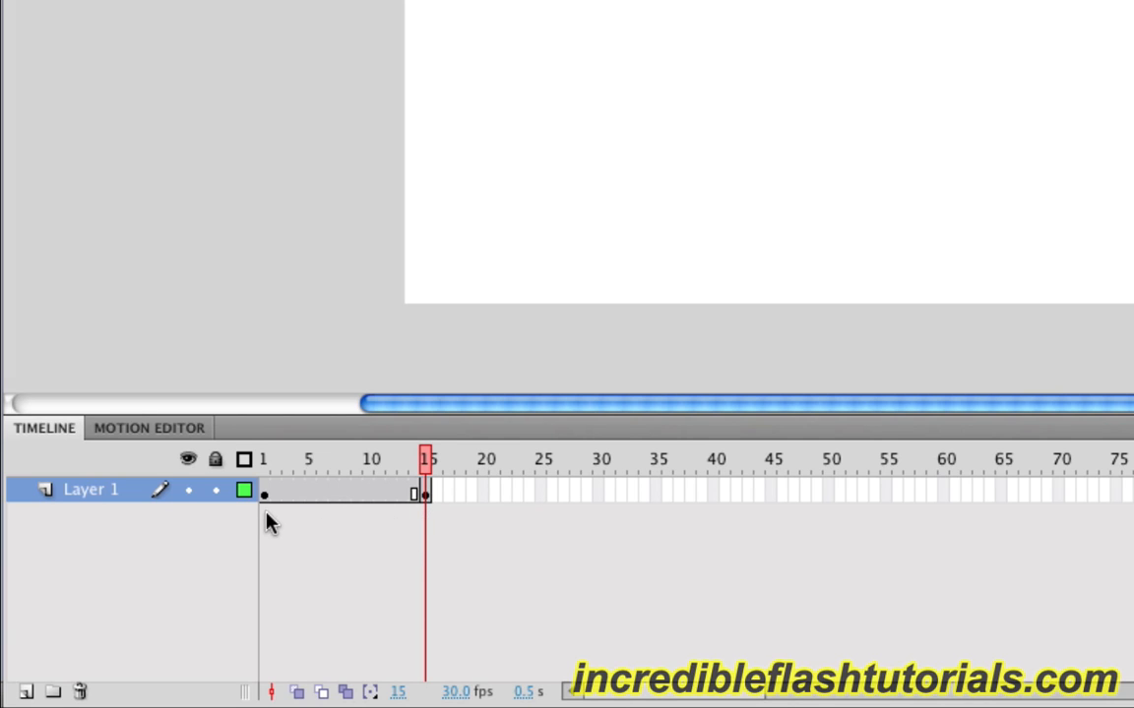
mouse_move(396, 541)
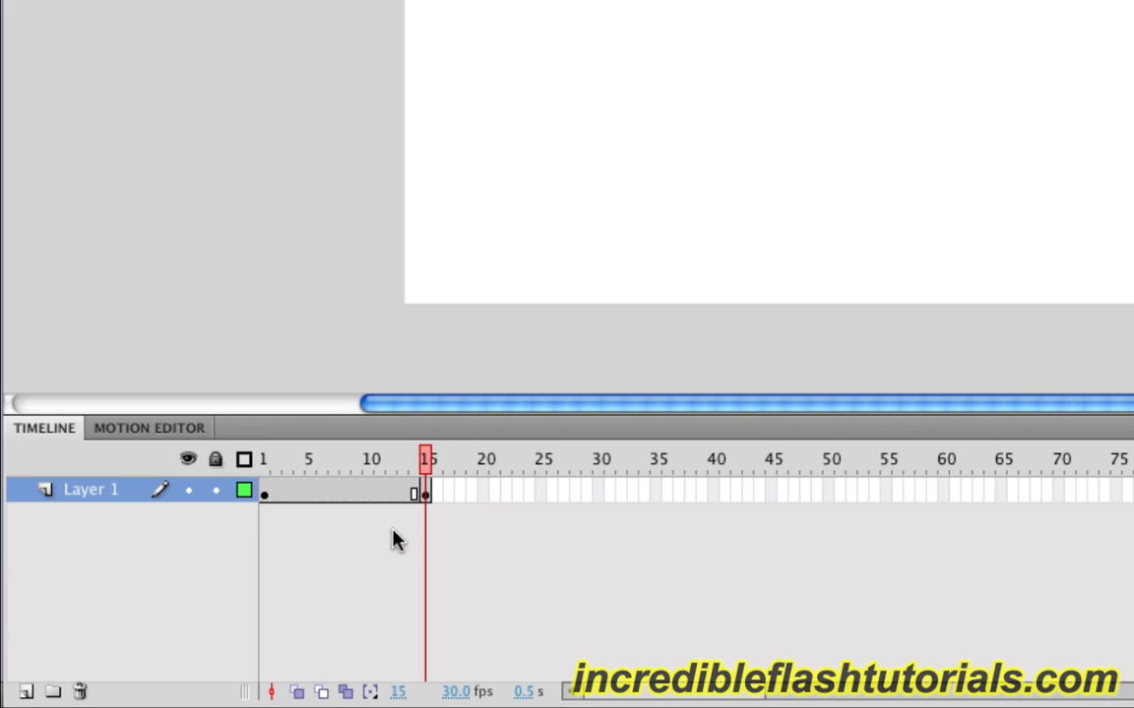
mouse_move(423, 512)
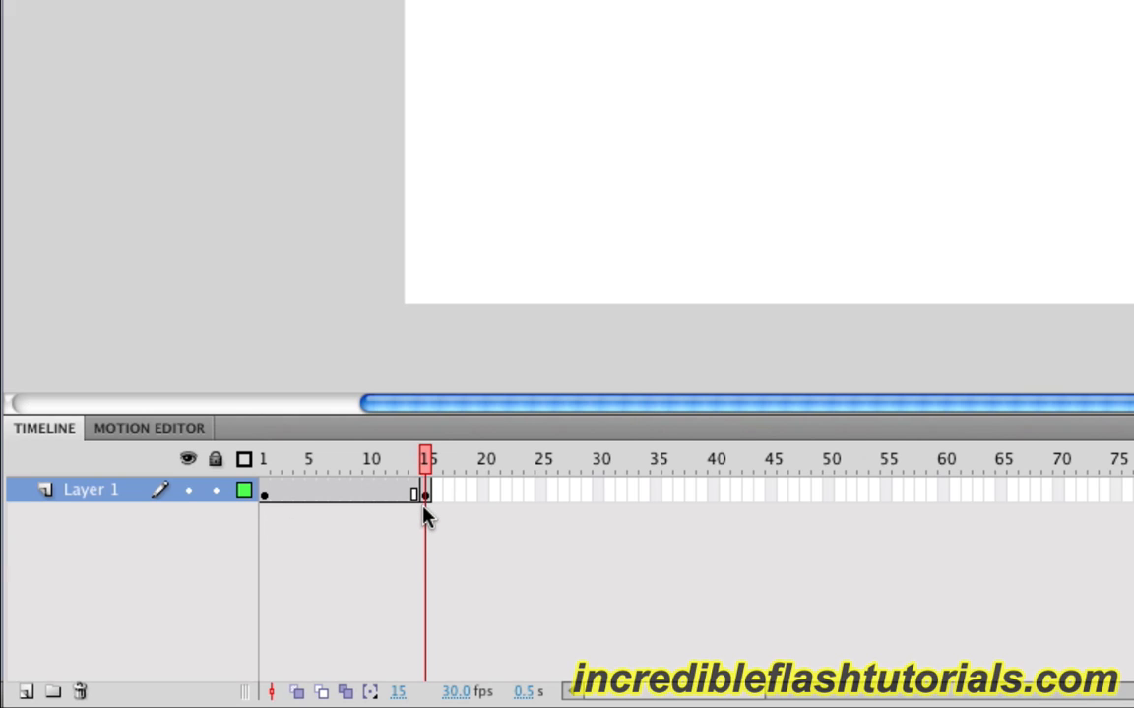
mouse_move(429, 508)
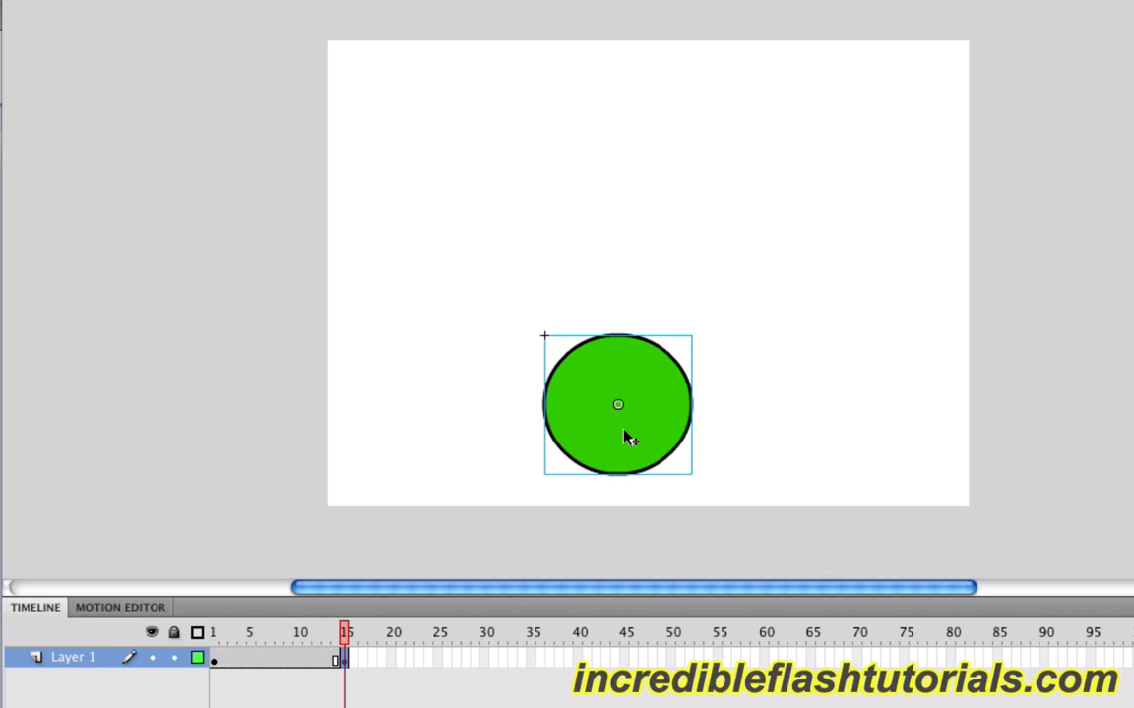
mouse_move(609, 425)
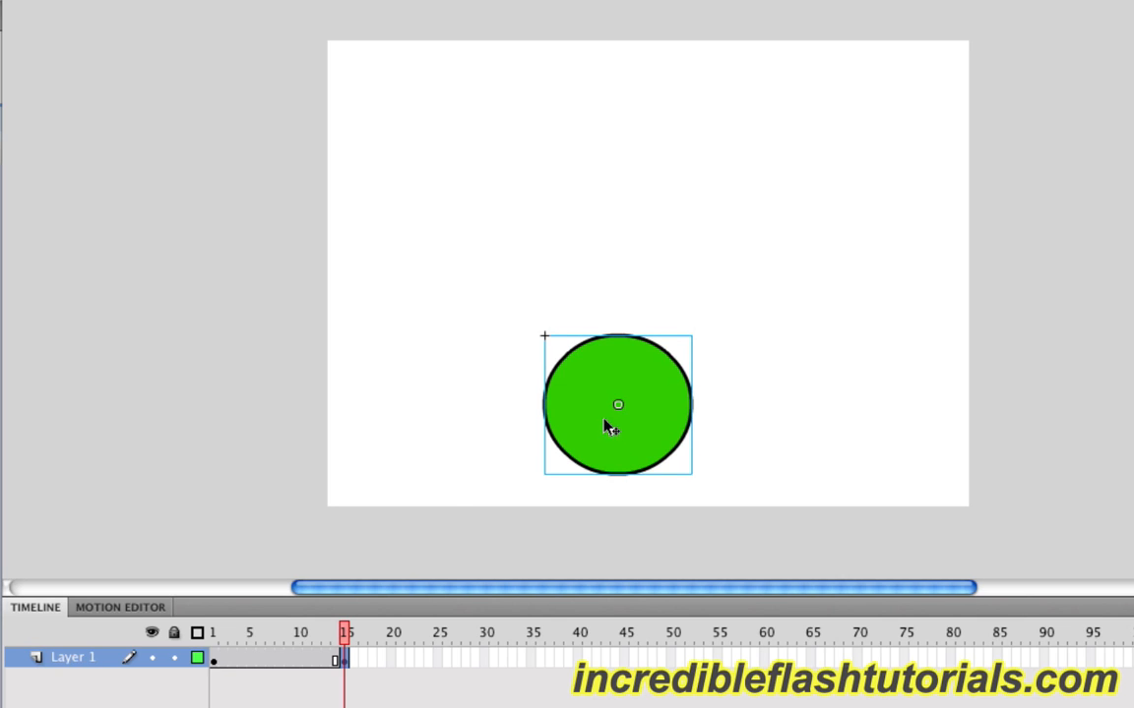
mouse_move(218, 681)
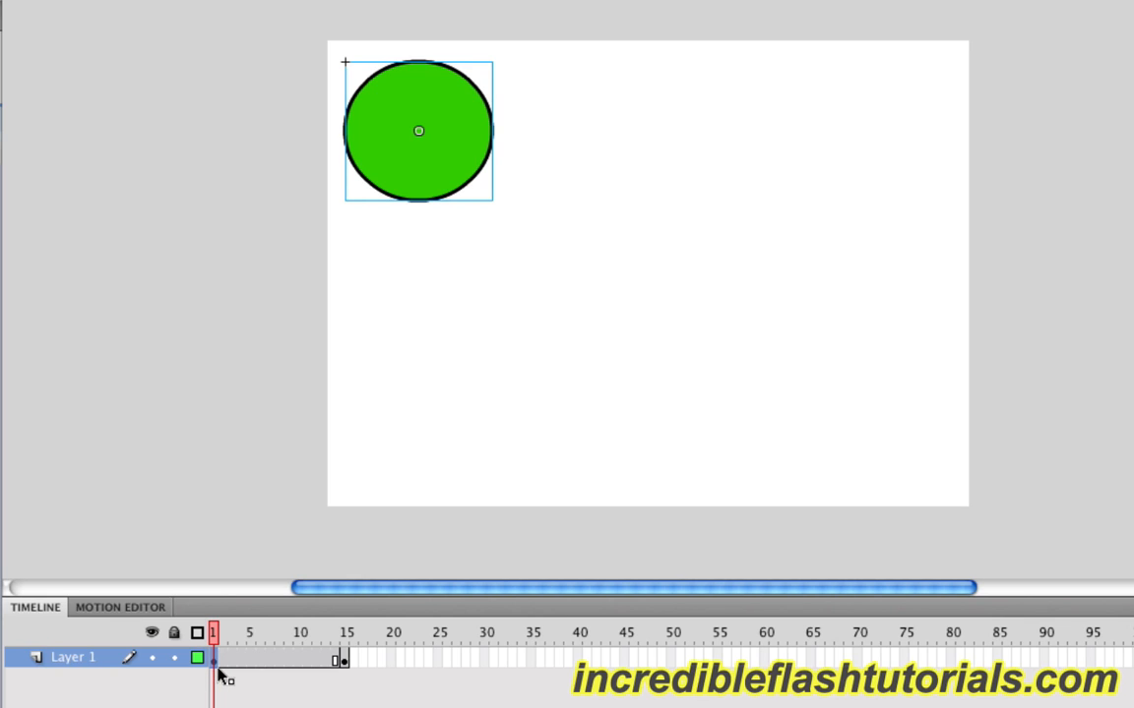
mouse_move(345, 677)
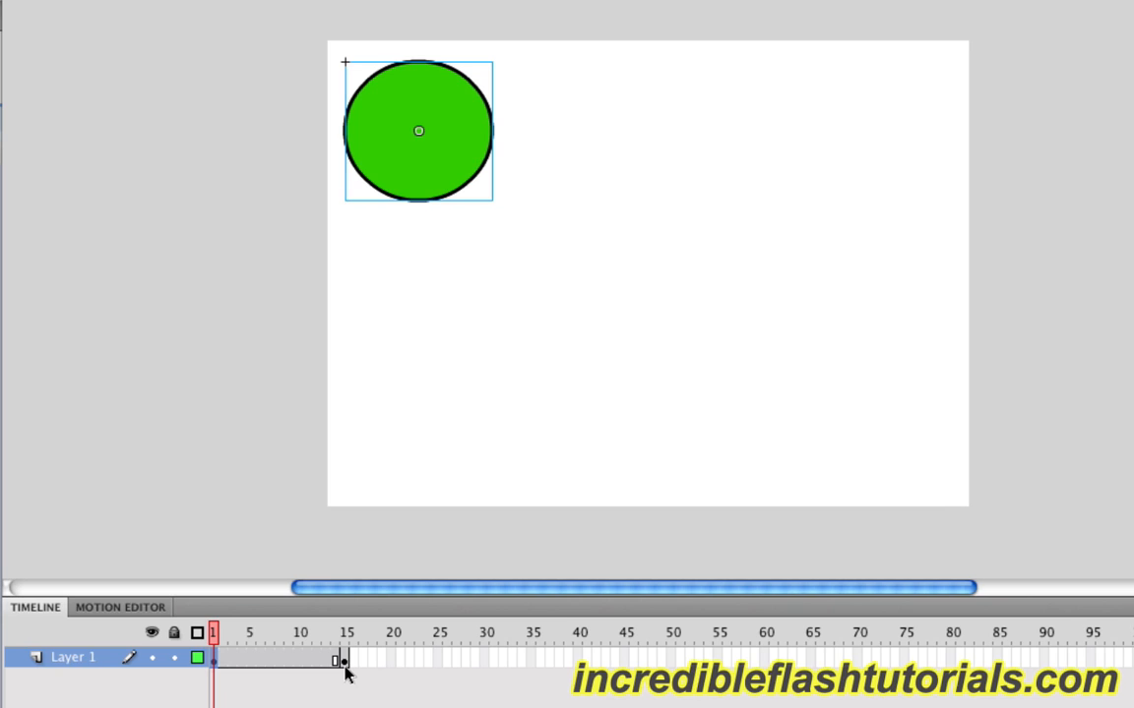
Compare the circle's position at frames 1 and 15 and select it
left_click(338, 657)
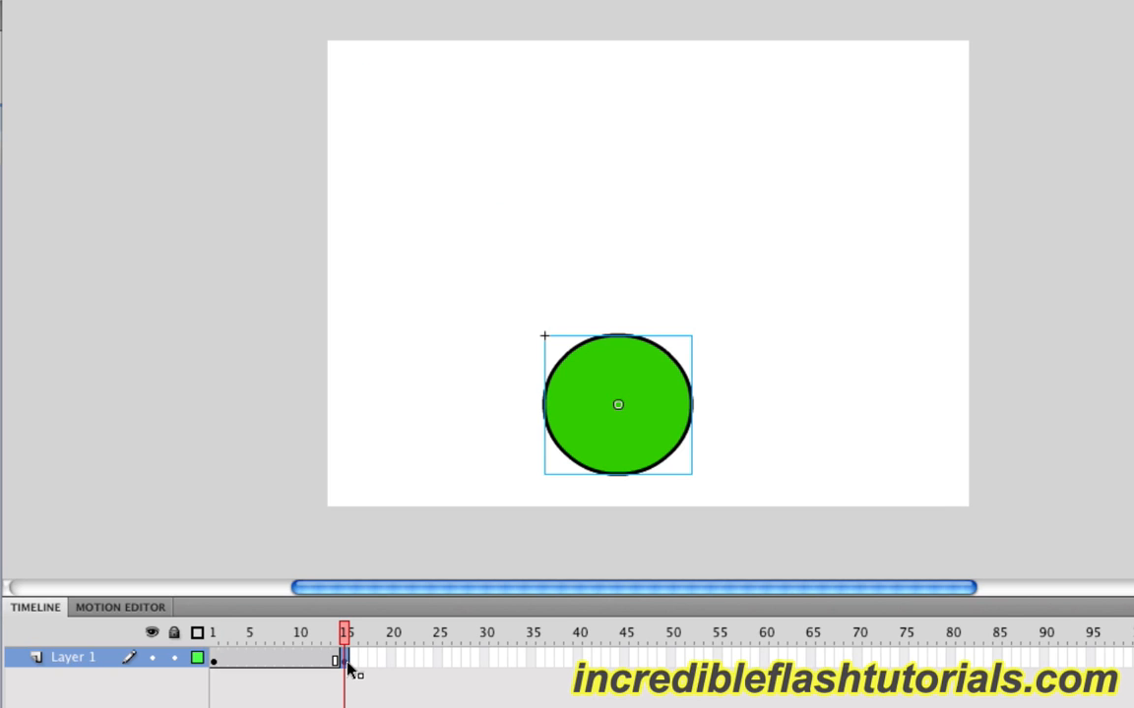
mouse_move(299, 673)
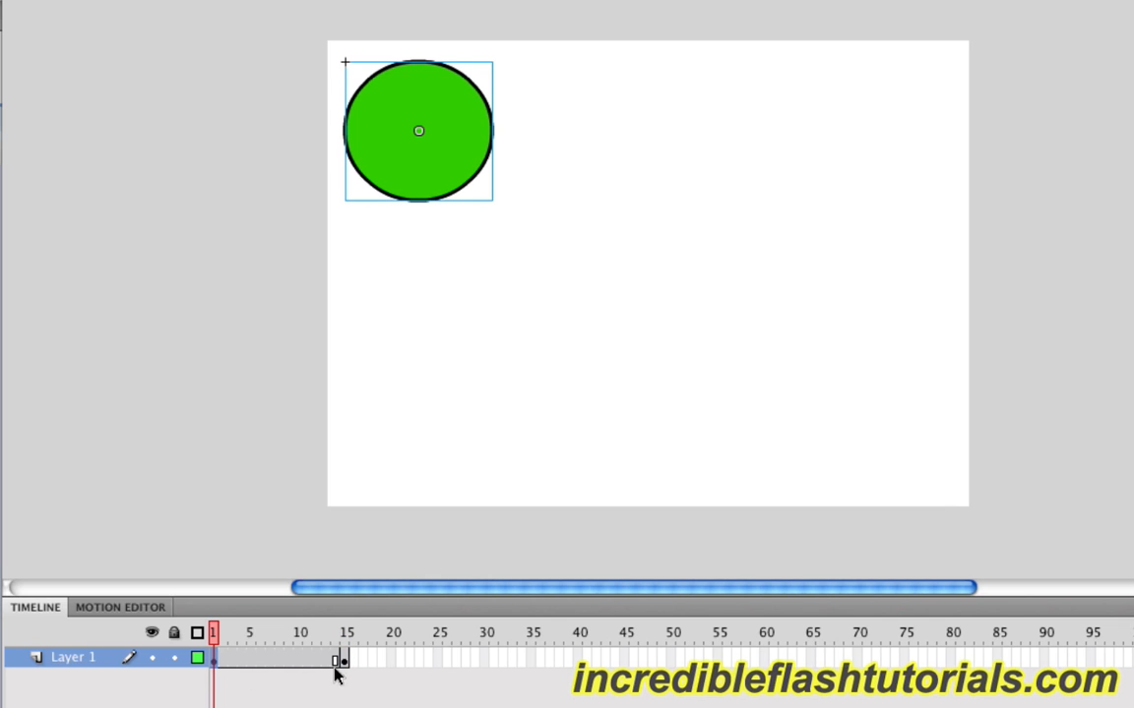
left_click(346, 657)
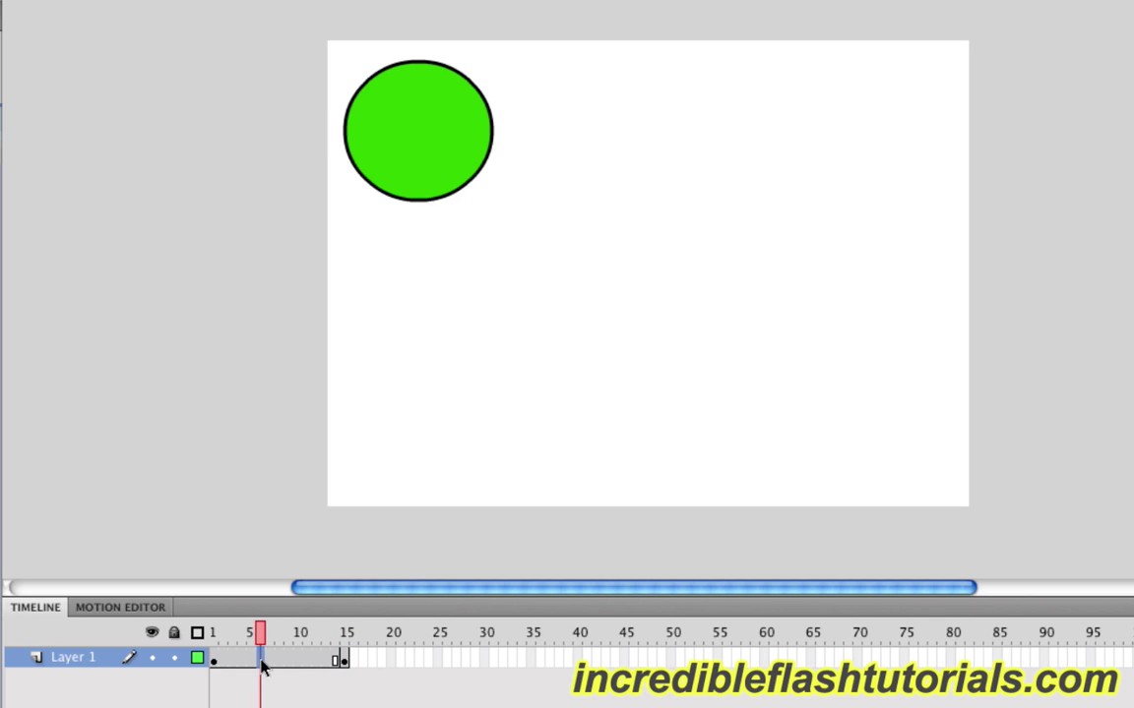
left_click(419, 130)
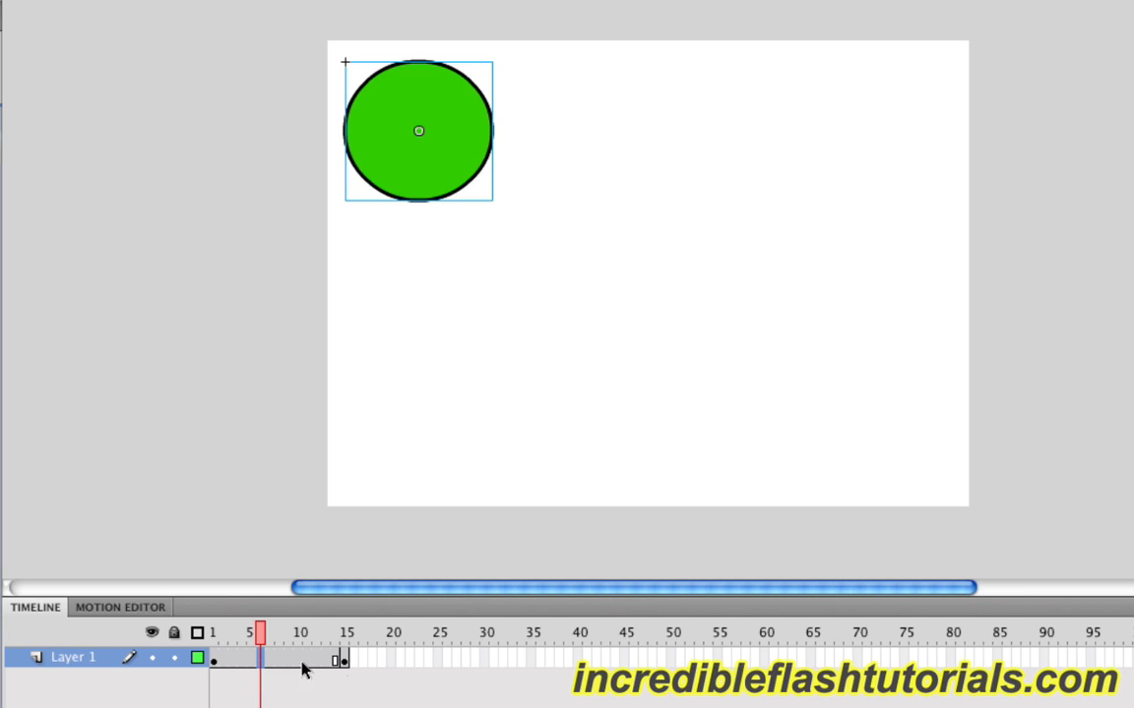
mouse_move(443, 665)
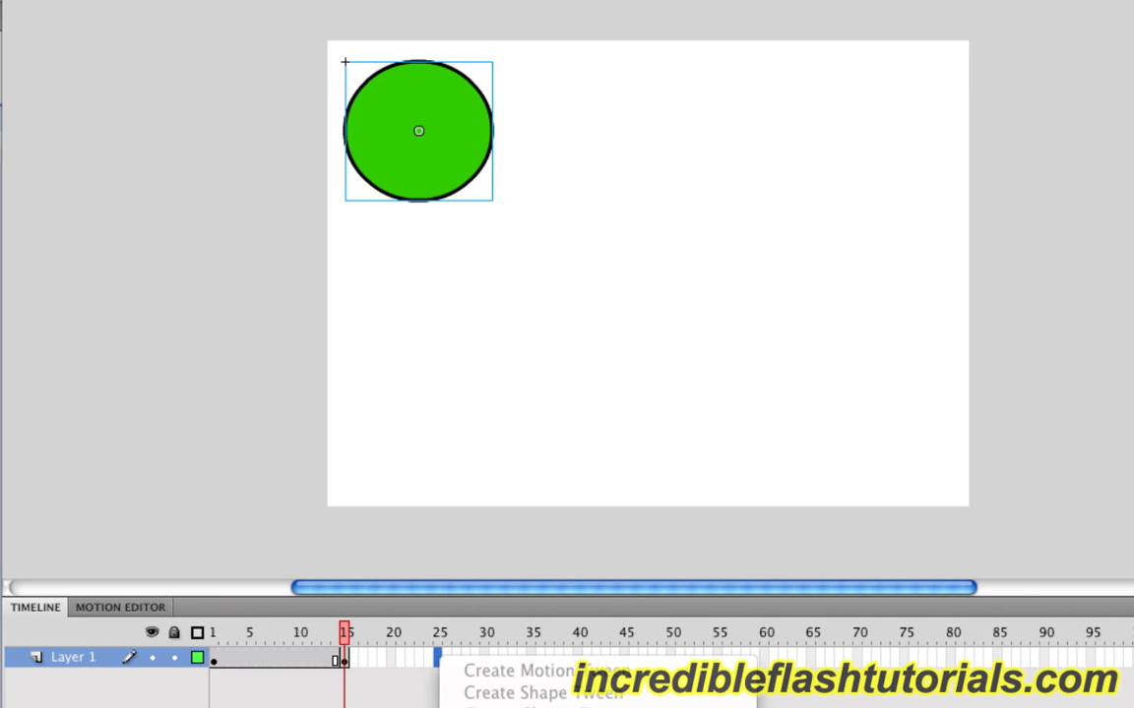
mouse_move(523, 522)
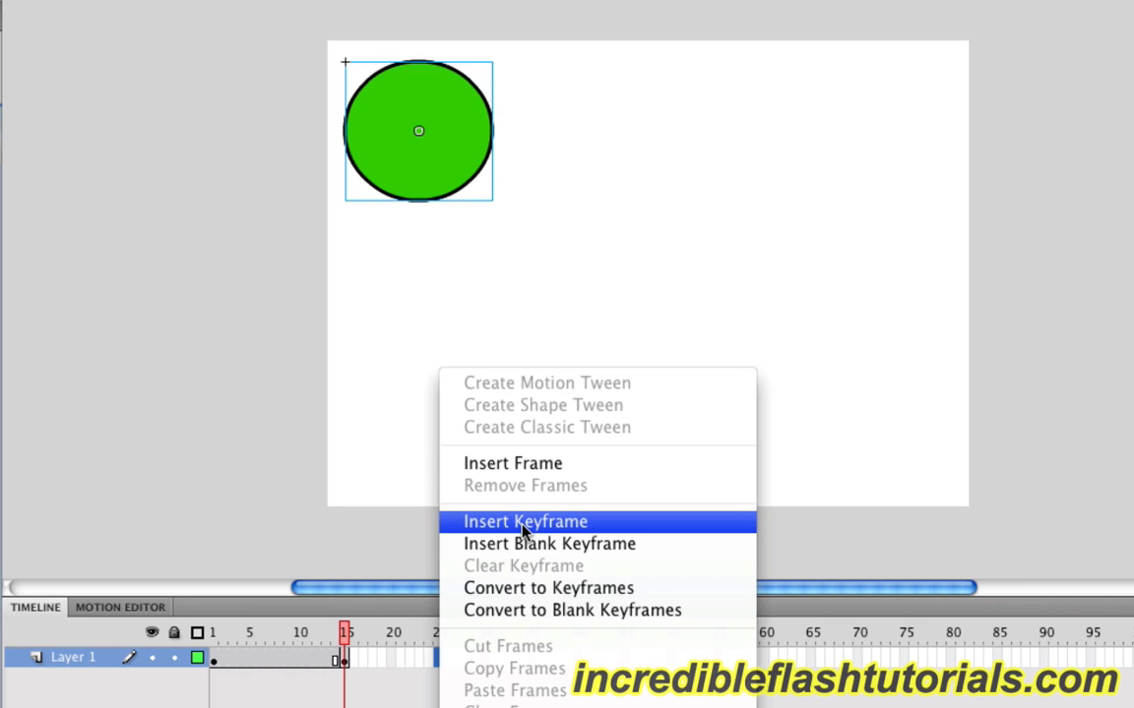
Keyframe frame 25 with the circle at the stage's top-right corner, checking against frame 15
left_click(523, 521)
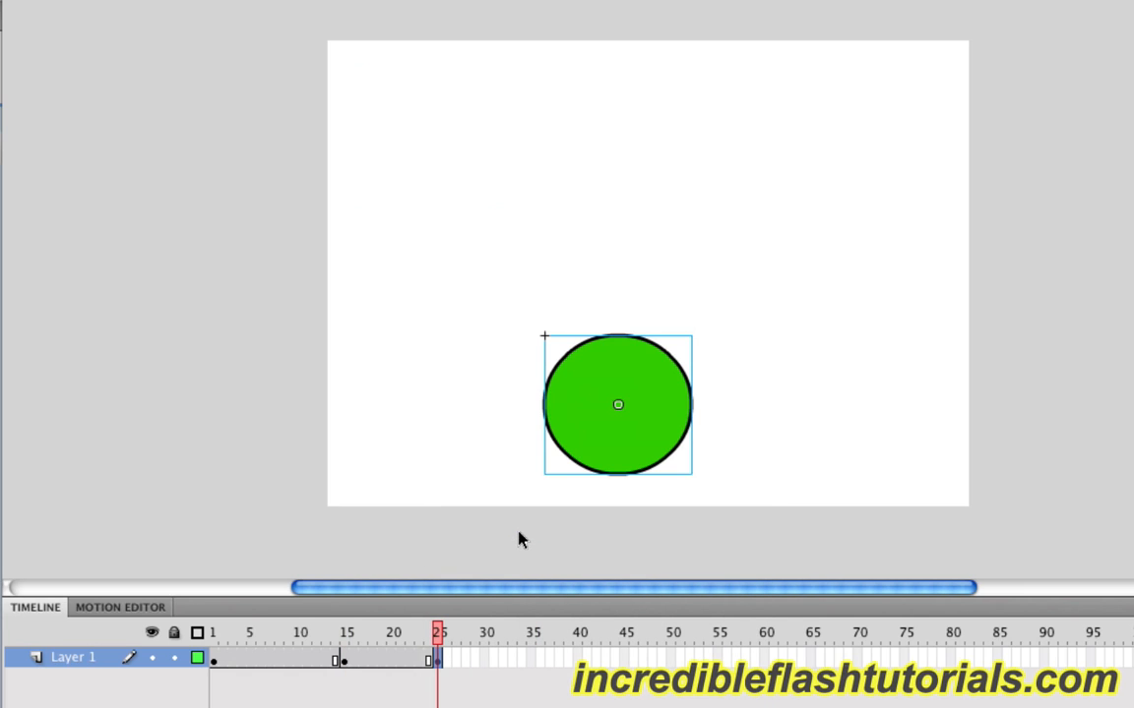
mouse_move(649, 517)
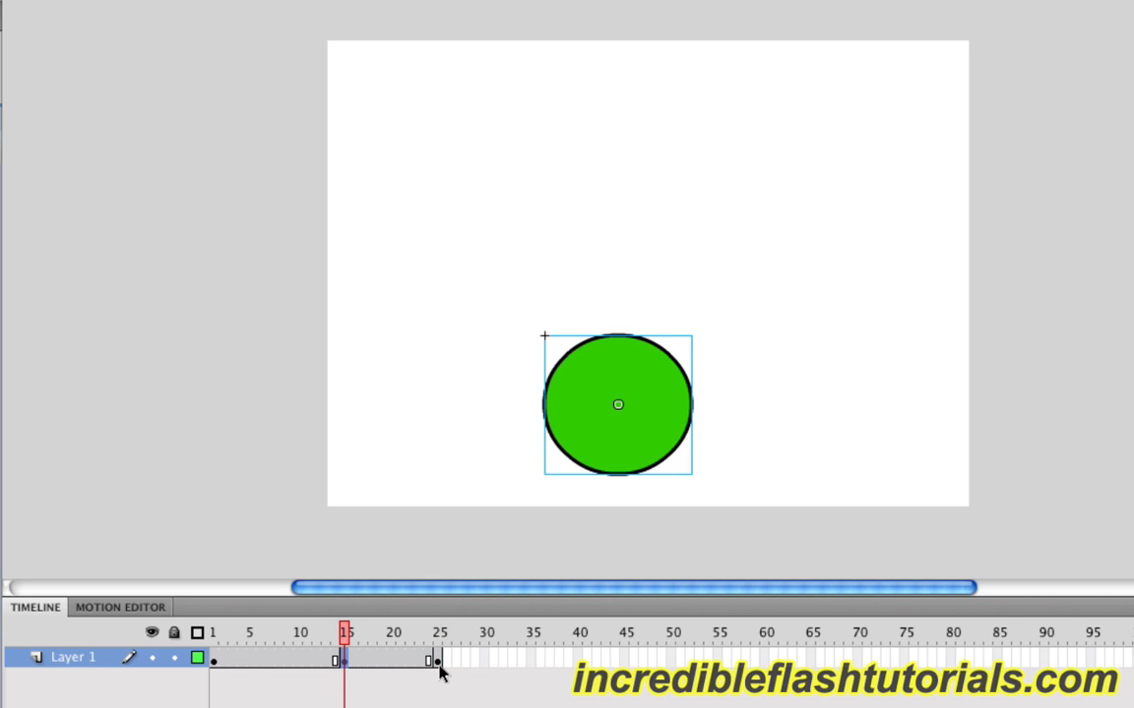
left_click(437, 661)
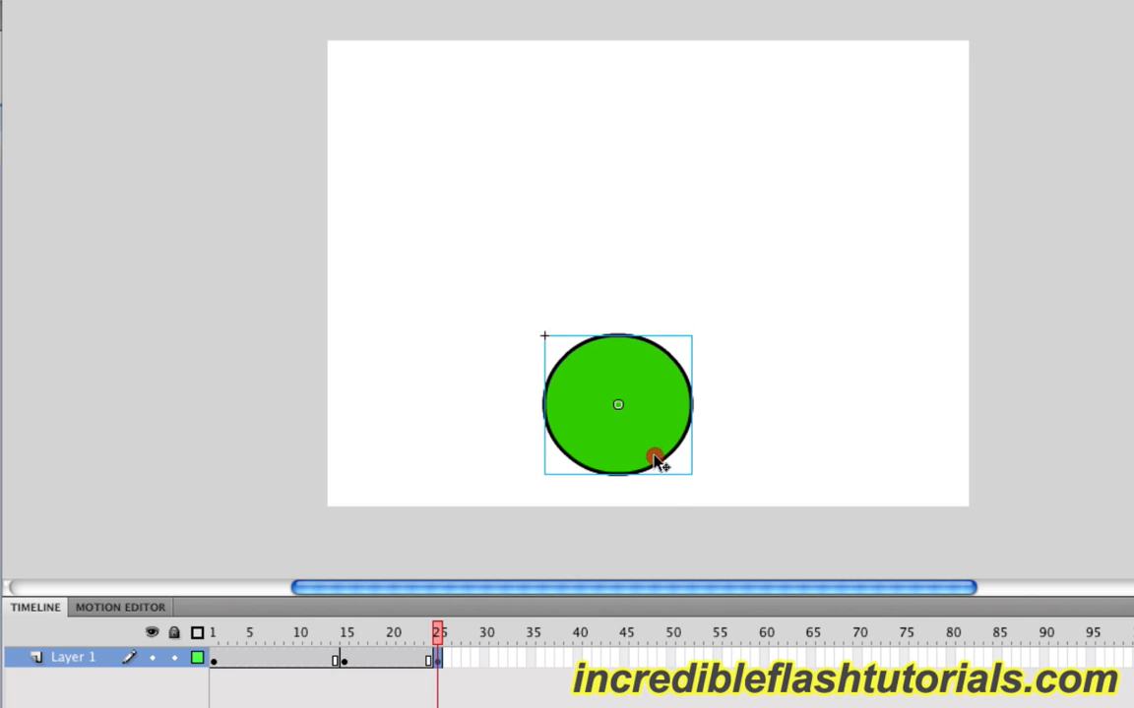
left_click_drag(653, 456, 1013, 23)
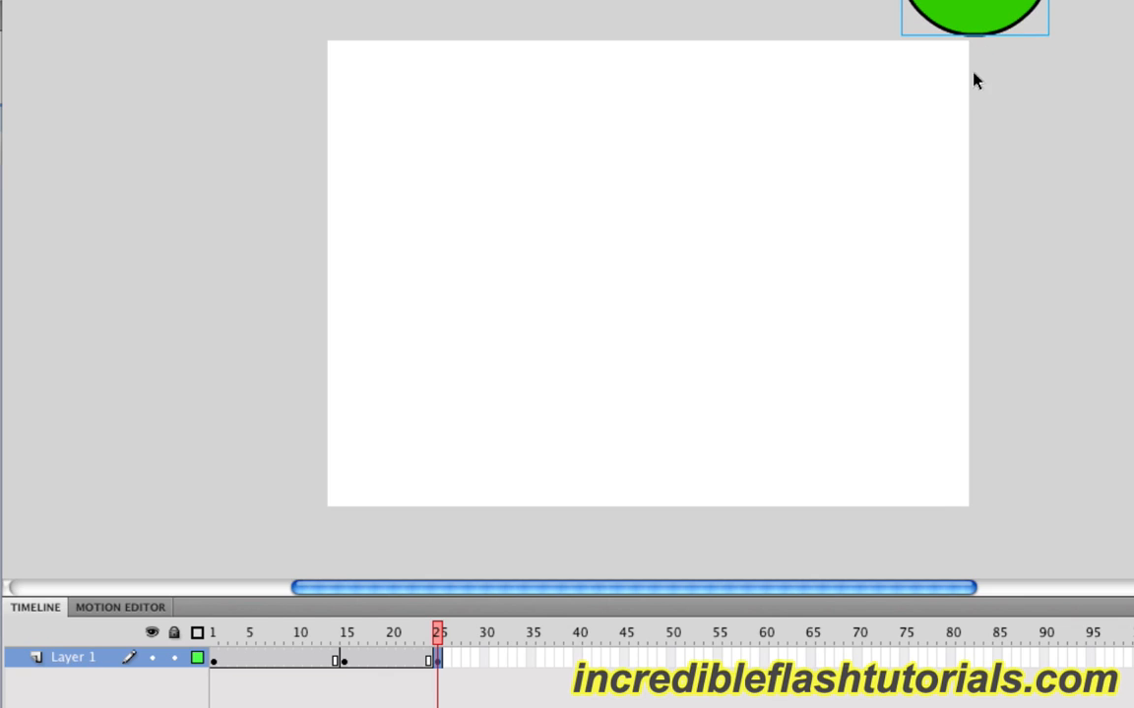
mouse_move(346, 705)
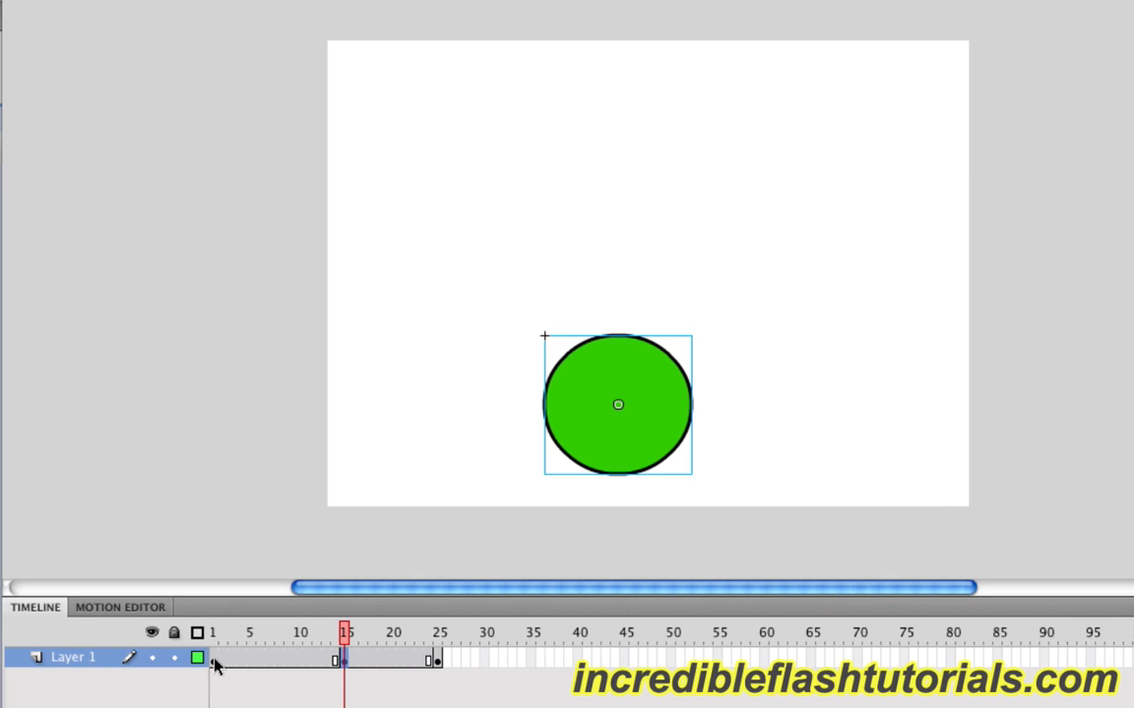
left_click(213, 630)
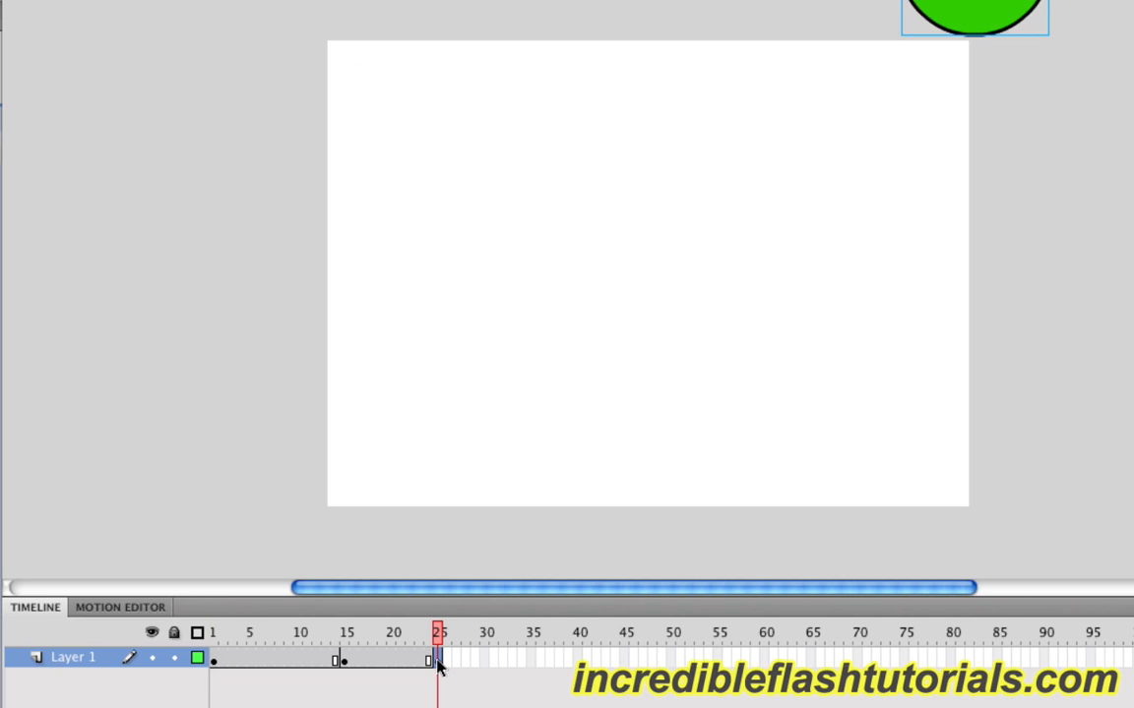
mouse_move(425, 671)
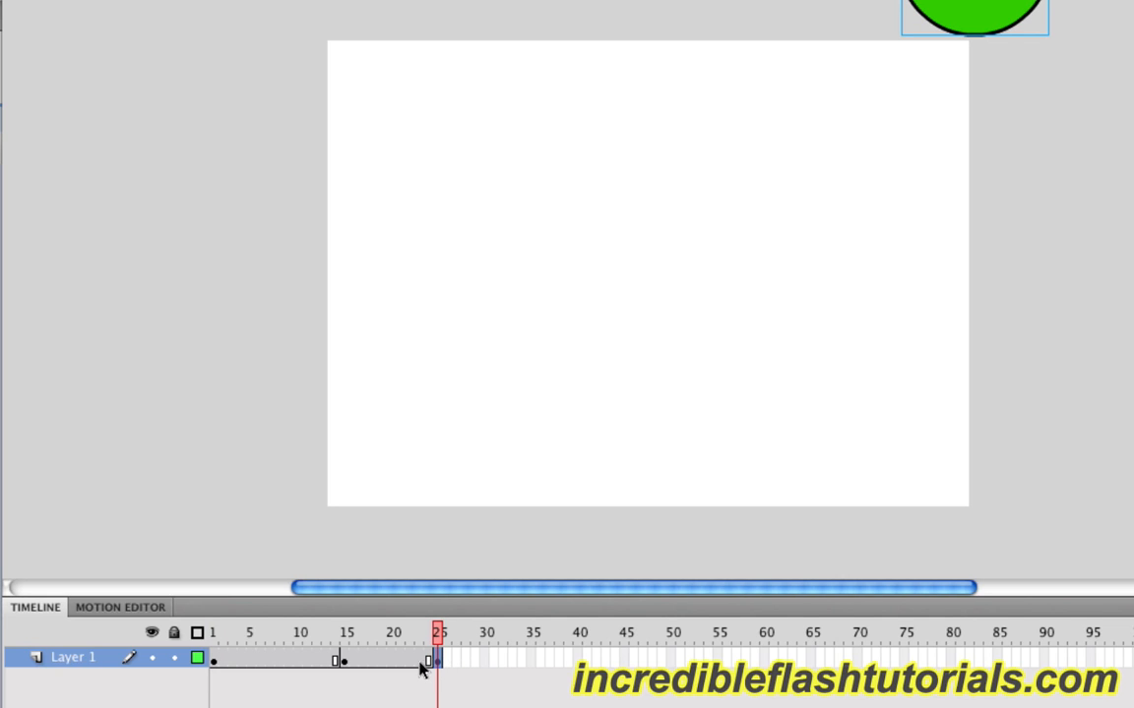
left_click(381, 661)
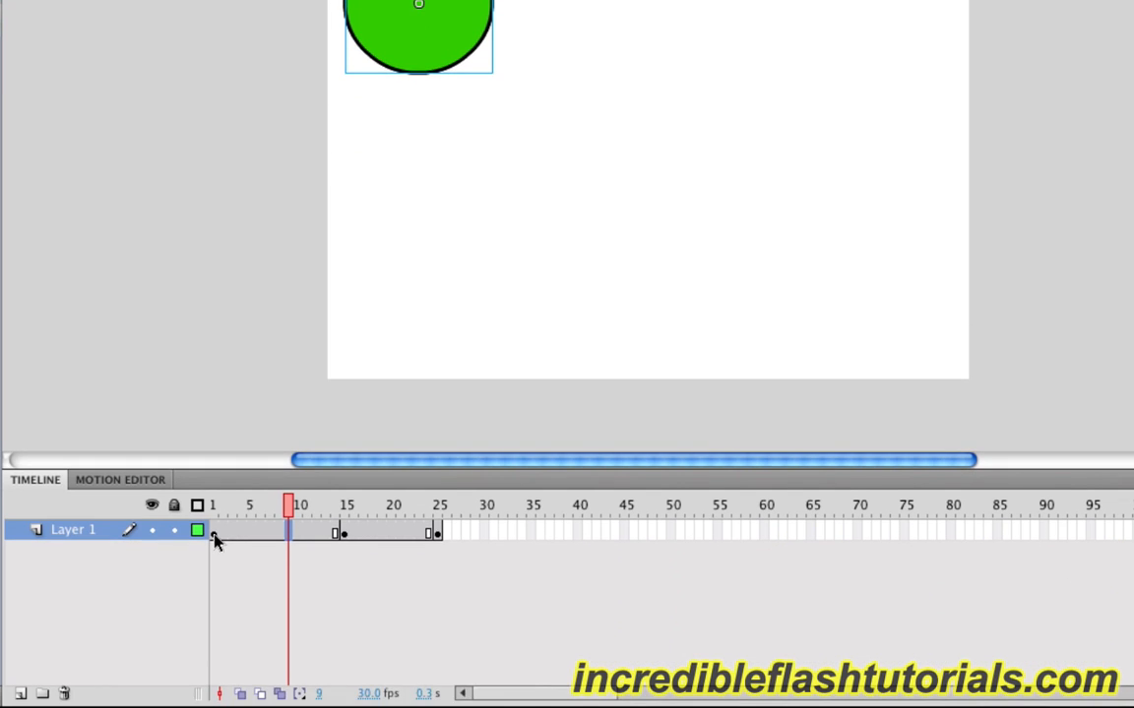
Create a classic tween from frame 1 to frame 15 on Layer 1
right_click(216, 539)
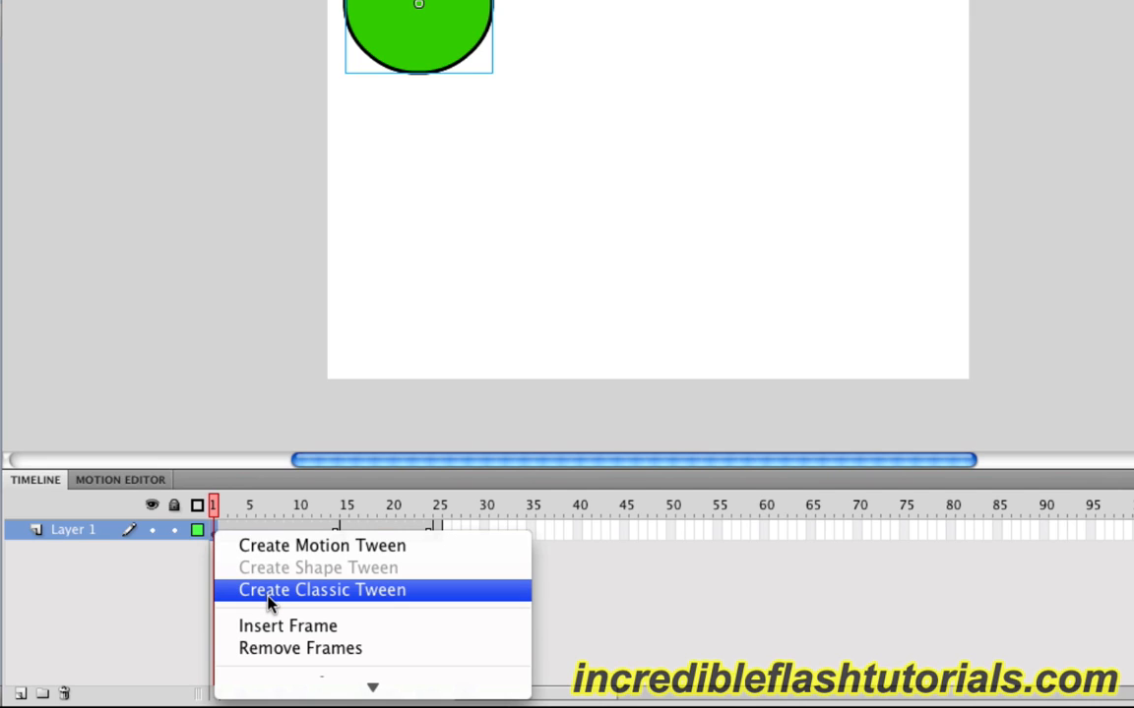
left_click(320, 590)
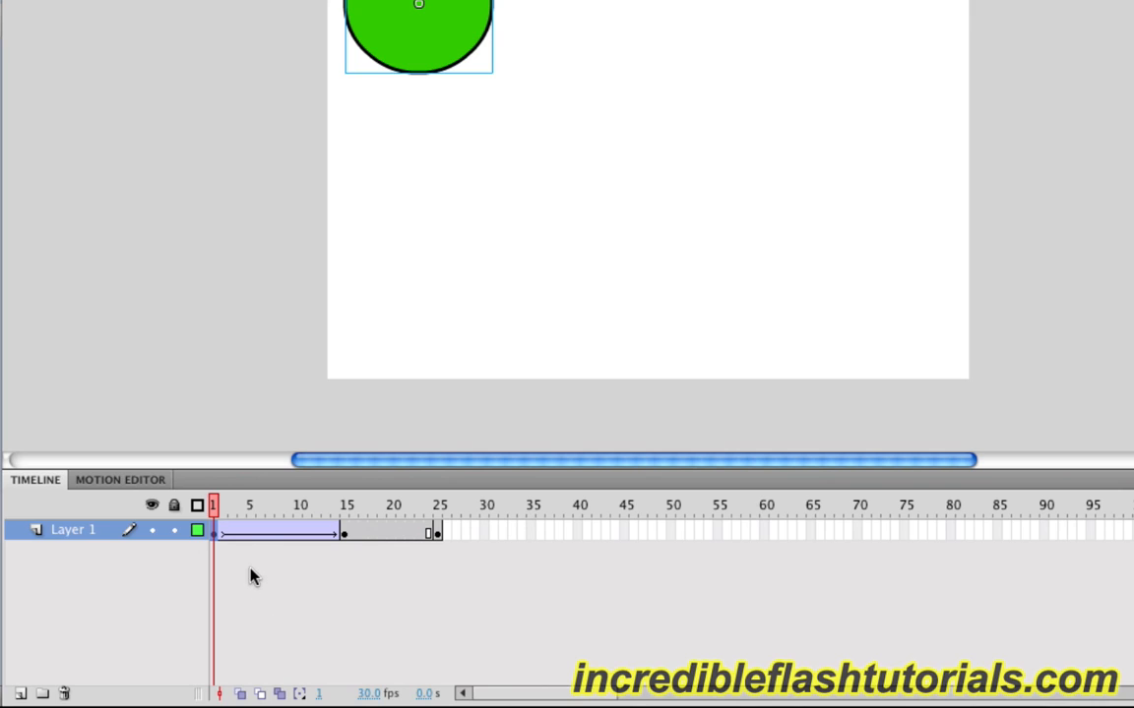
mouse_move(218, 549)
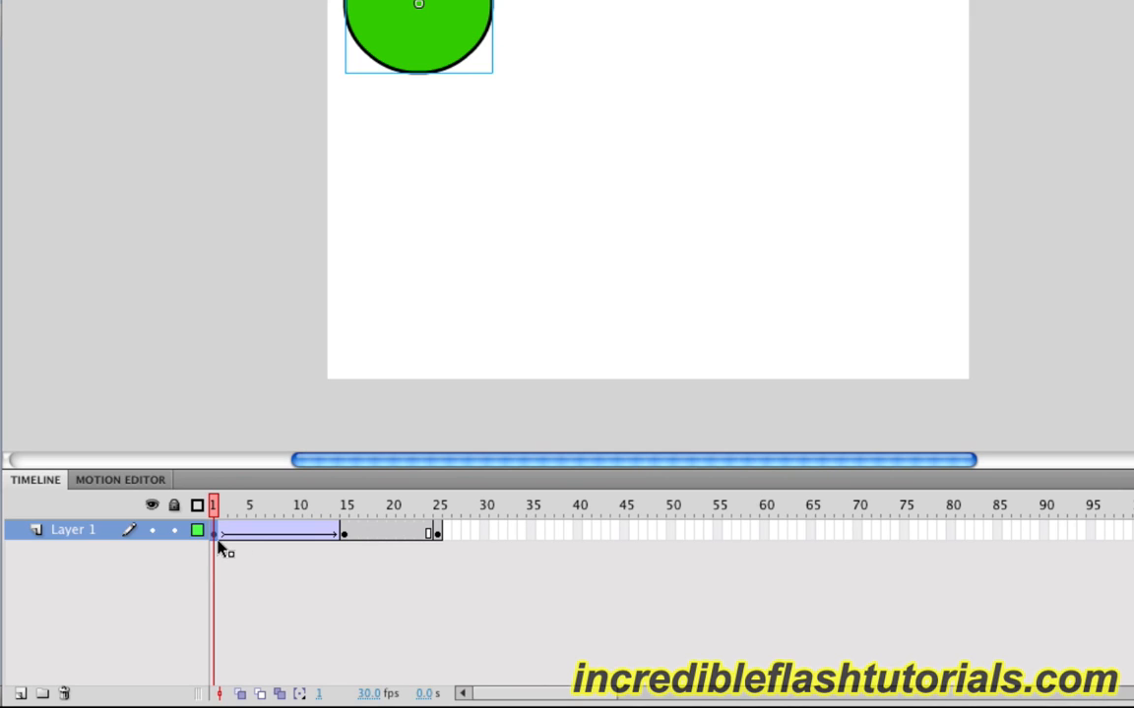
mouse_move(328, 547)
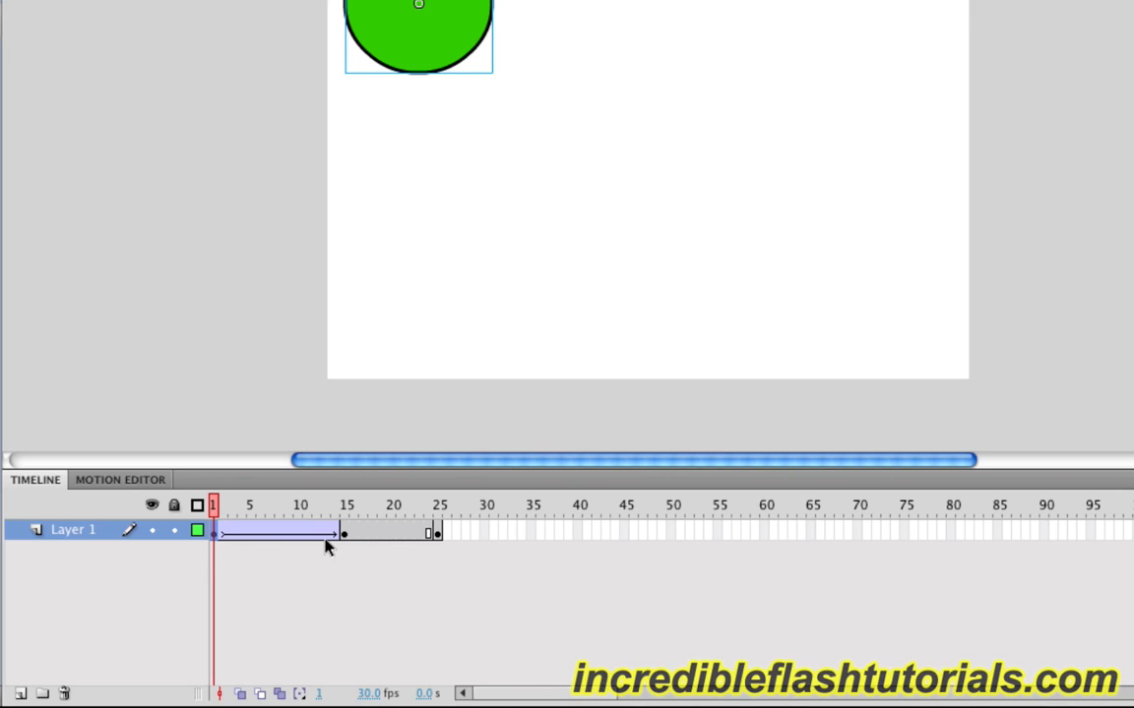
mouse_move(223, 539)
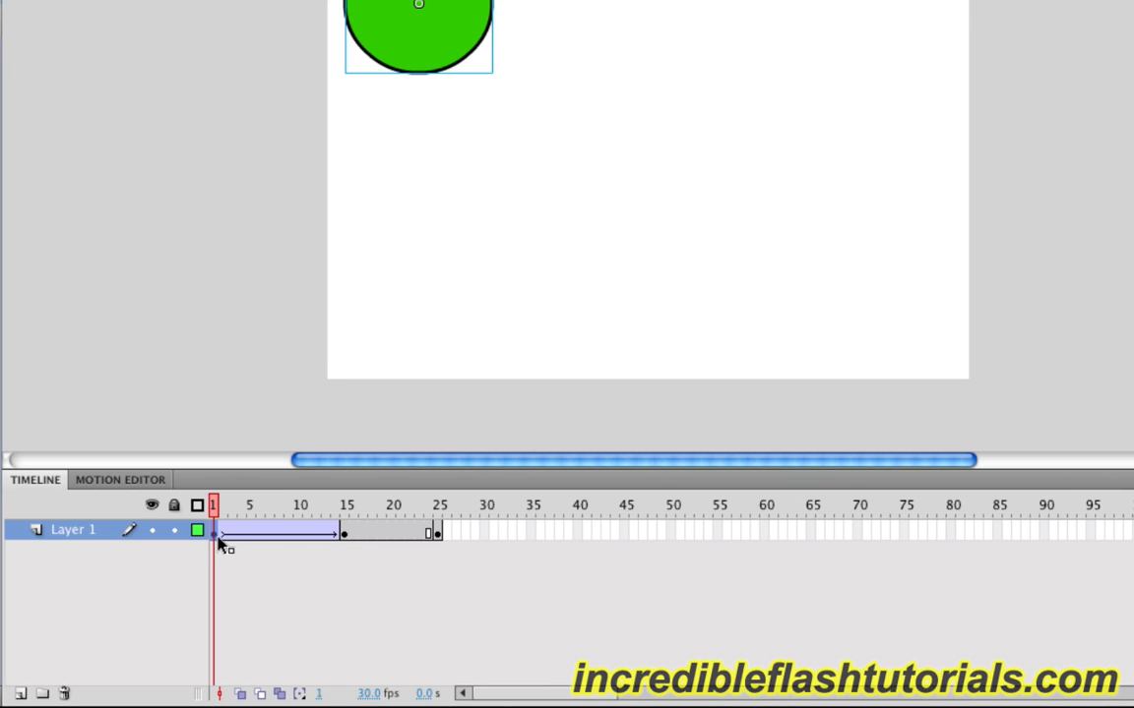
mouse_move(299, 547)
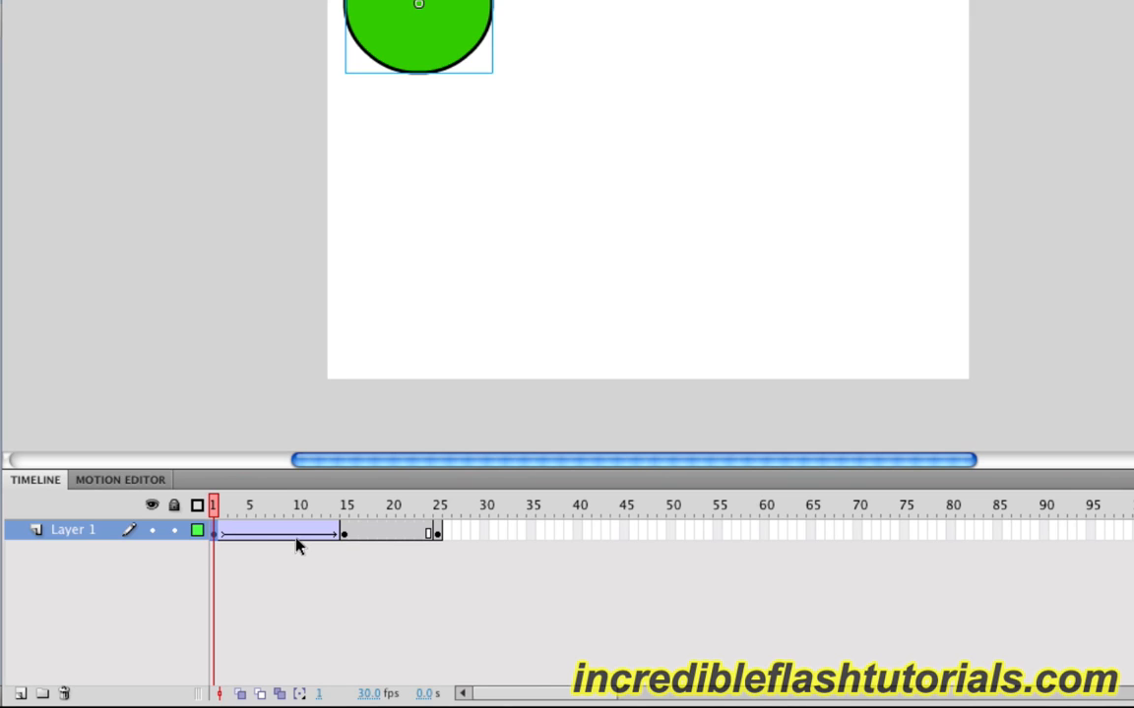
mouse_move(317, 547)
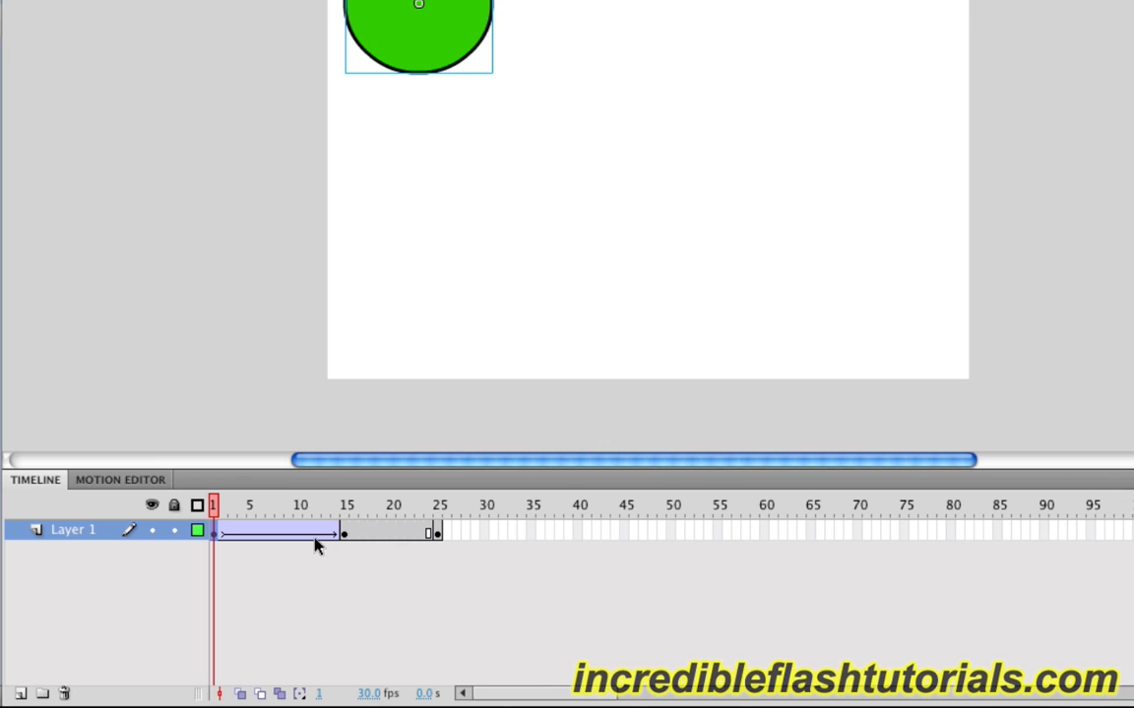
mouse_move(224, 545)
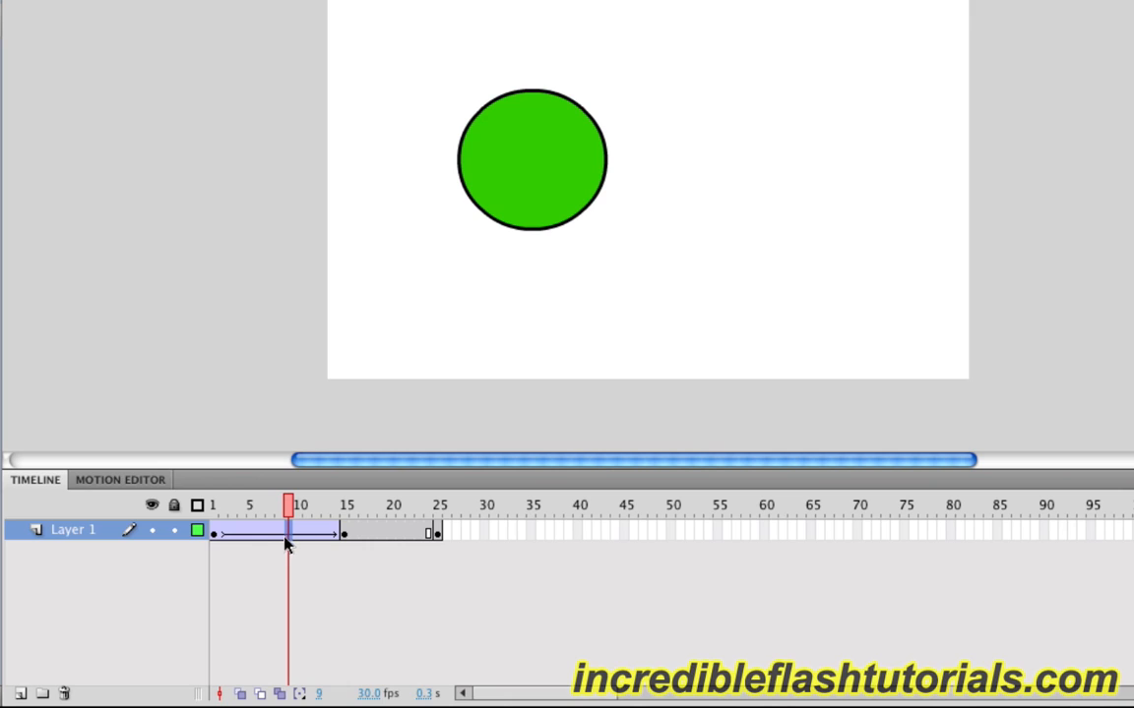
mouse_move(315, 538)
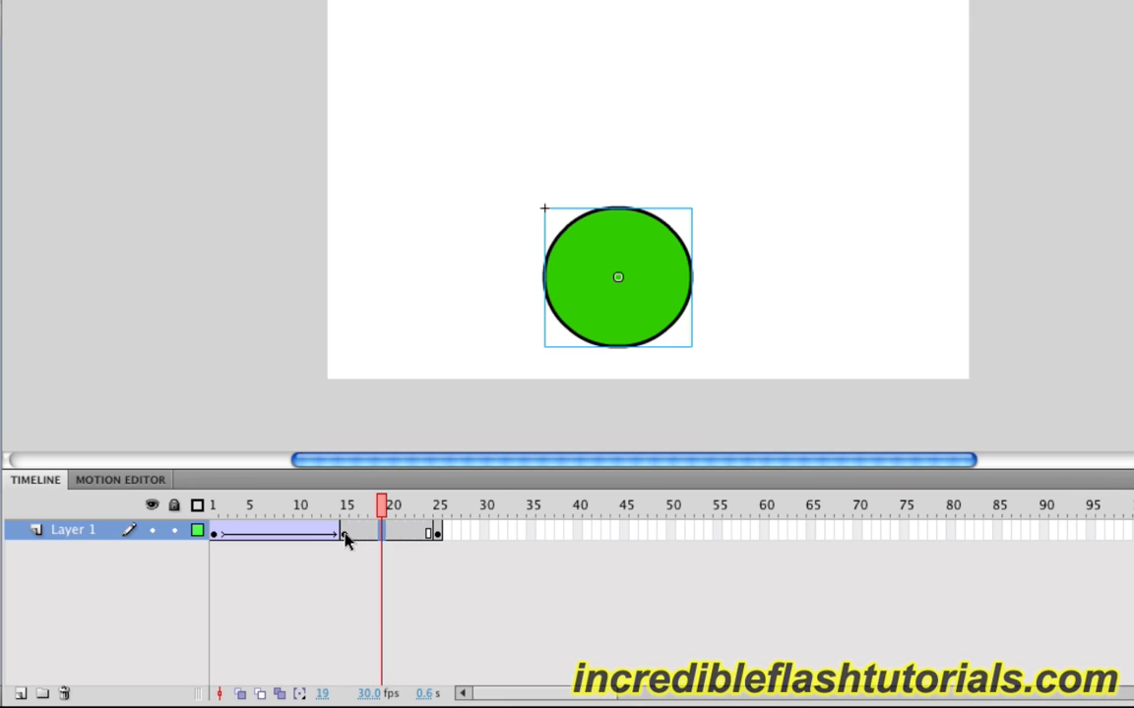
Add the tween from frame 15 to 25 and check frames 17 and 18
right_click(345, 541)
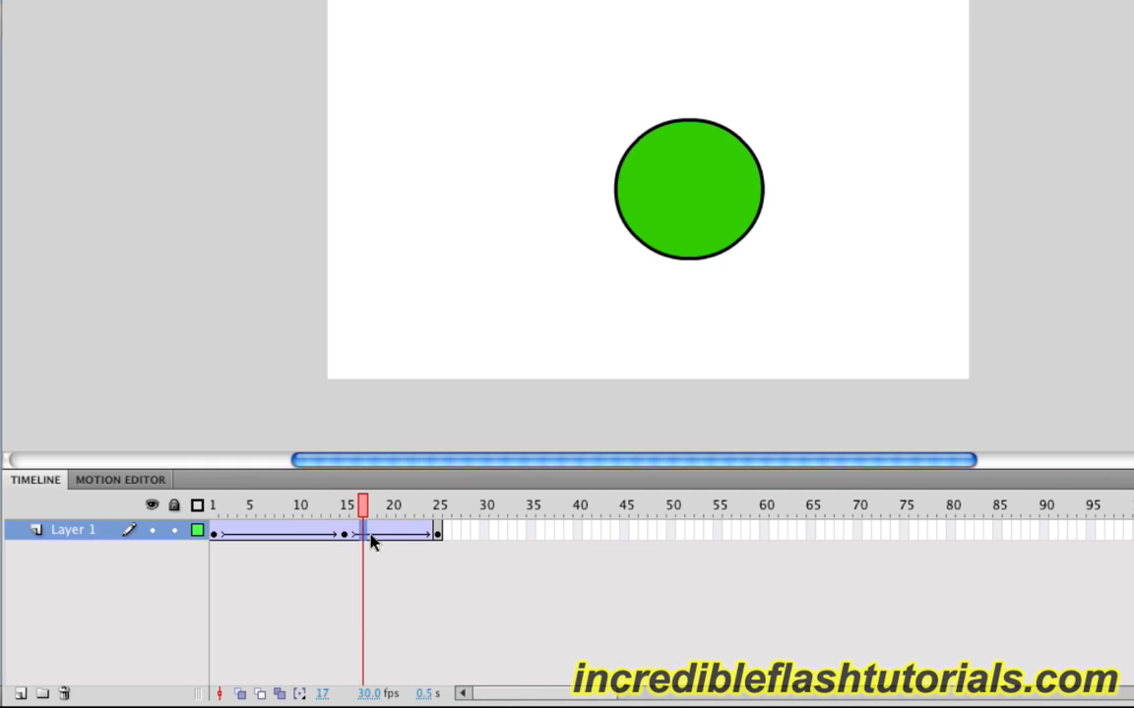
left_click(384, 531)
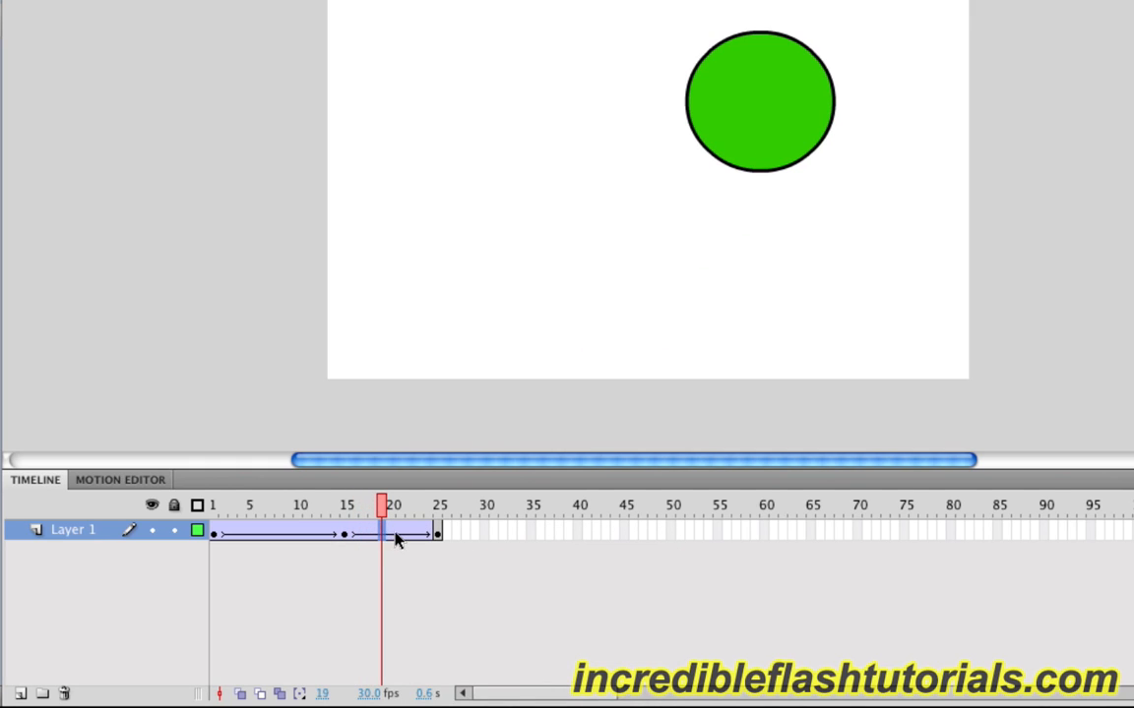
left_click(394, 506)
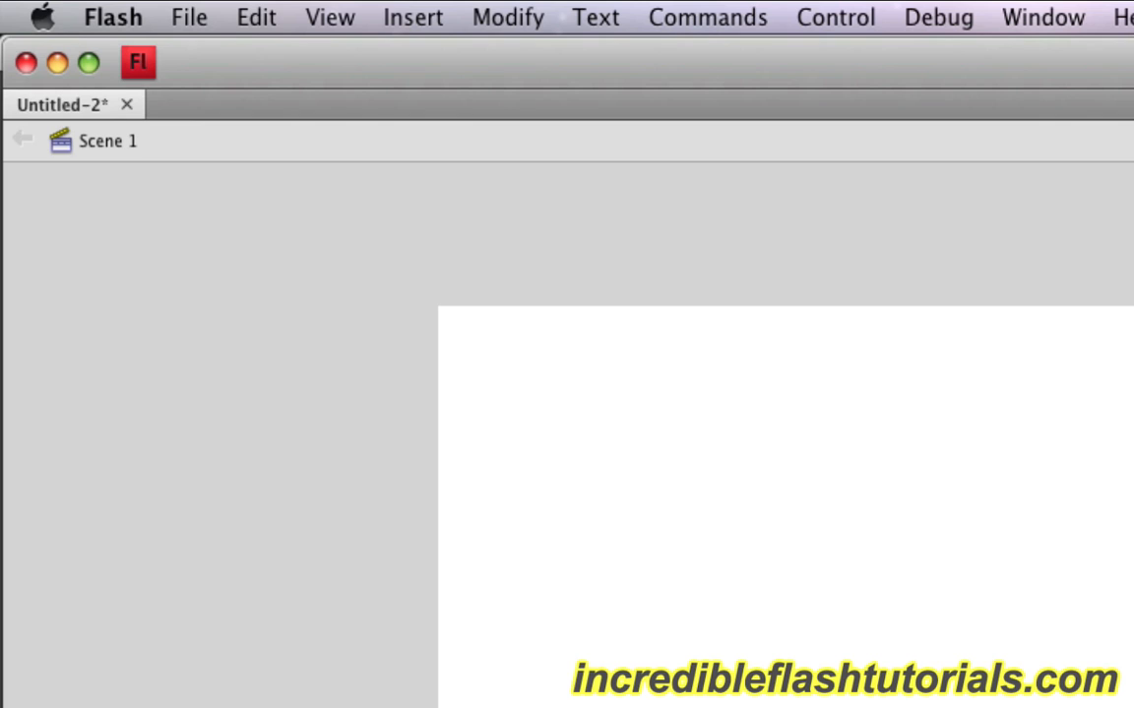
mouse_move(372, 567)
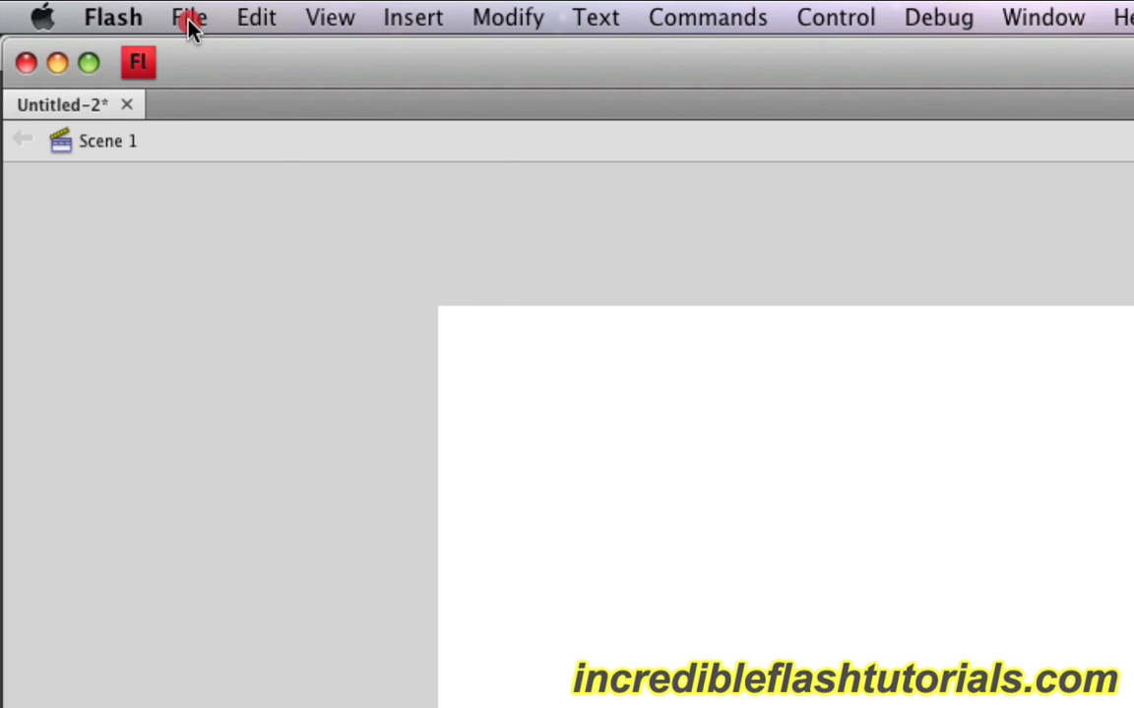
Create a new Flash File (ActionScript 3.0) document from the File menu
left_click(185, 16)
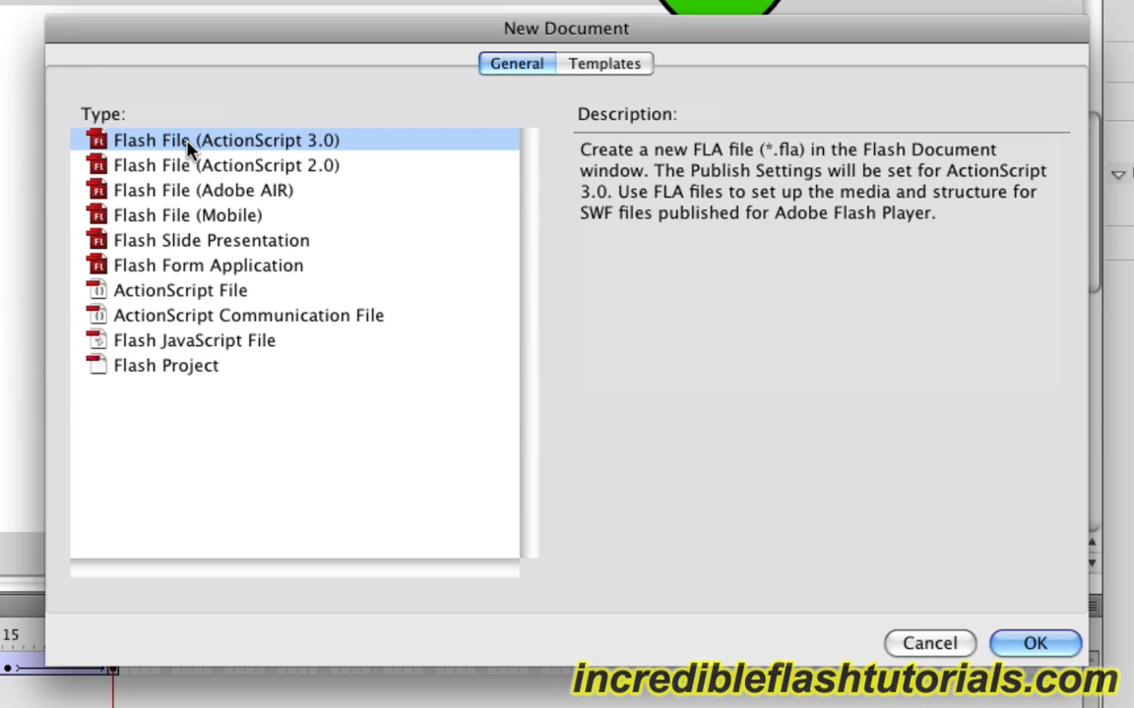
mouse_move(217, 150)
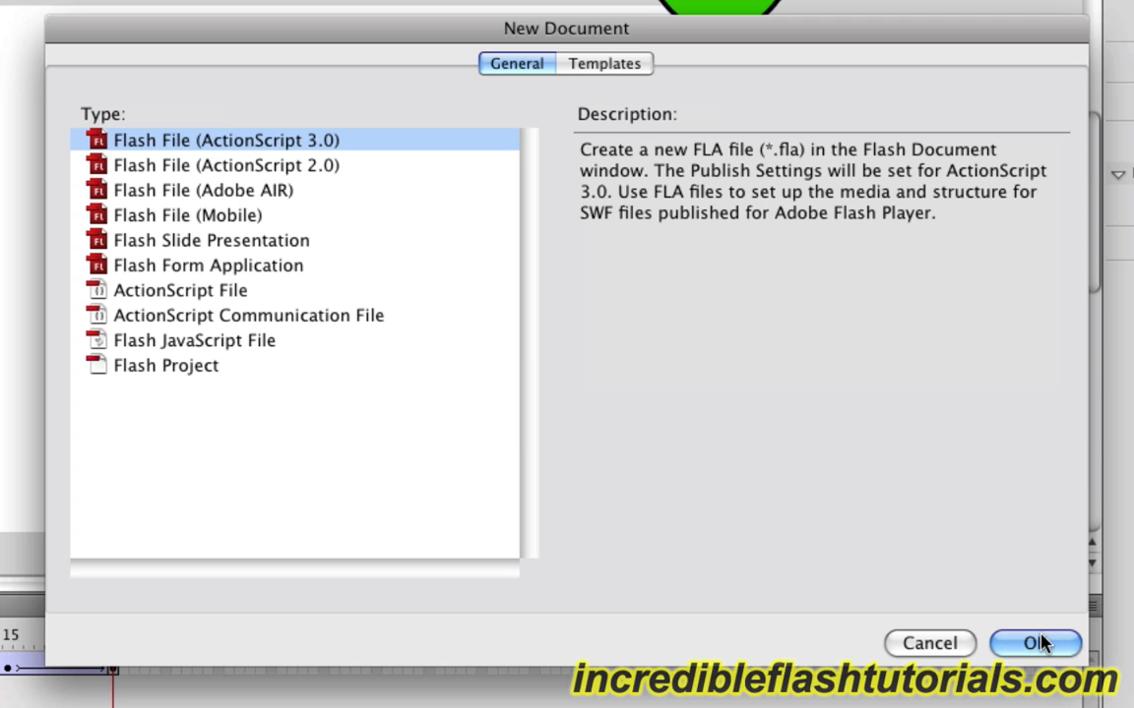
left_click(1033, 644)
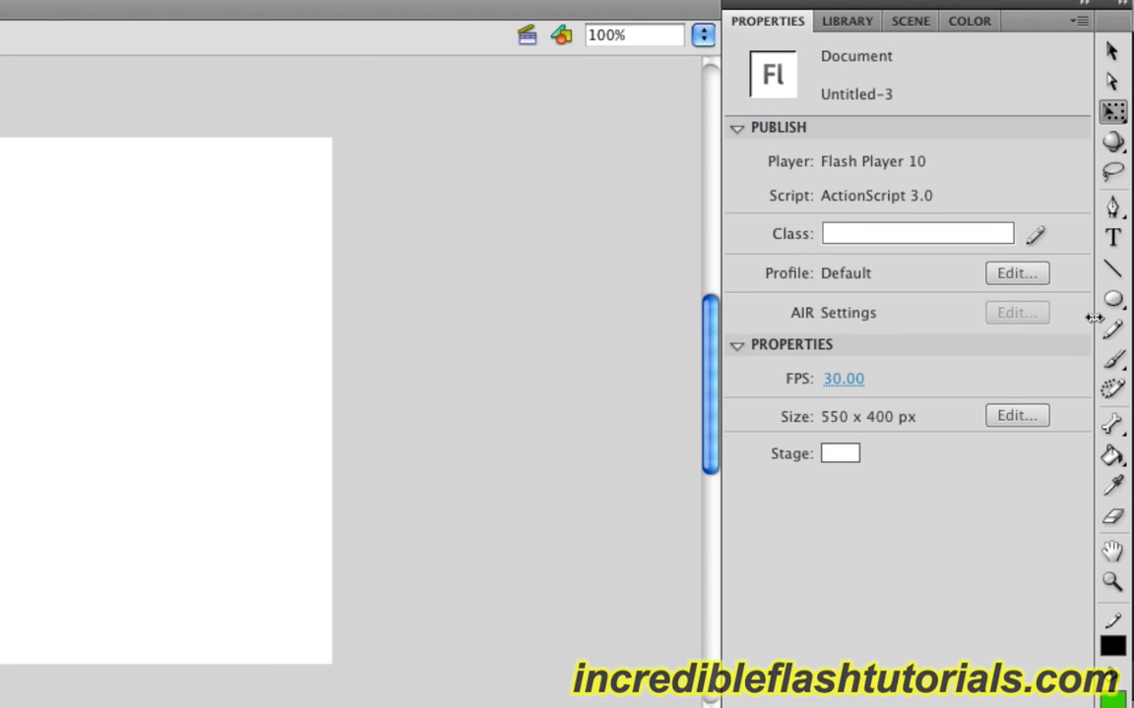
Switch to the Oval tool to draw a green circle with a black 3 pt outline
left_click(1114, 300)
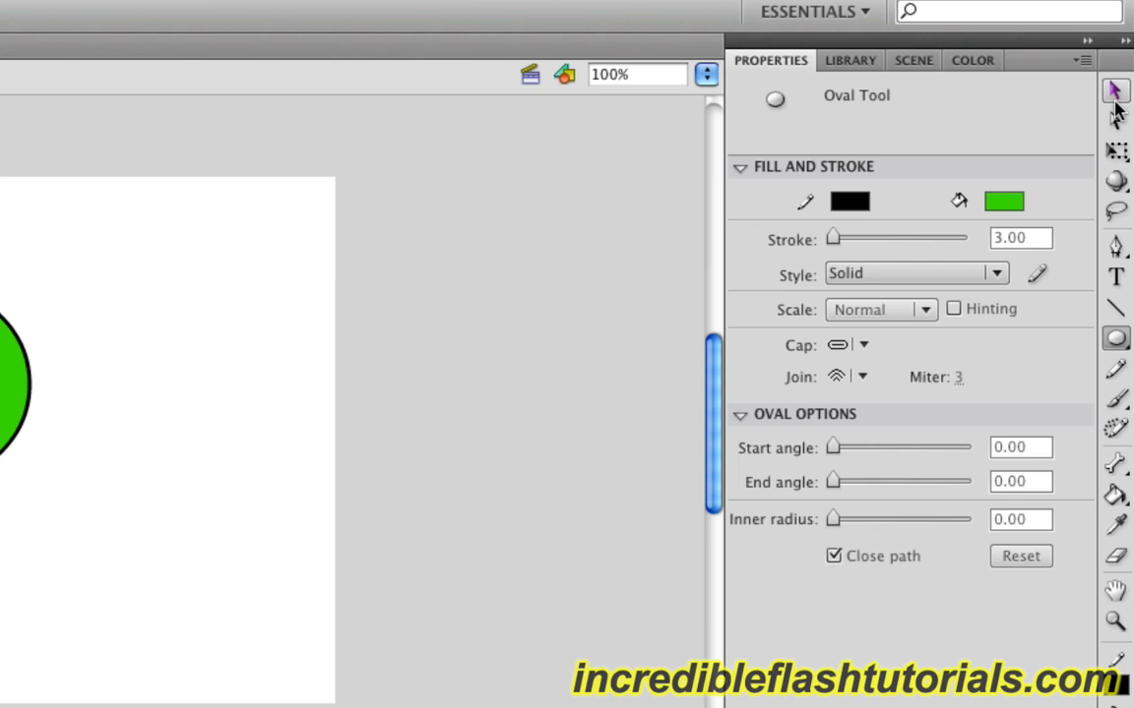
Insert a frame at frame 20 on Layer 1 and select the 1–20 frame span
left_click(1116, 90)
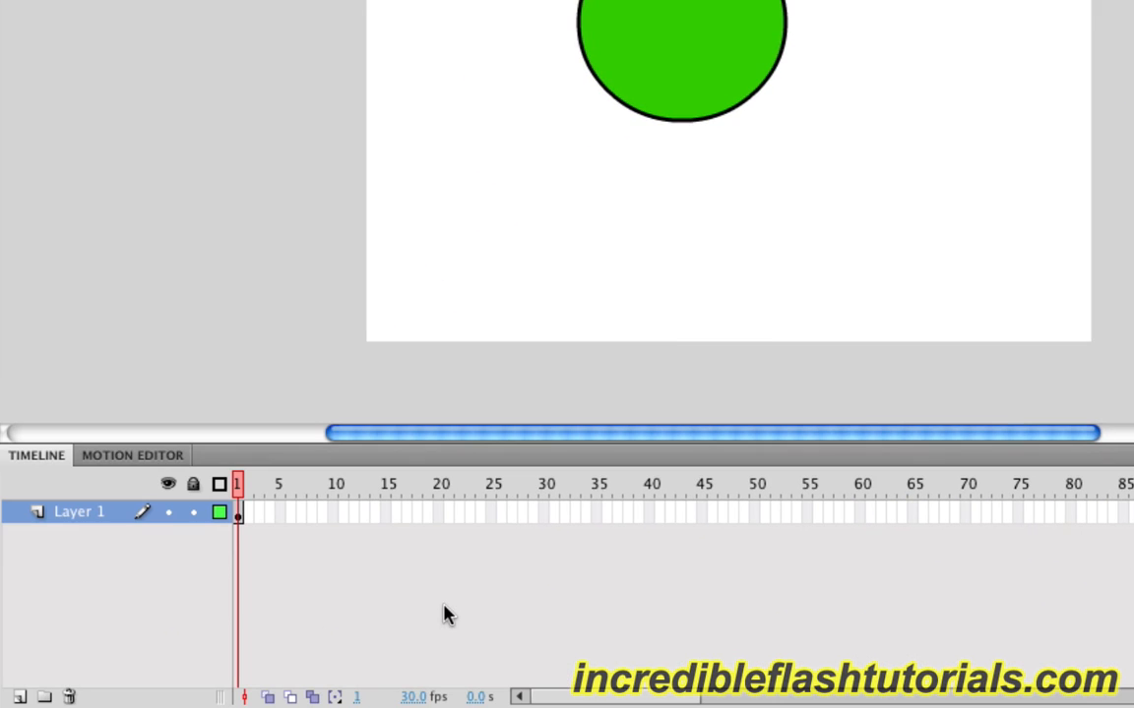
mouse_move(444, 529)
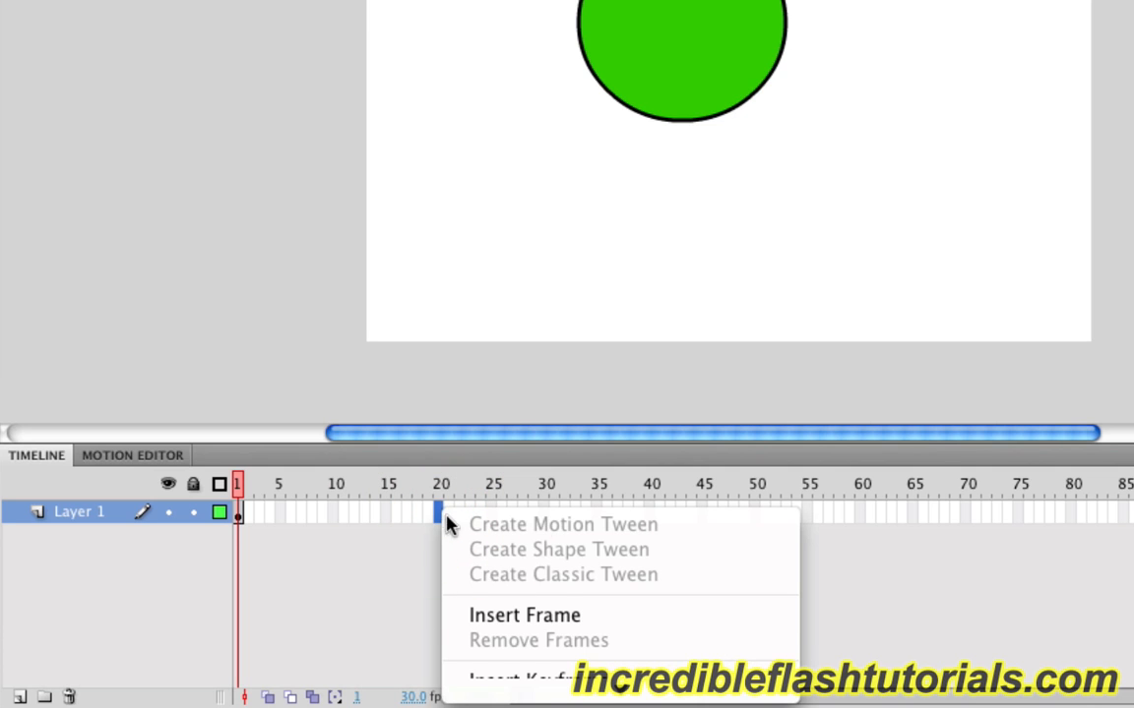
mouse_move(562, 555)
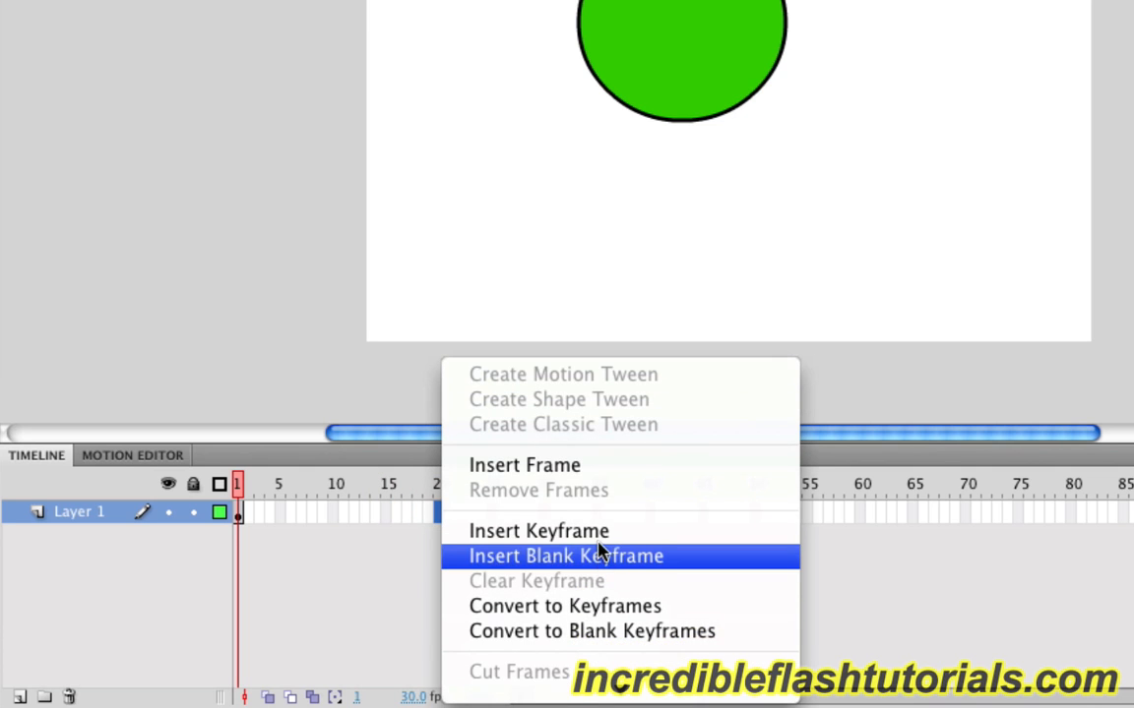
left_click(563, 555)
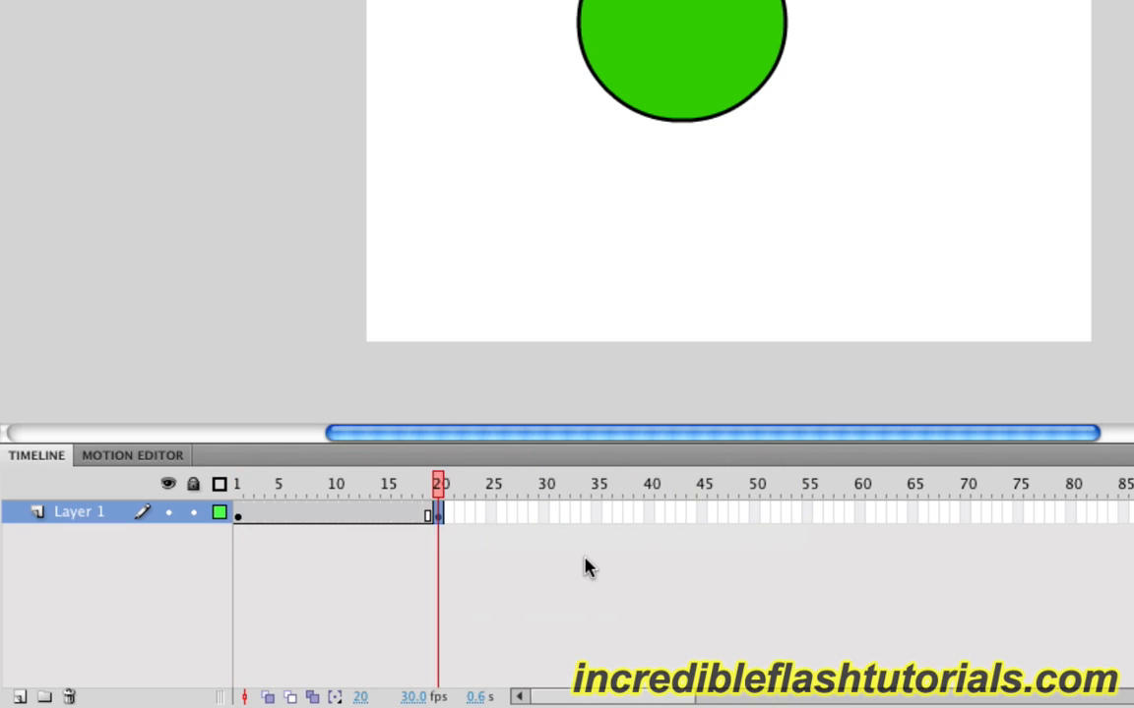
mouse_move(359, 541)
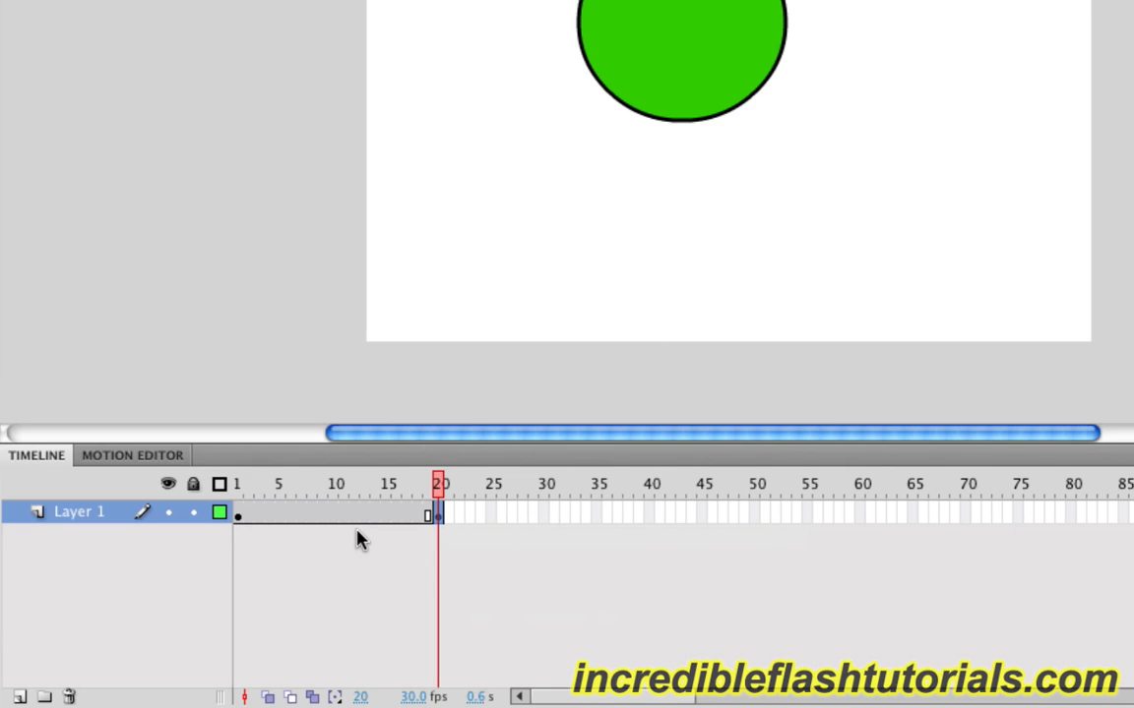
mouse_move(366, 535)
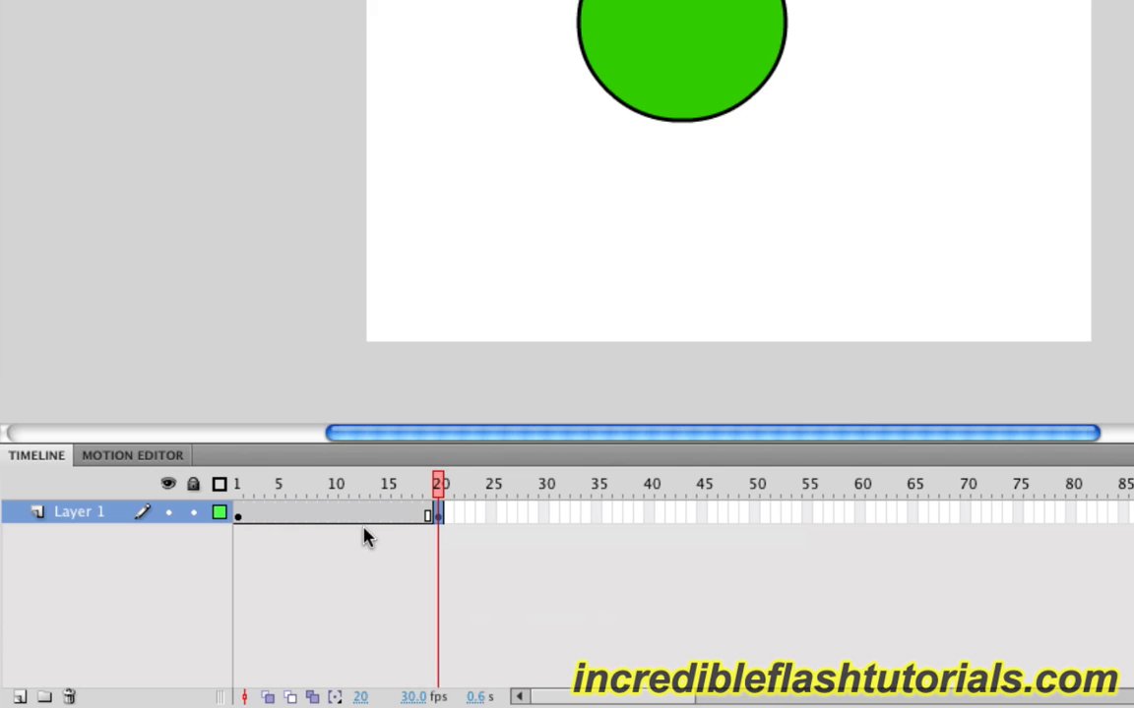
left_click(389, 512)
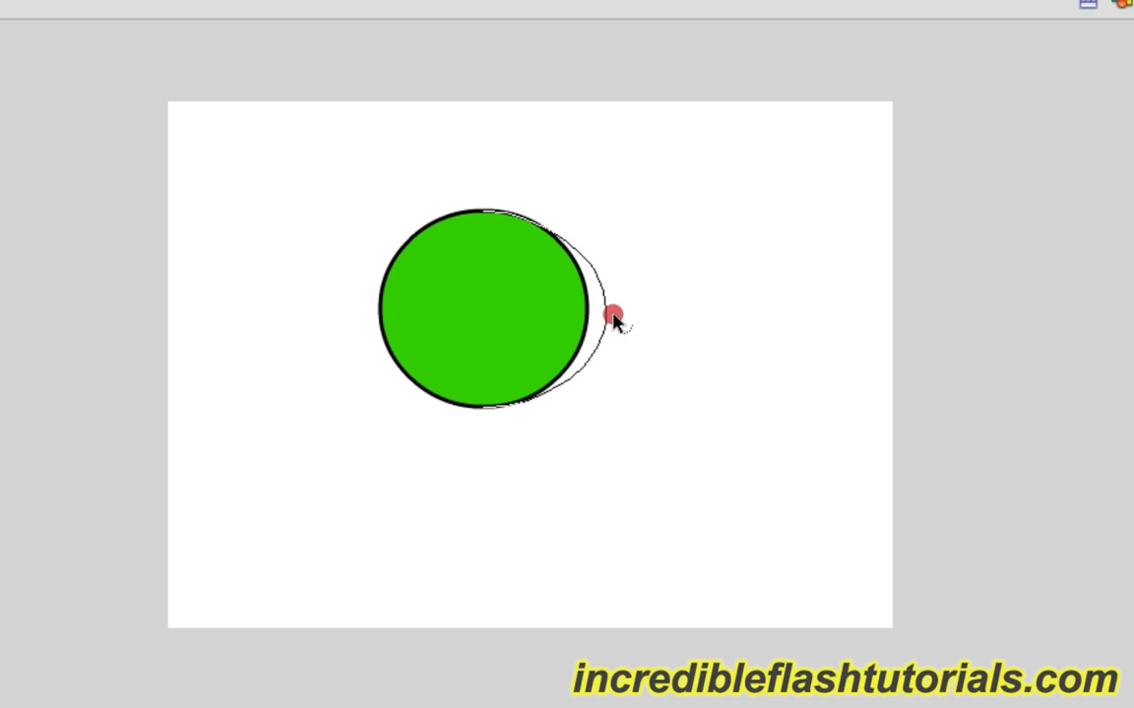
Drag the circle's edges into a pointed blob: teardrop right edge, pointed bottom, tall upper-left spike, reshaped top
left_click_drag(614, 313, 756, 319)
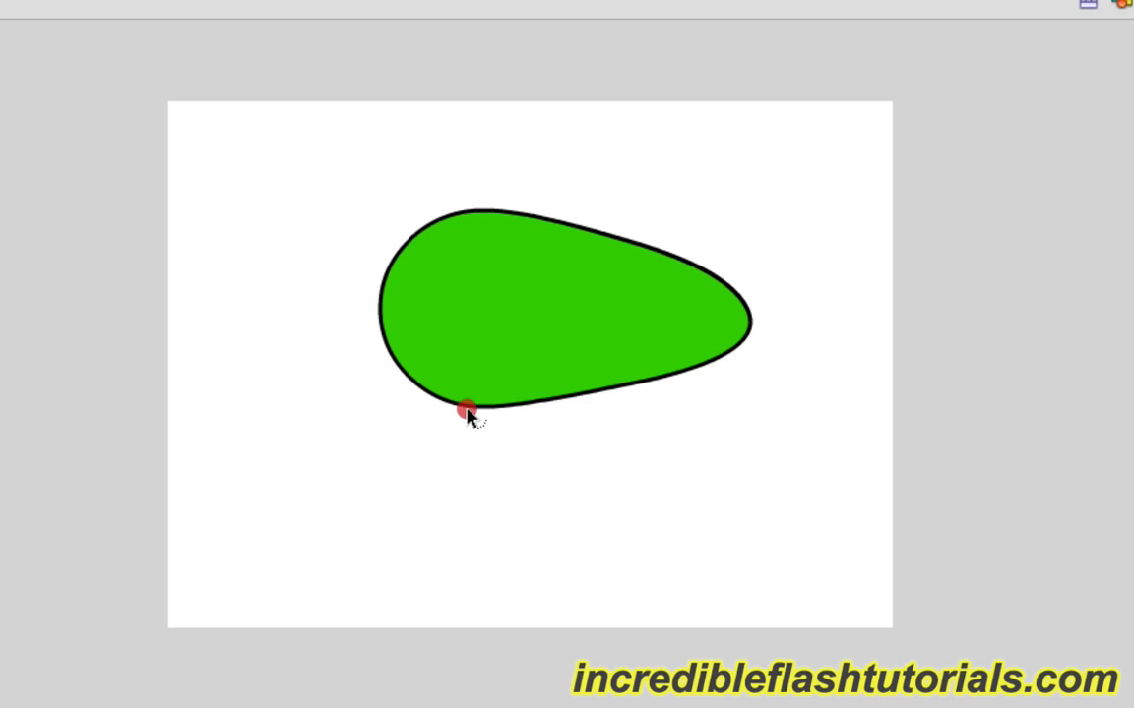
left_click_drag(464, 410, 449, 570)
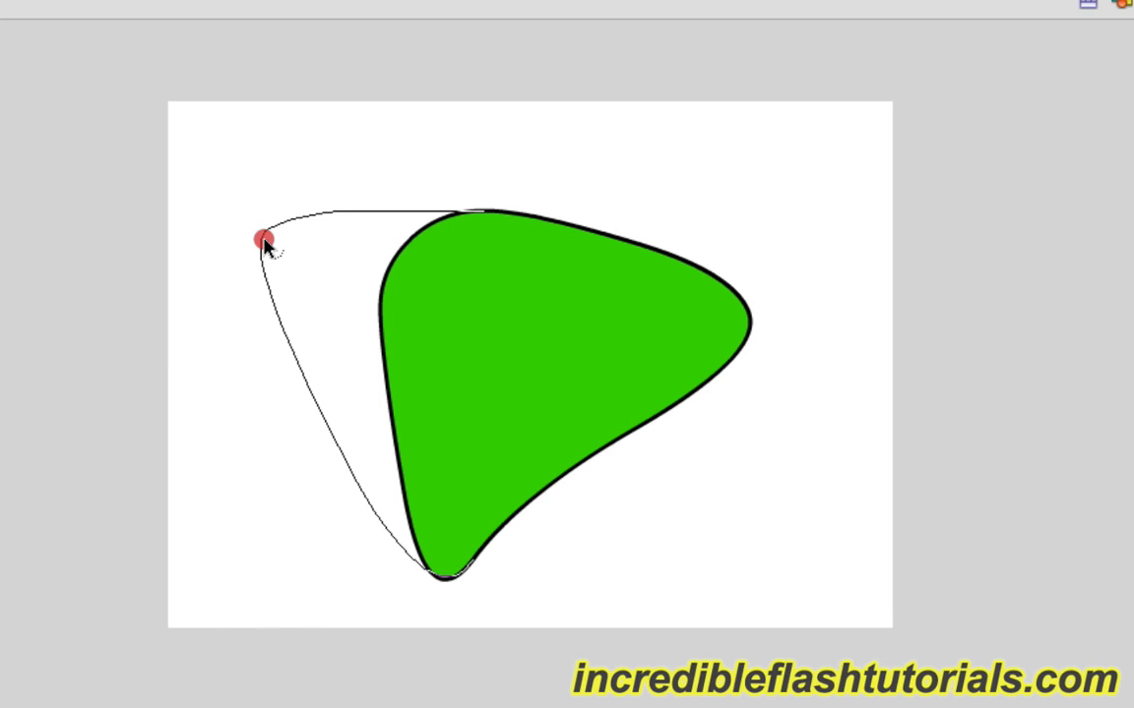
left_click_drag(260, 240, 330, 122)
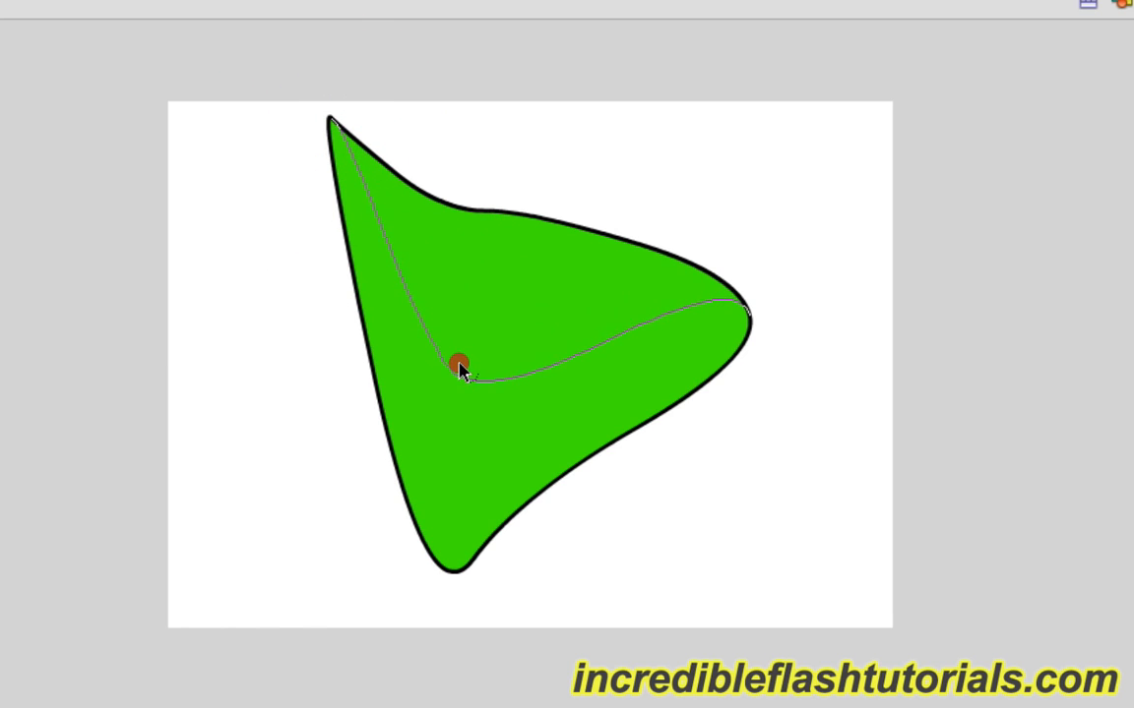
left_click_drag(460, 362, 574, 264)
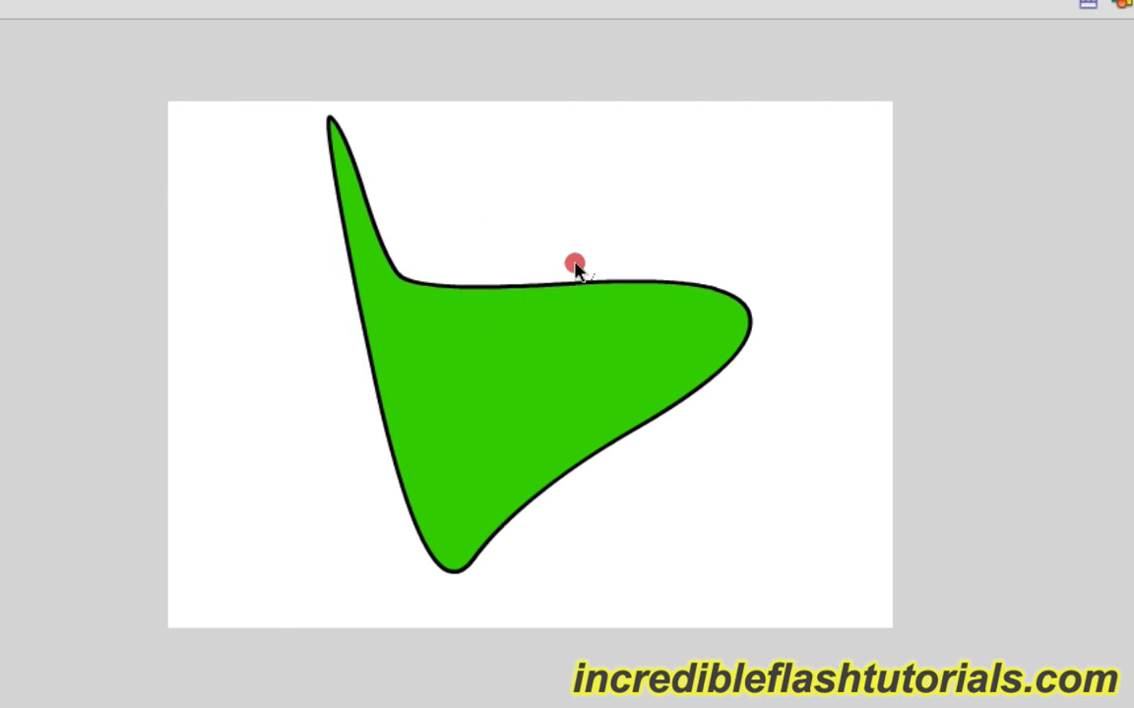
left_click_drag(574, 264, 704, 156)
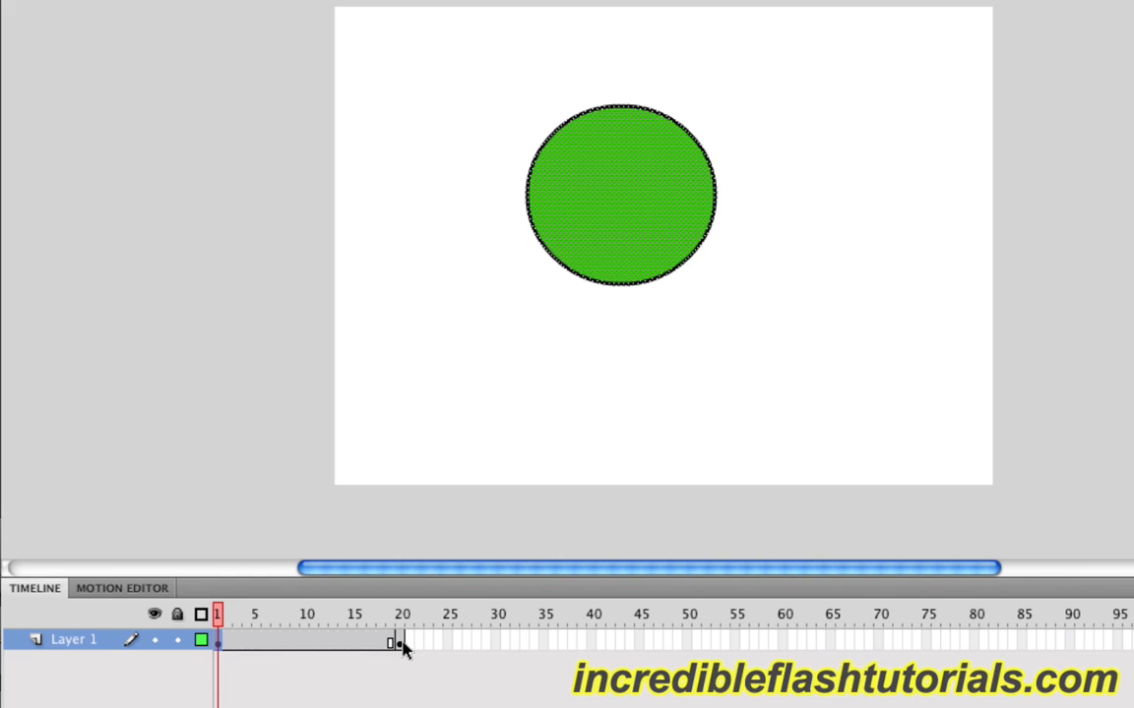
Add a shape tween to the circle's frames 1–20 on Layer 1
left_click(402, 614)
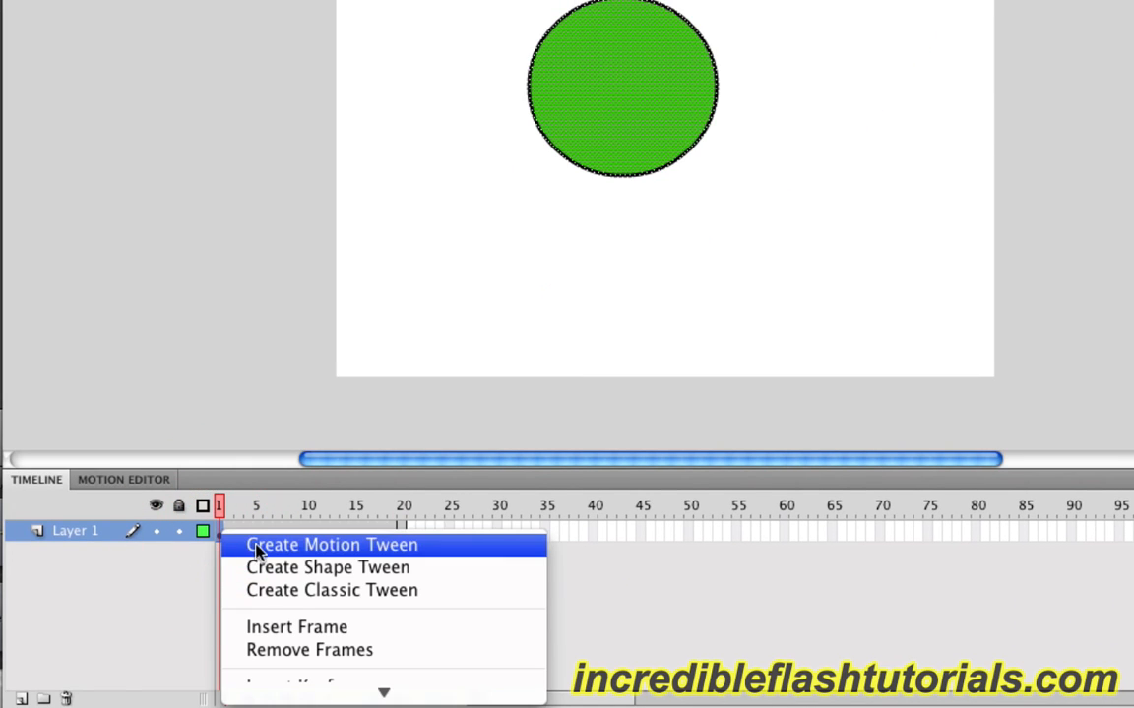
left_click(333, 544)
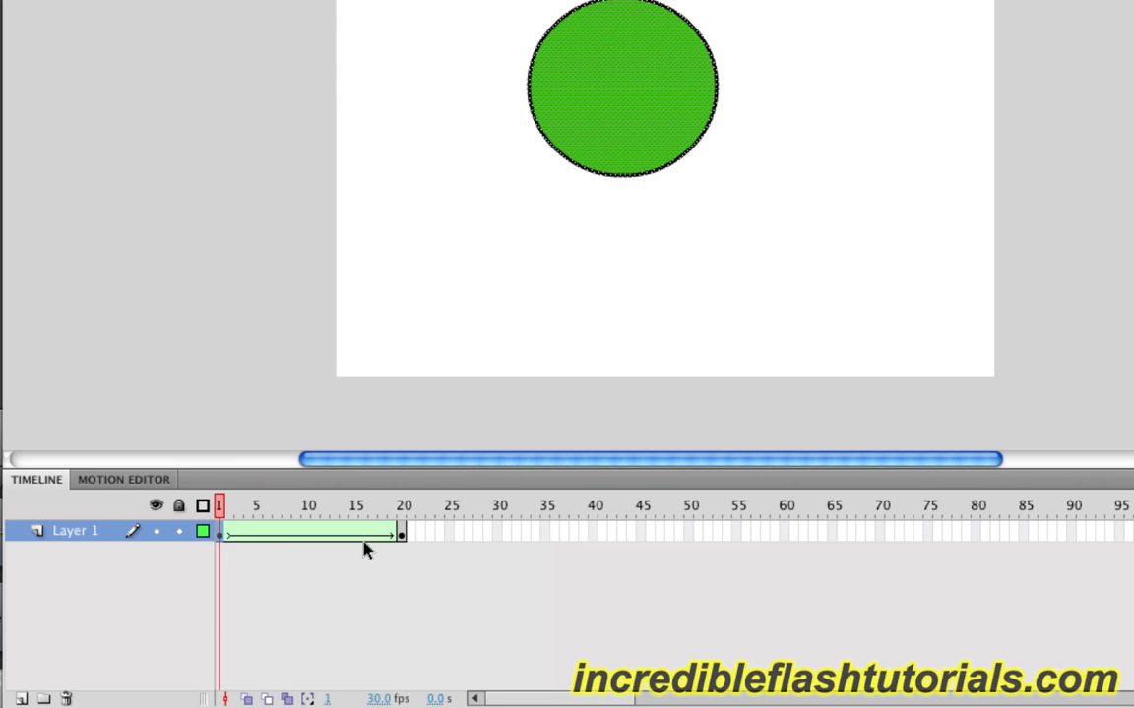
mouse_move(448, 547)
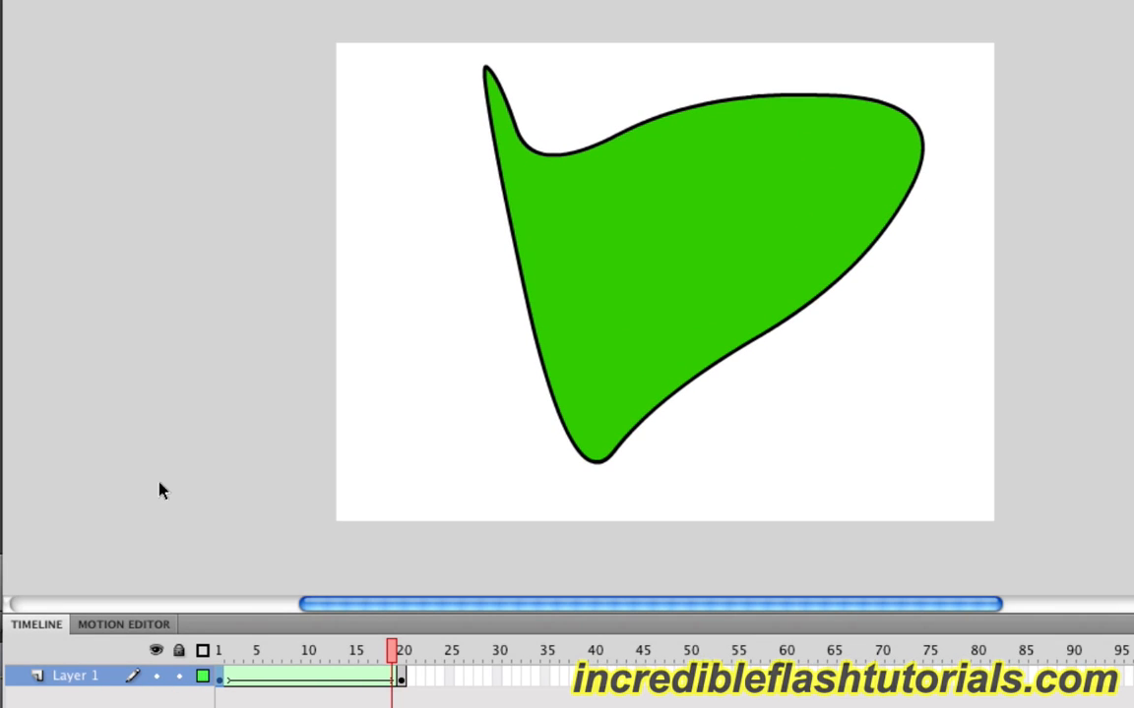
mouse_move(177, 472)
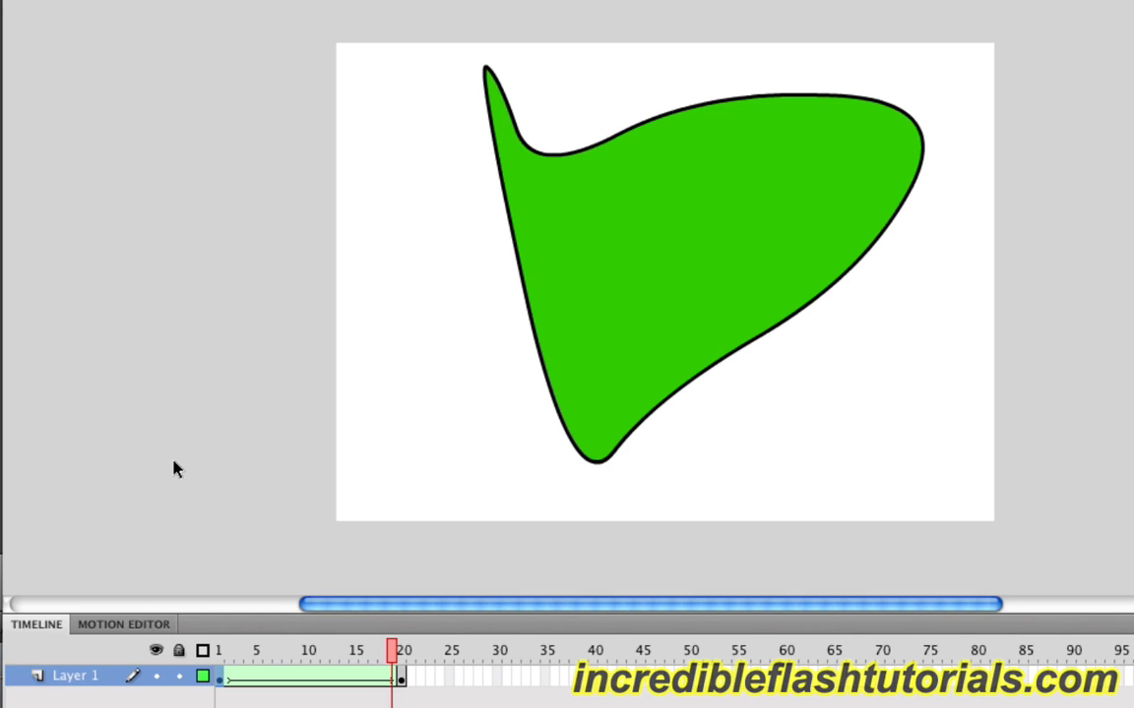
mouse_move(193, 450)
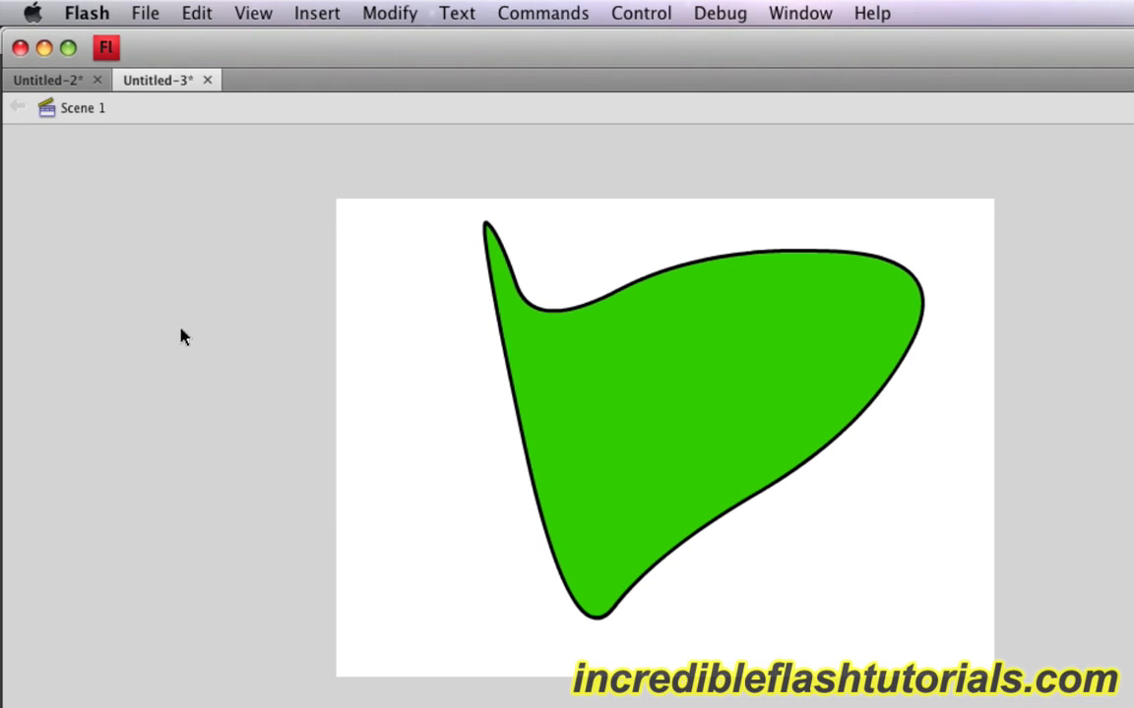
mouse_move(163, 18)
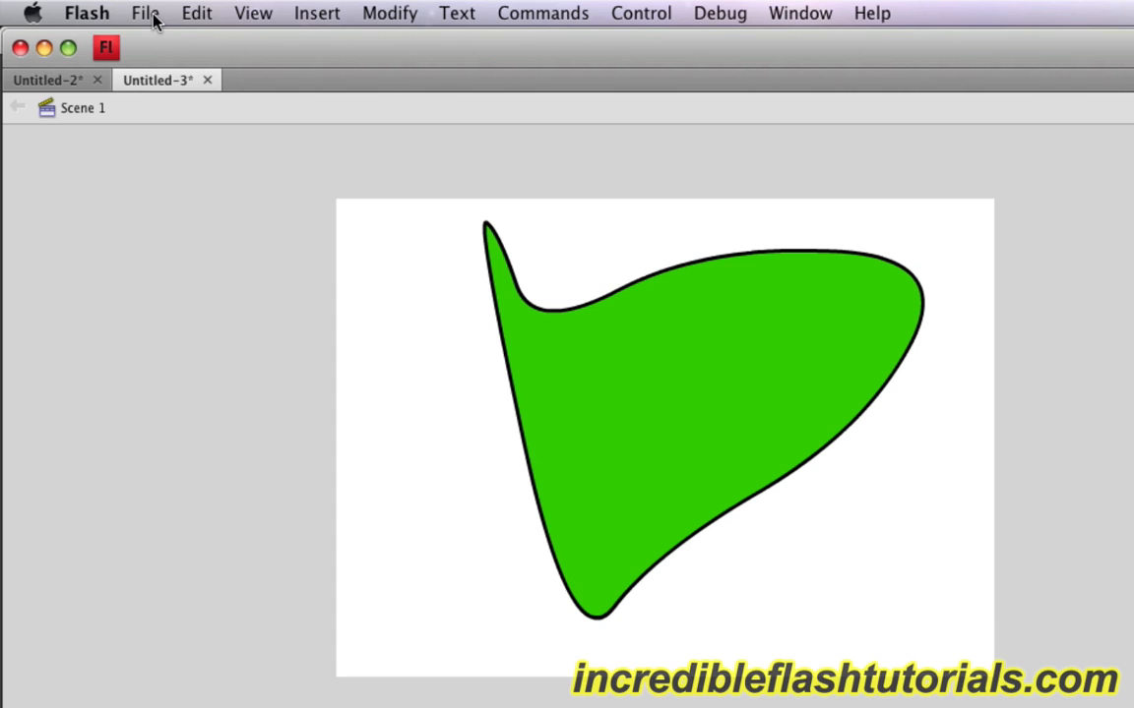
Create the new ActionScript 3.0 document Untitled-4 and ready the Oval tool
left_click(153, 12)
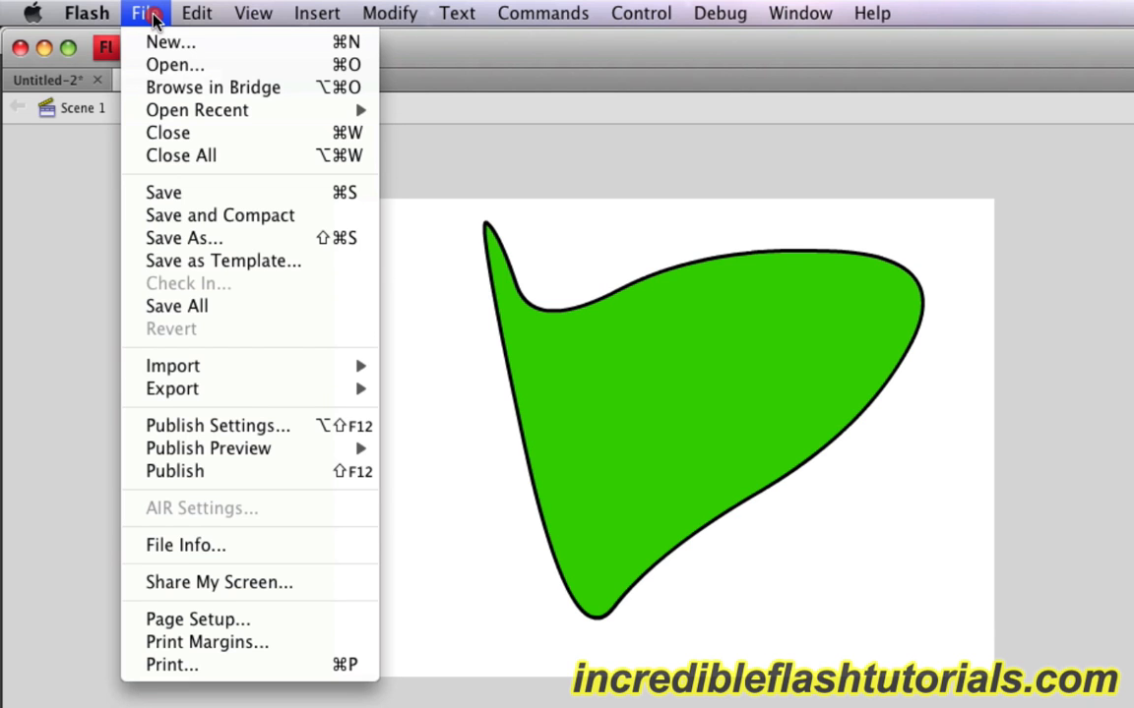
left_click(172, 42)
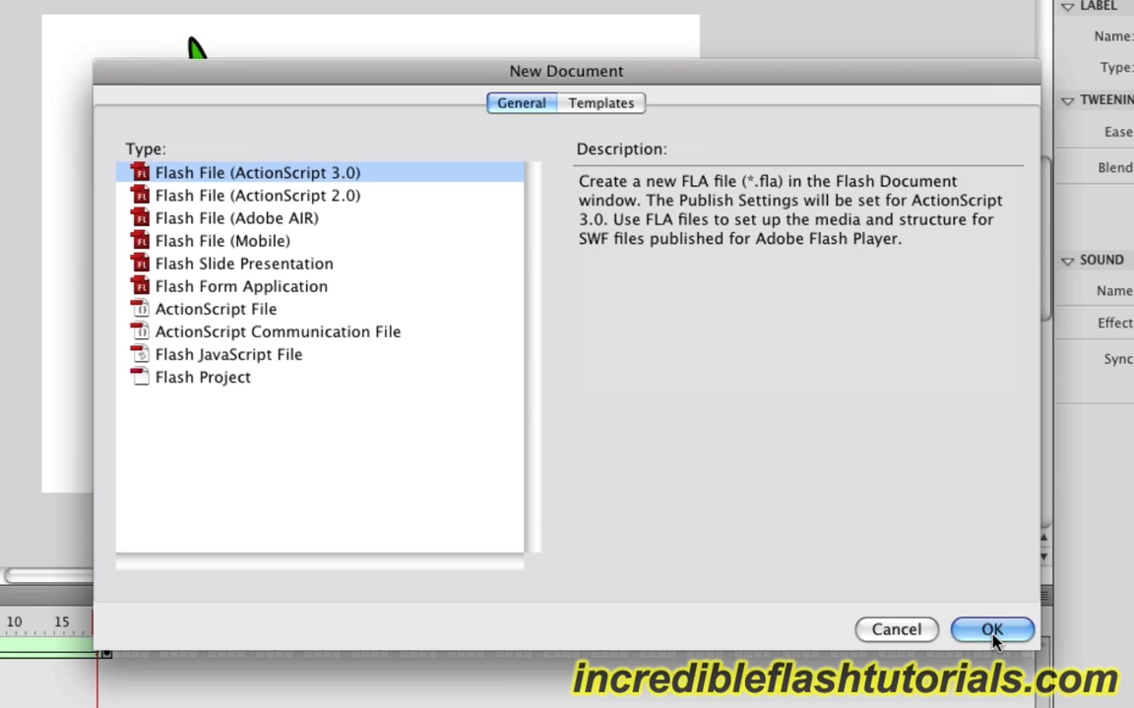
left_click(992, 629)
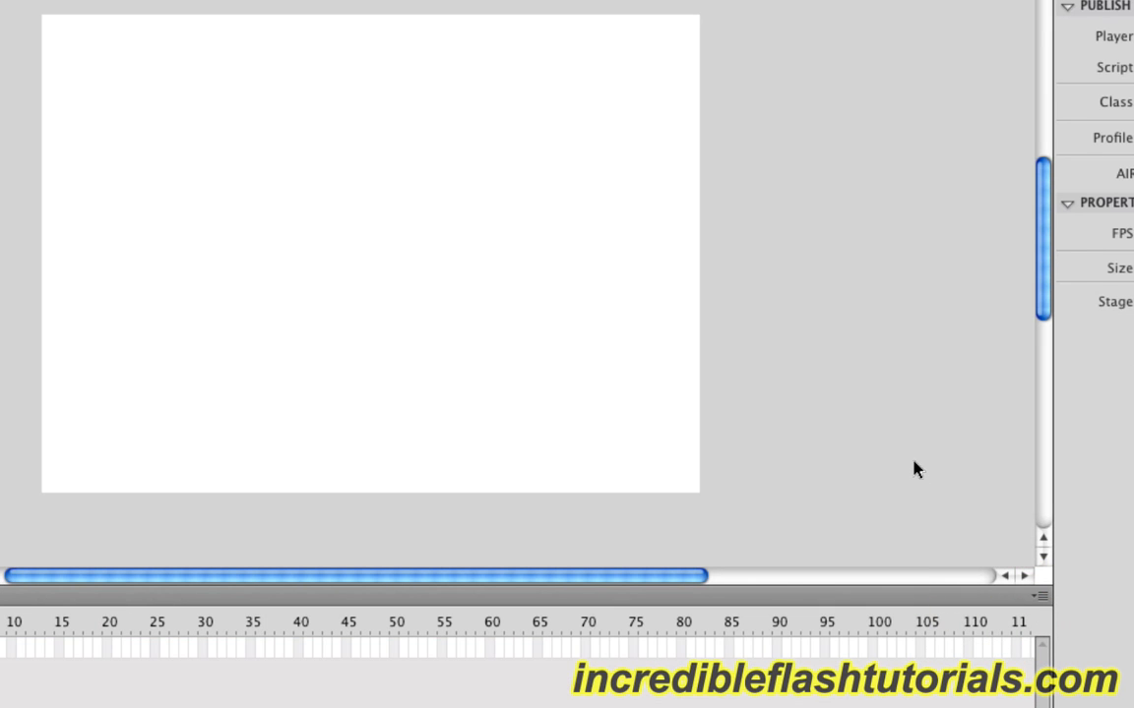
key("cmd+shift")
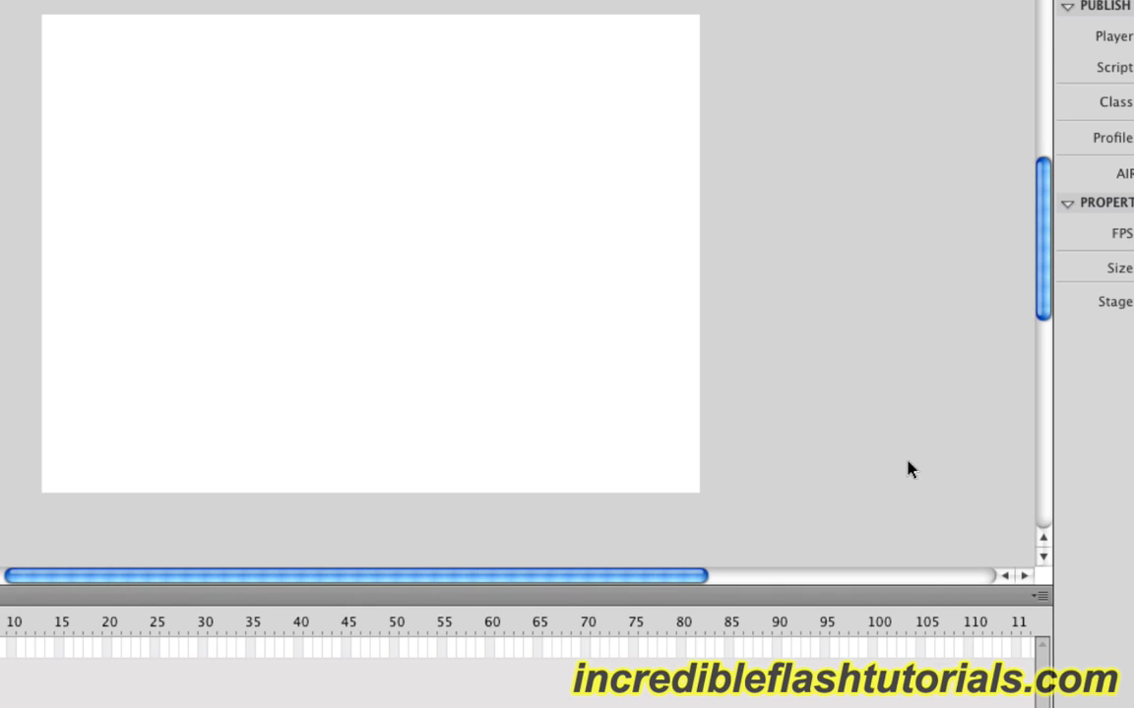
mouse_move(917, 409)
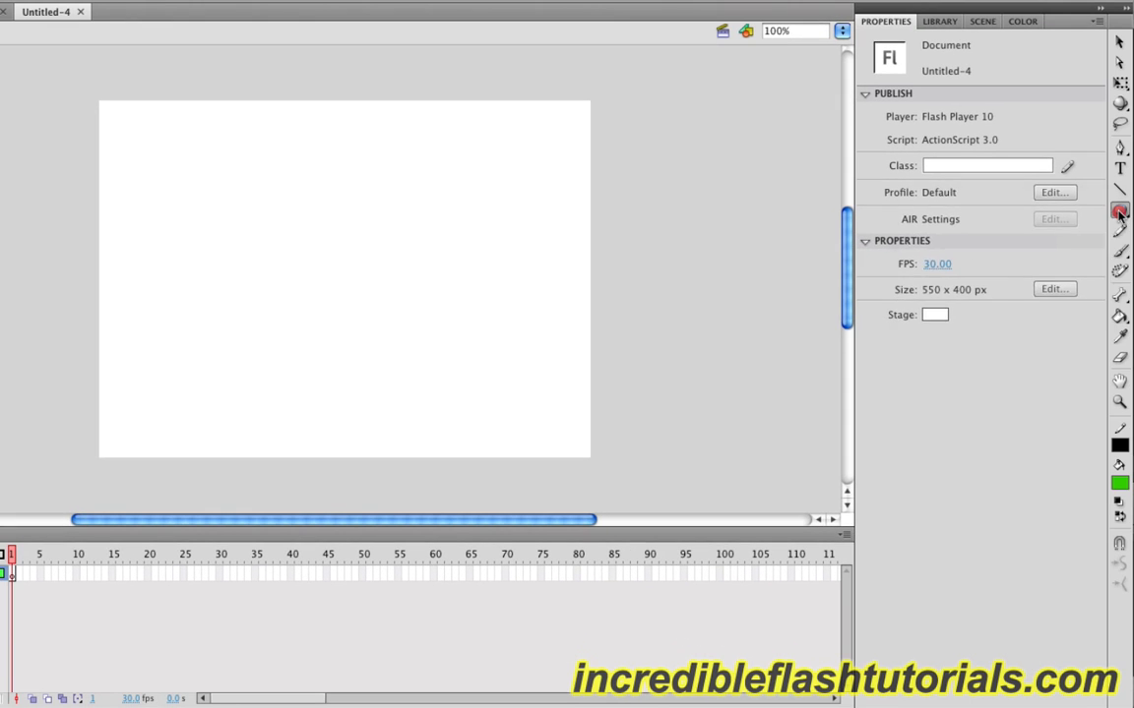
left_click(1120, 209)
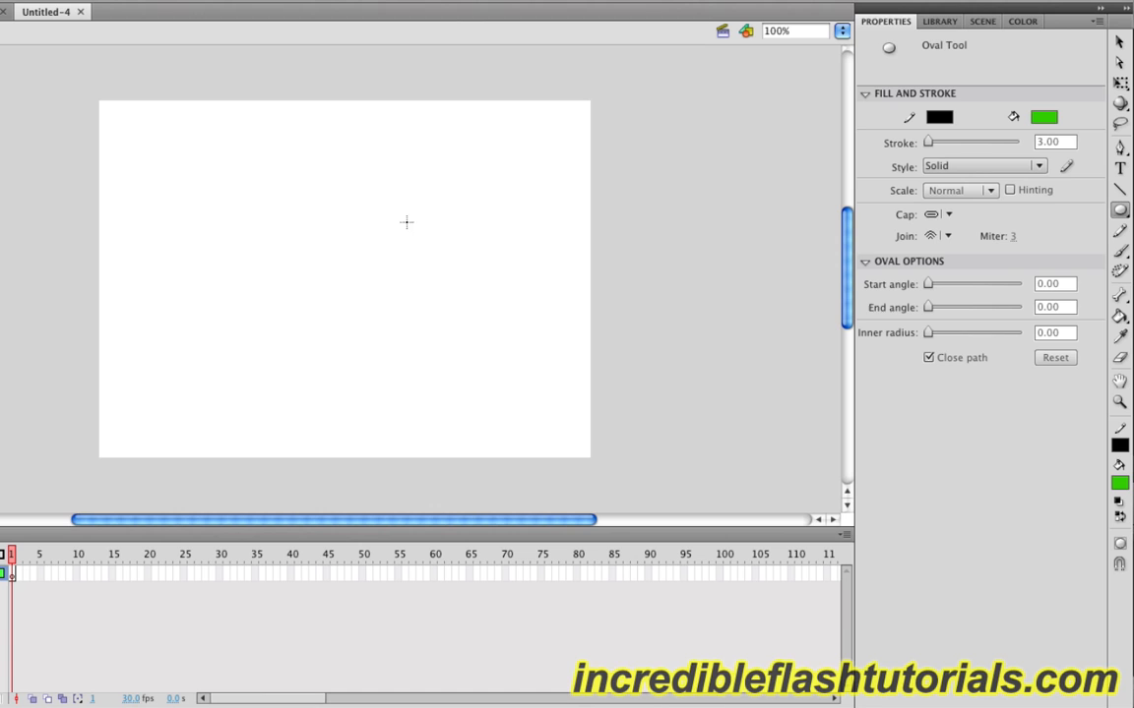
Draw a green black-outlined circle in the stage's top-left corner and select it whole
left_click_drag(125, 137, 175, 177)
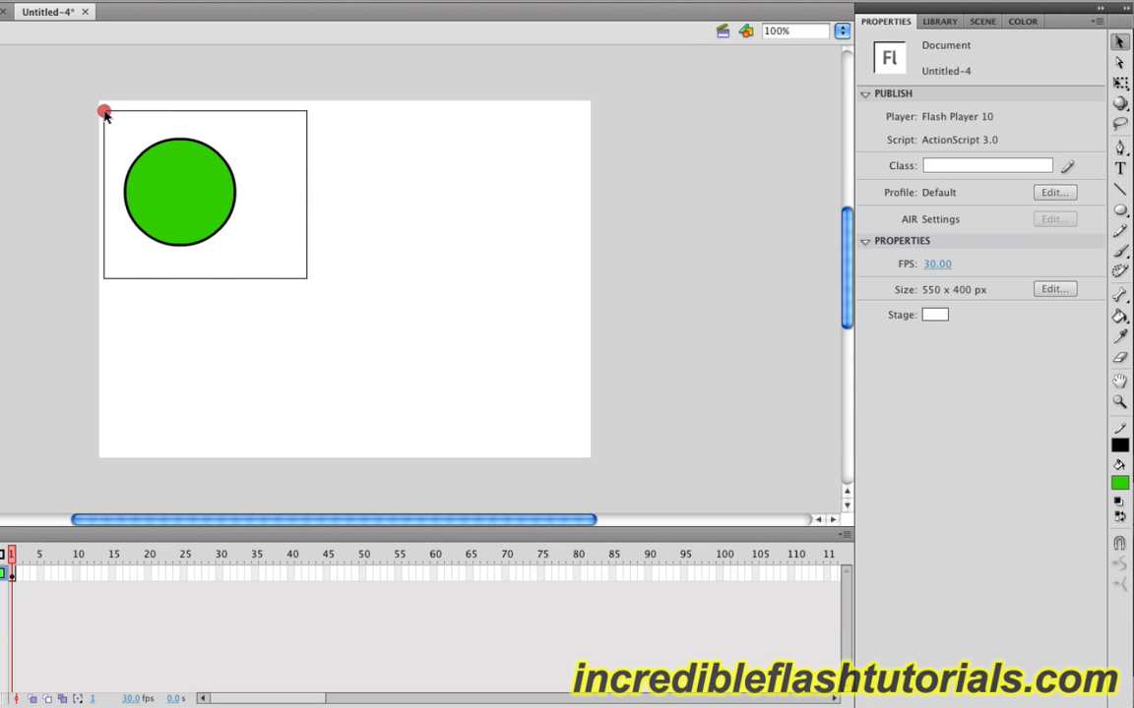
left_click(181, 193)
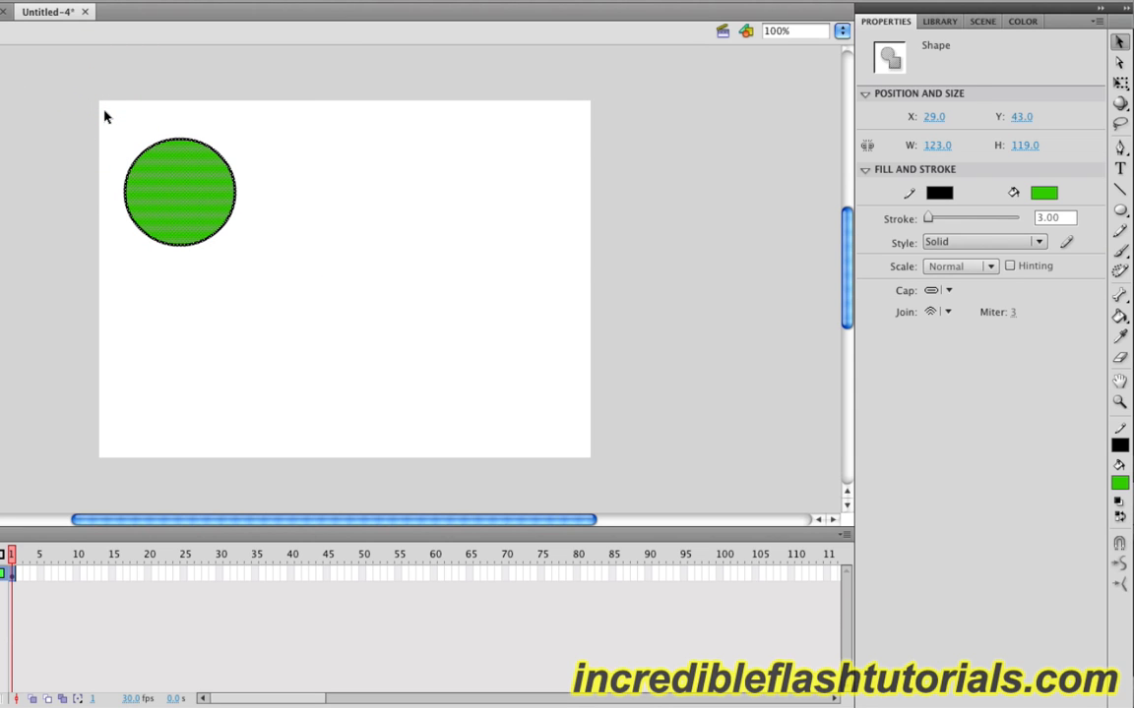
Convert the circle into a Graphic symbol named 'Circle'
key("F8")
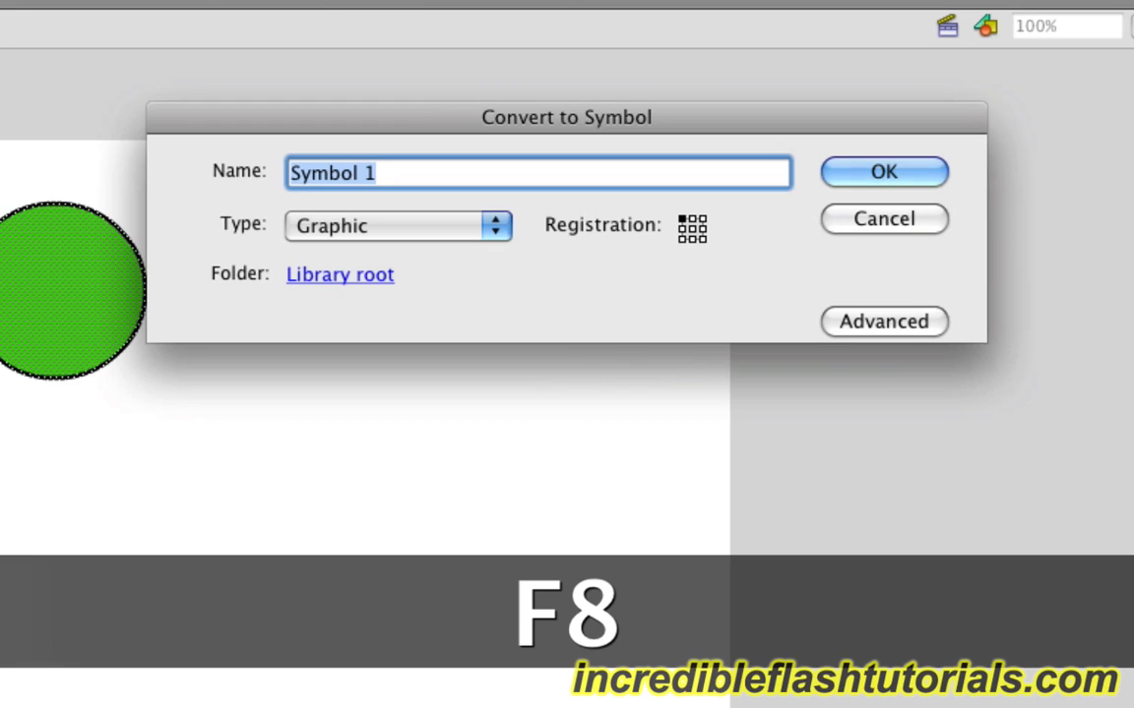
type("Circ")
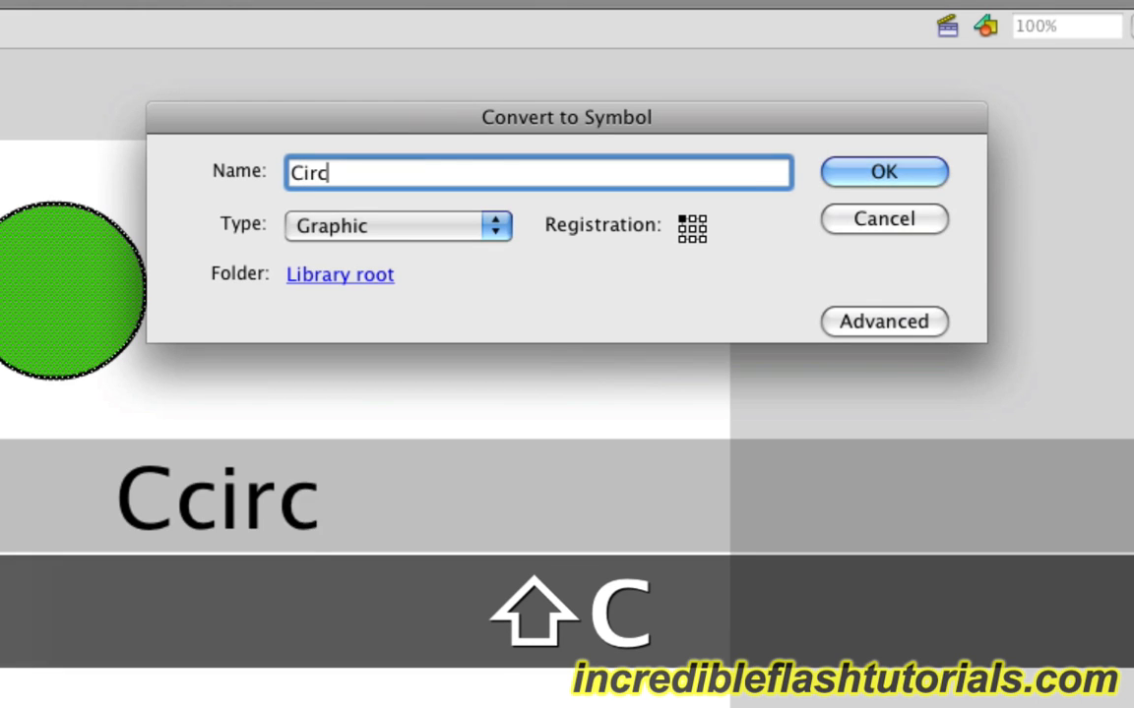
type("le")
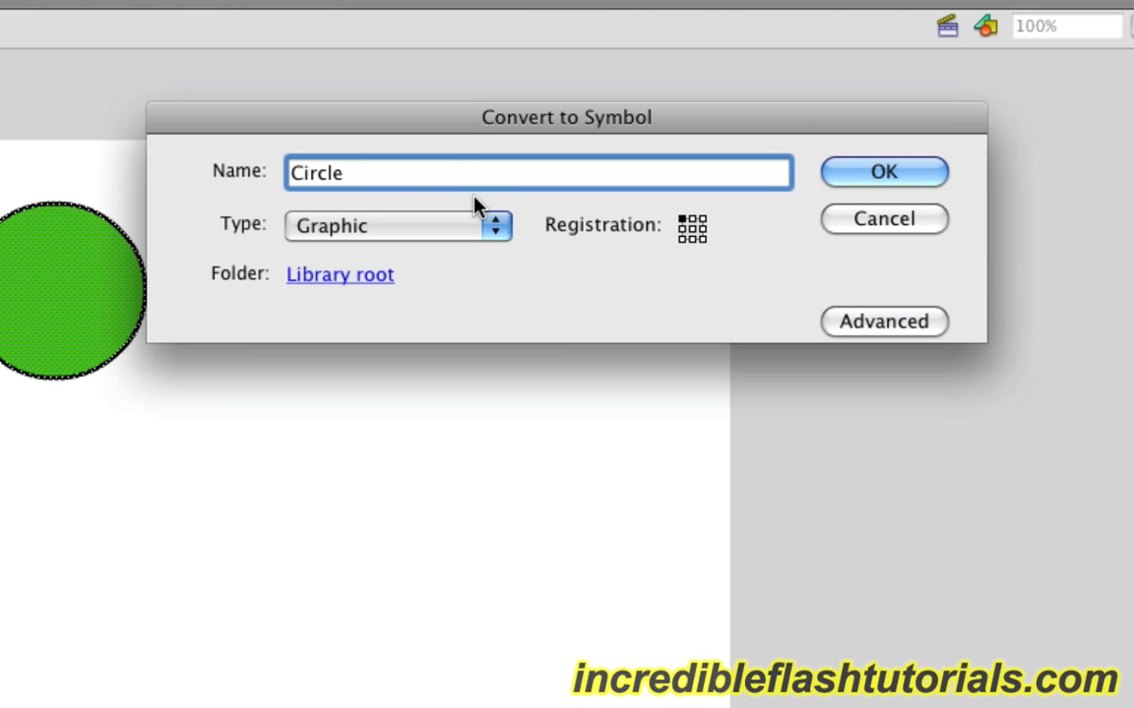
left_click(883, 171)
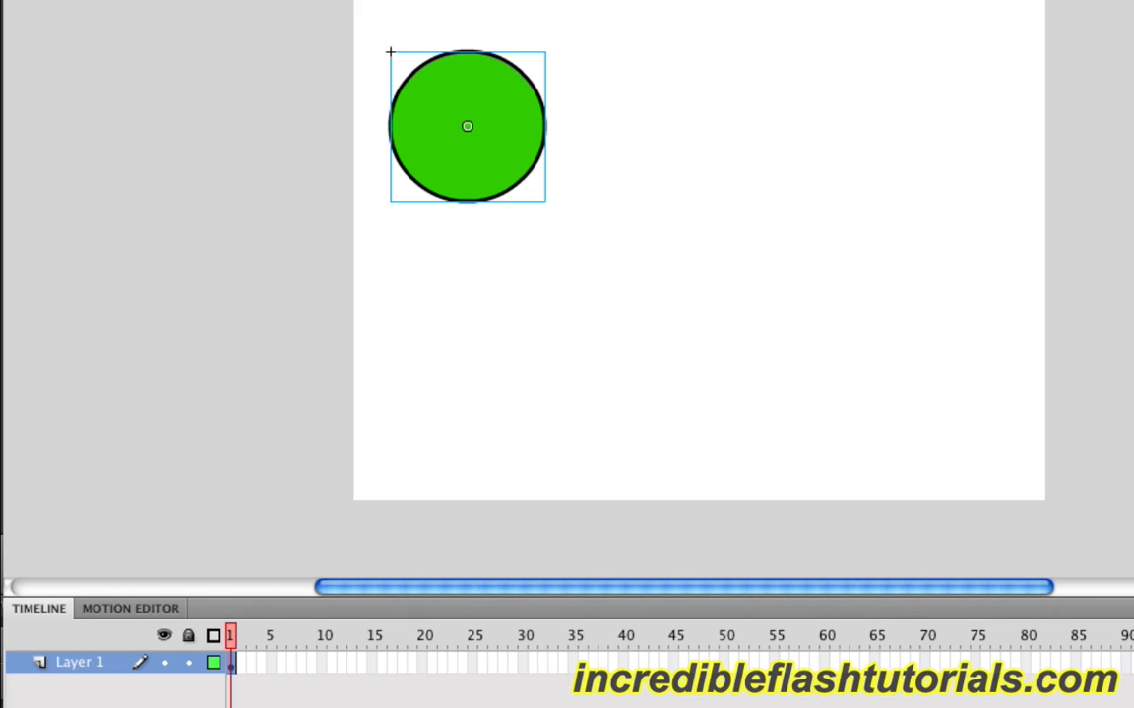
mouse_move(976, 327)
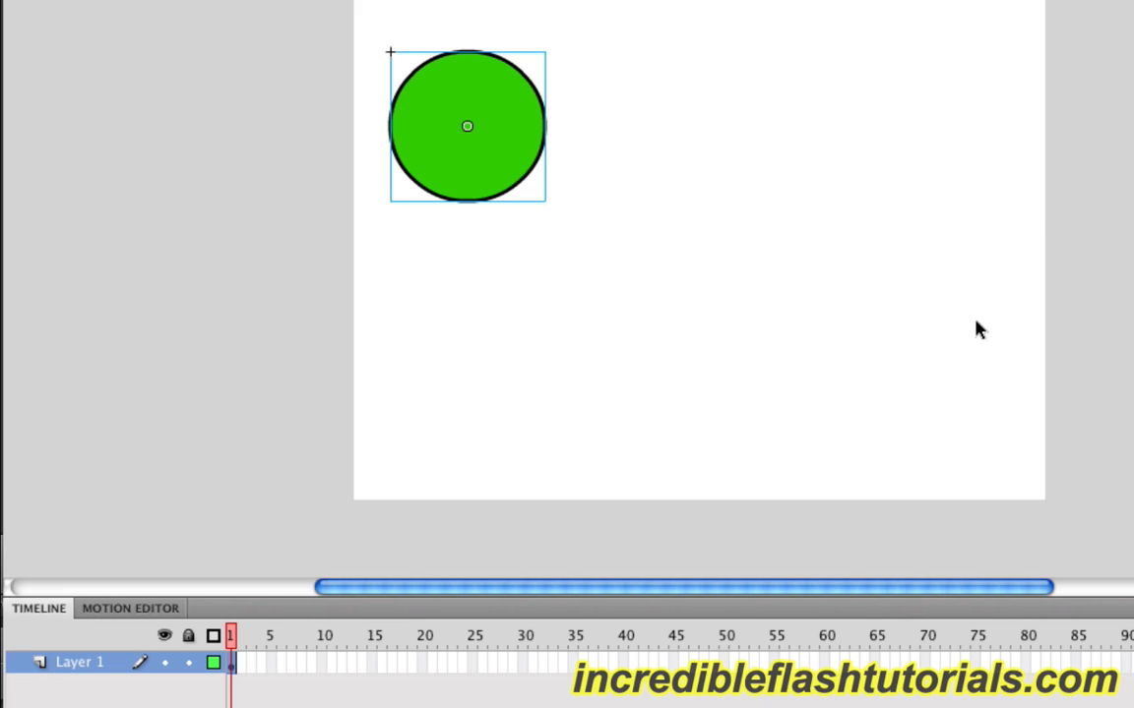
mouse_move(622, 679)
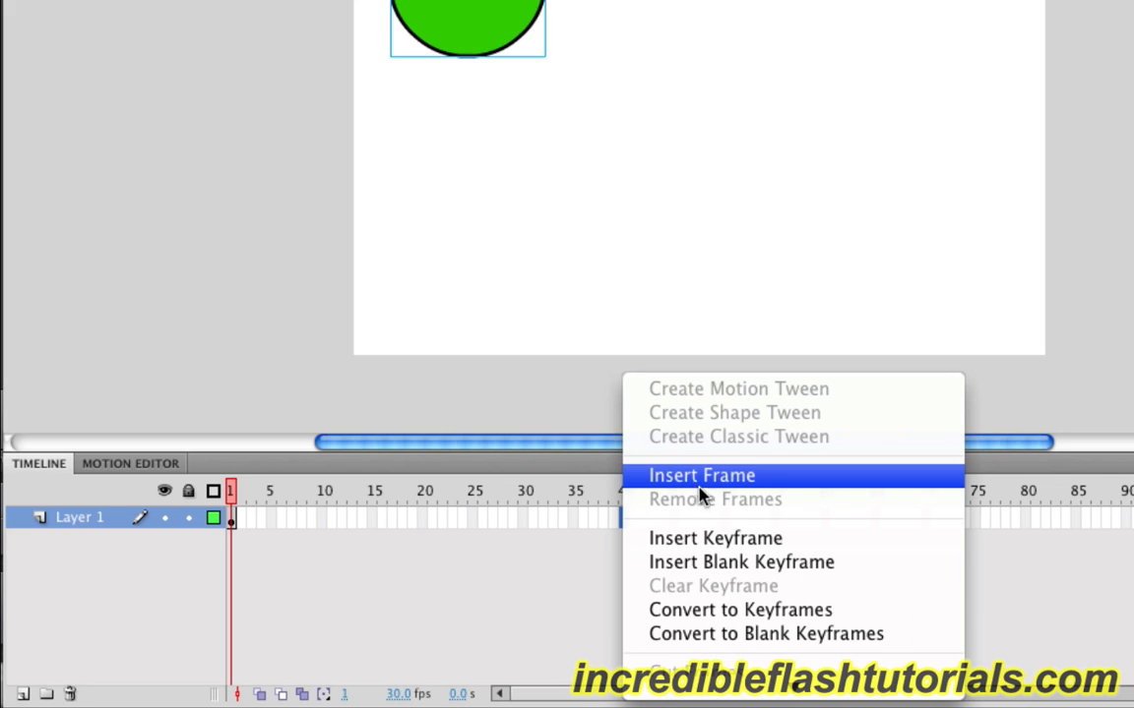
mouse_move(695, 472)
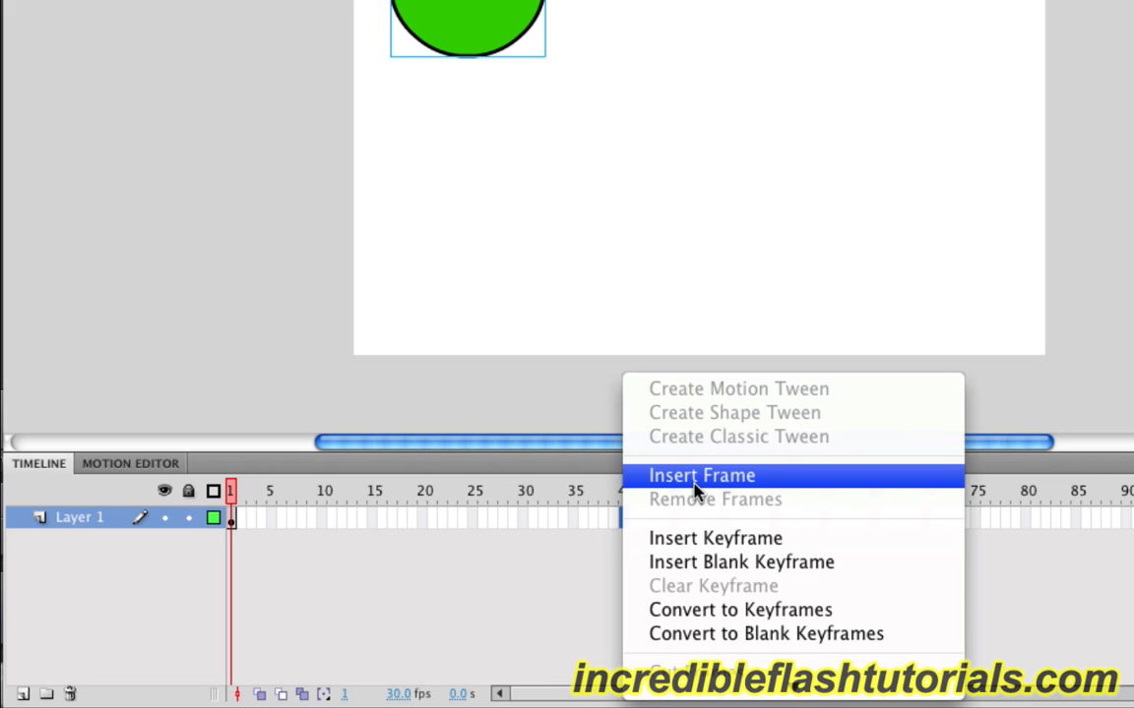
Insert a frame at frame 40 so Layer 1 spans 40 frames
left_click(700, 474)
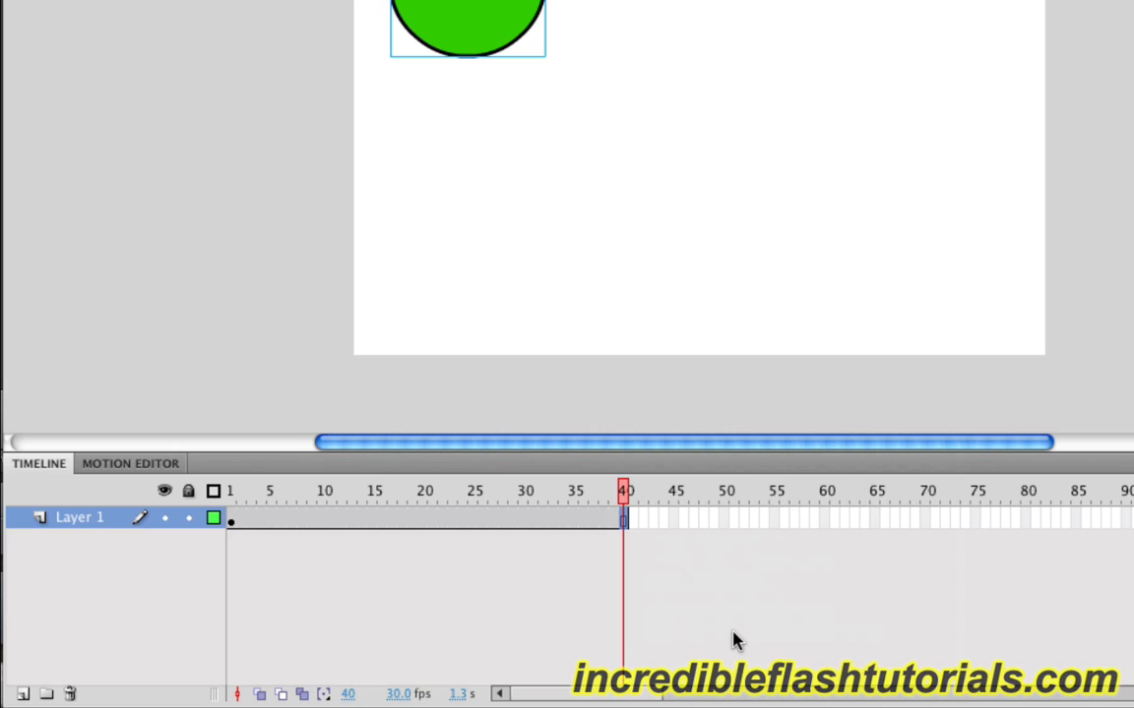
mouse_move(738, 637)
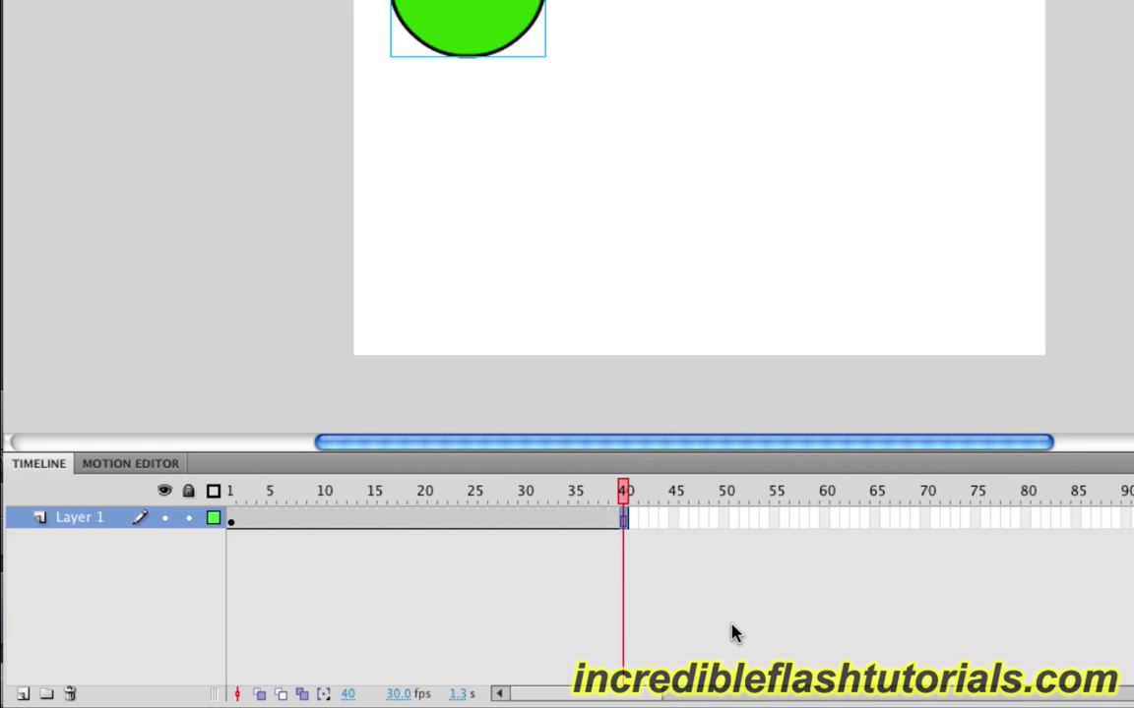
mouse_move(409, 648)
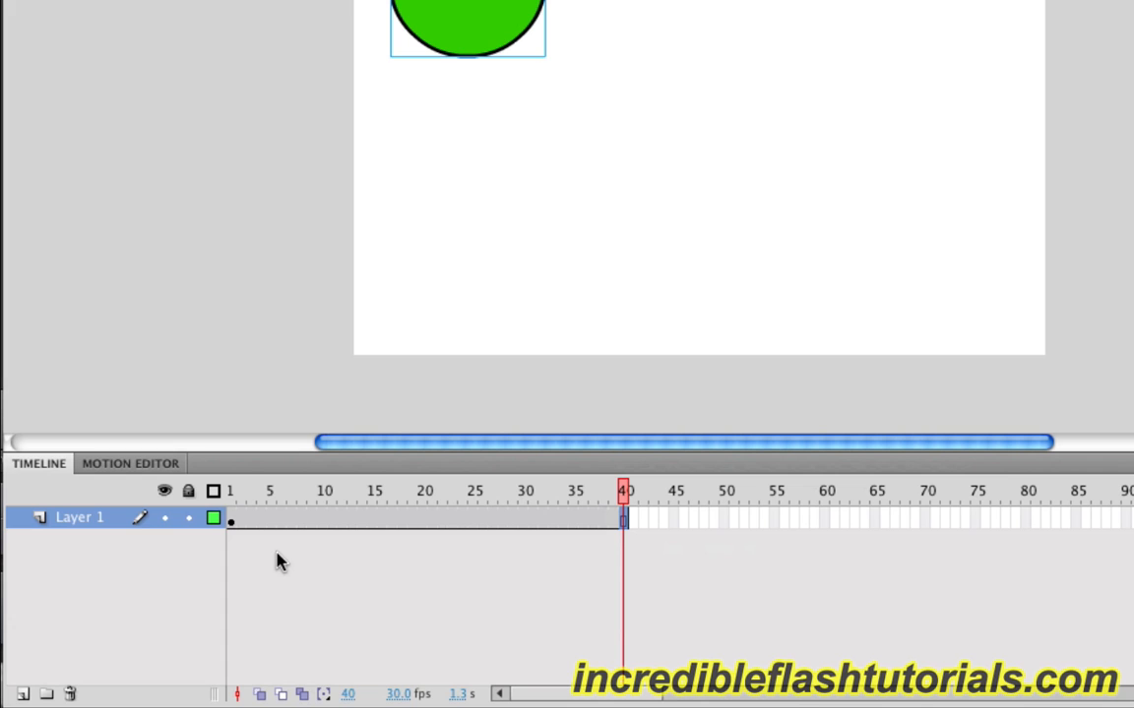
Create a motion tween on the Circle's frame span from 1 to 40
right_click(230, 523)
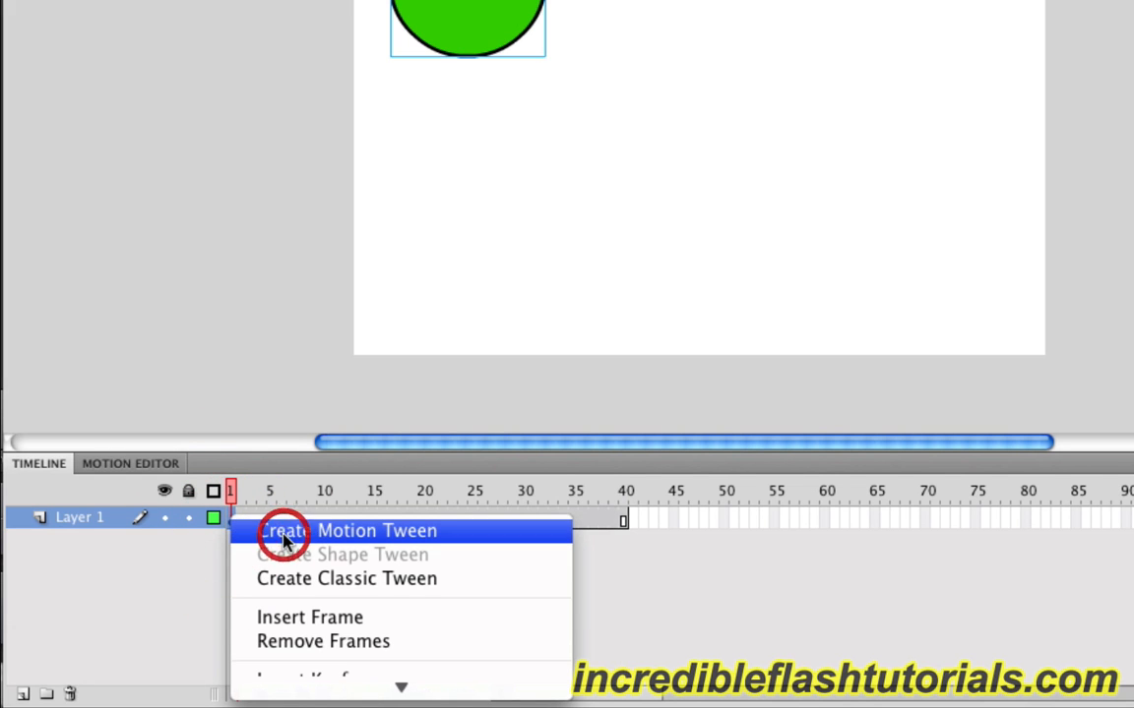
left_click(297, 531)
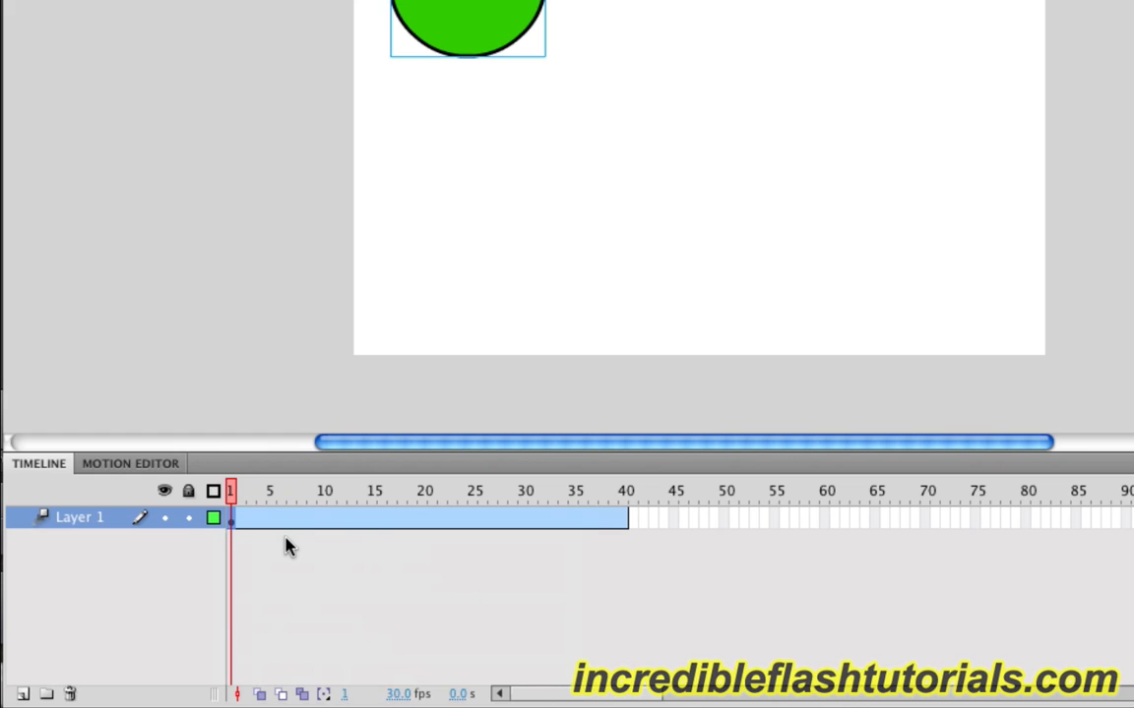
mouse_move(593, 547)
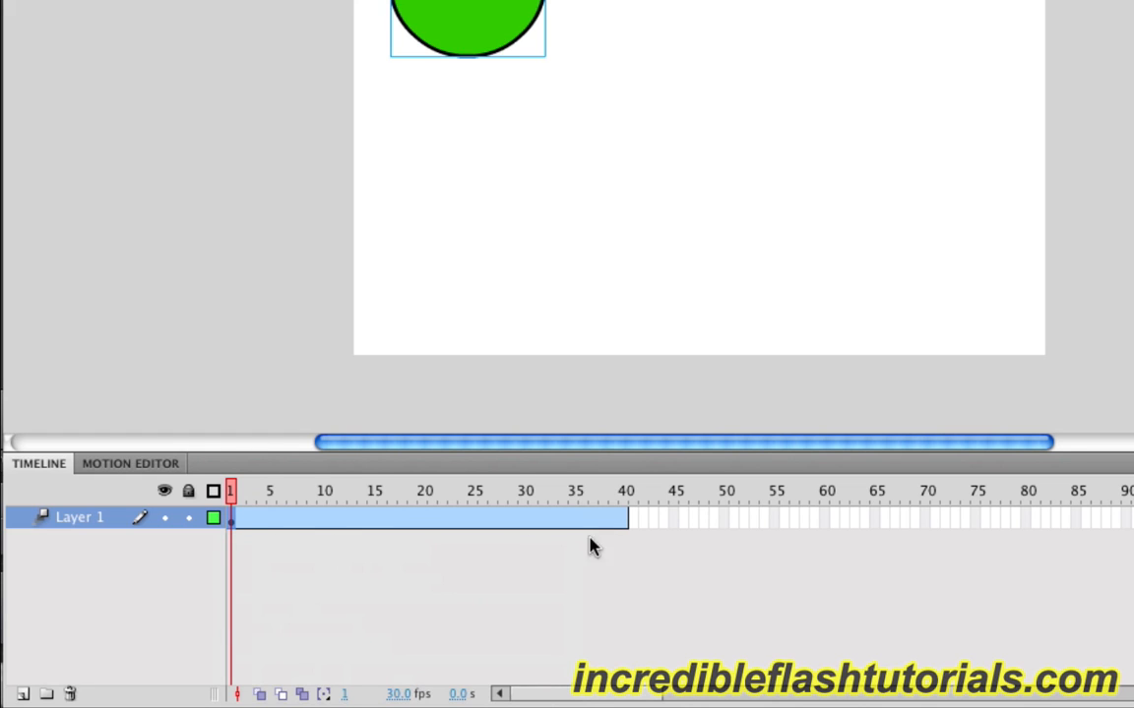
mouse_move(681, 541)
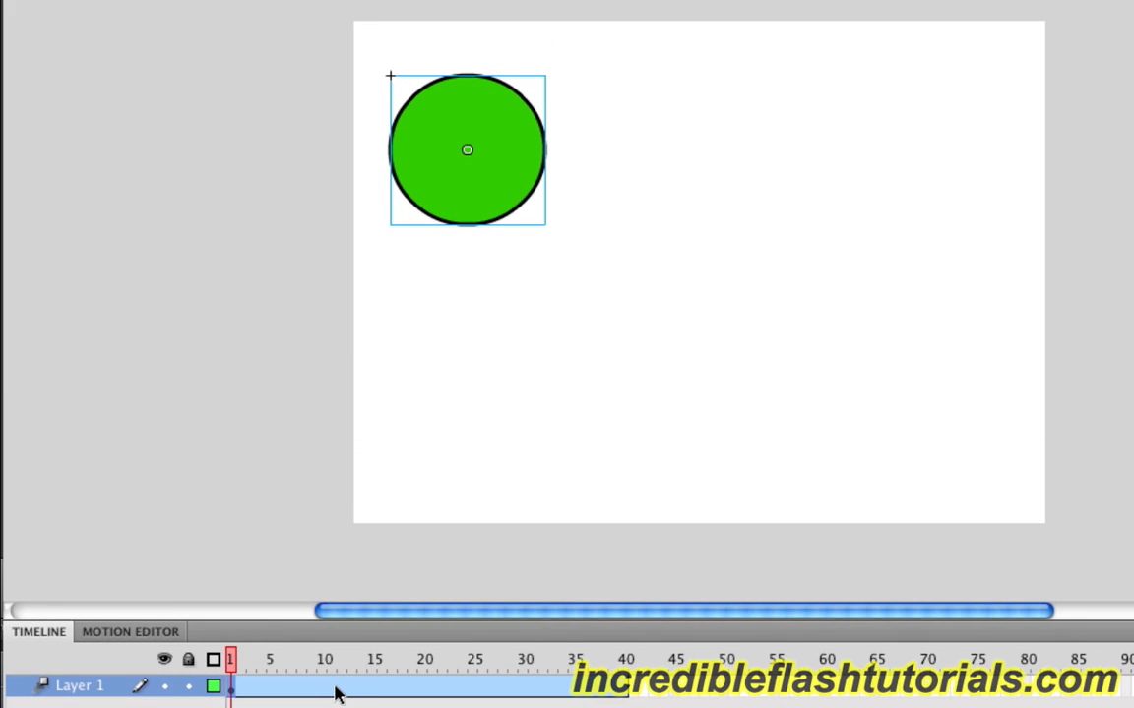
Move the circle lower at frame 10, then visit frames 20 and 40 to set further zigzag positions
left_click(326, 657)
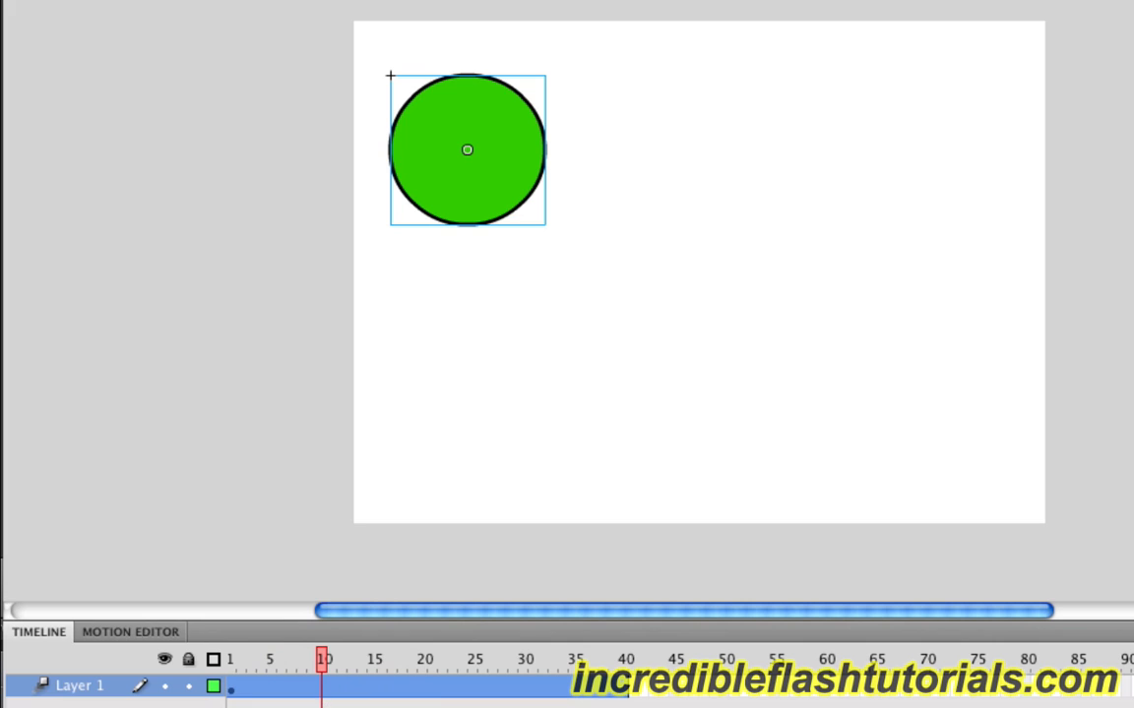
mouse_move(492, 147)
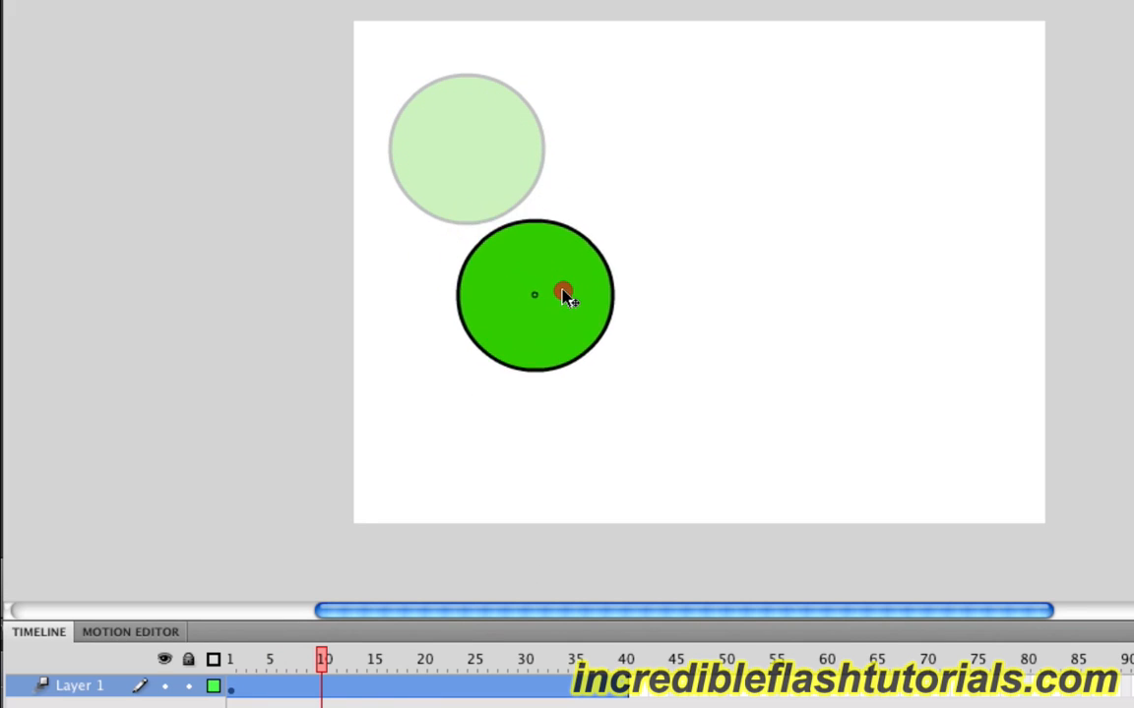
left_click_drag(563, 291, 604, 387)
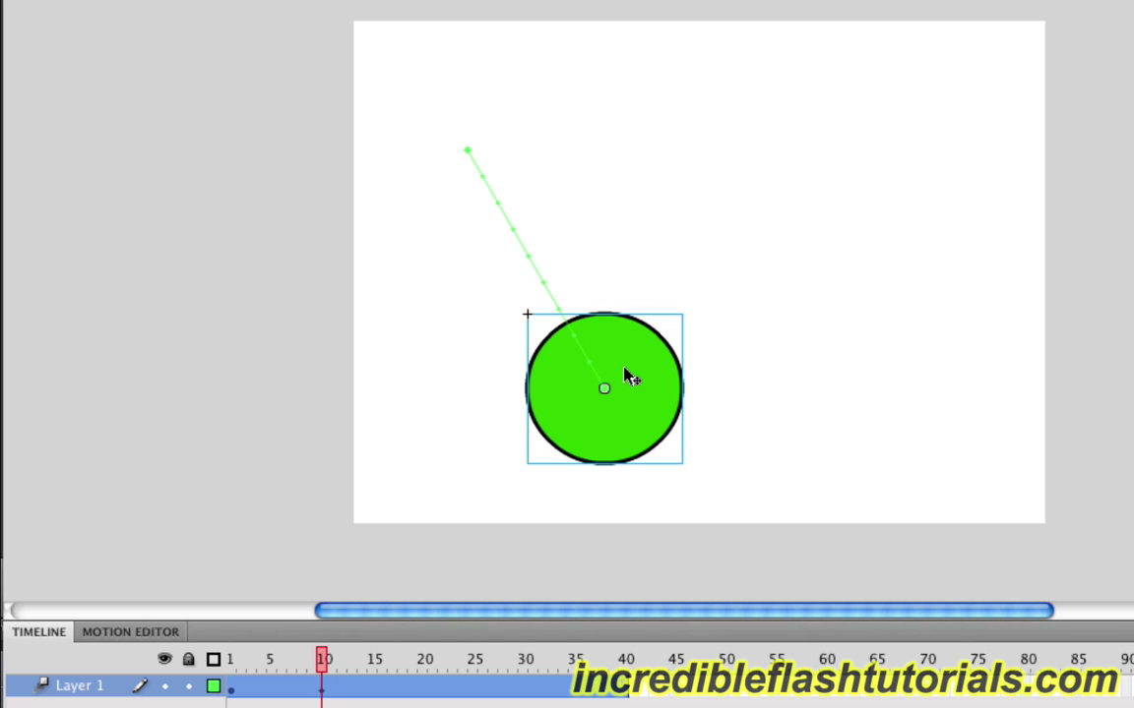
mouse_move(628, 376)
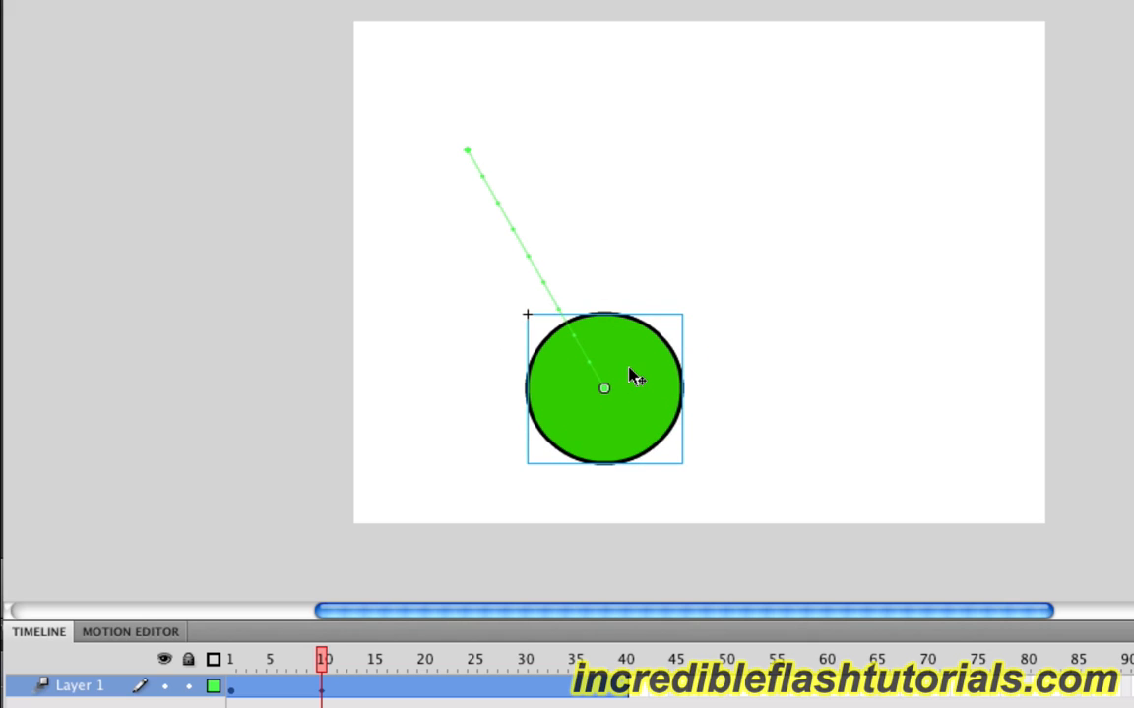
mouse_move(586, 325)
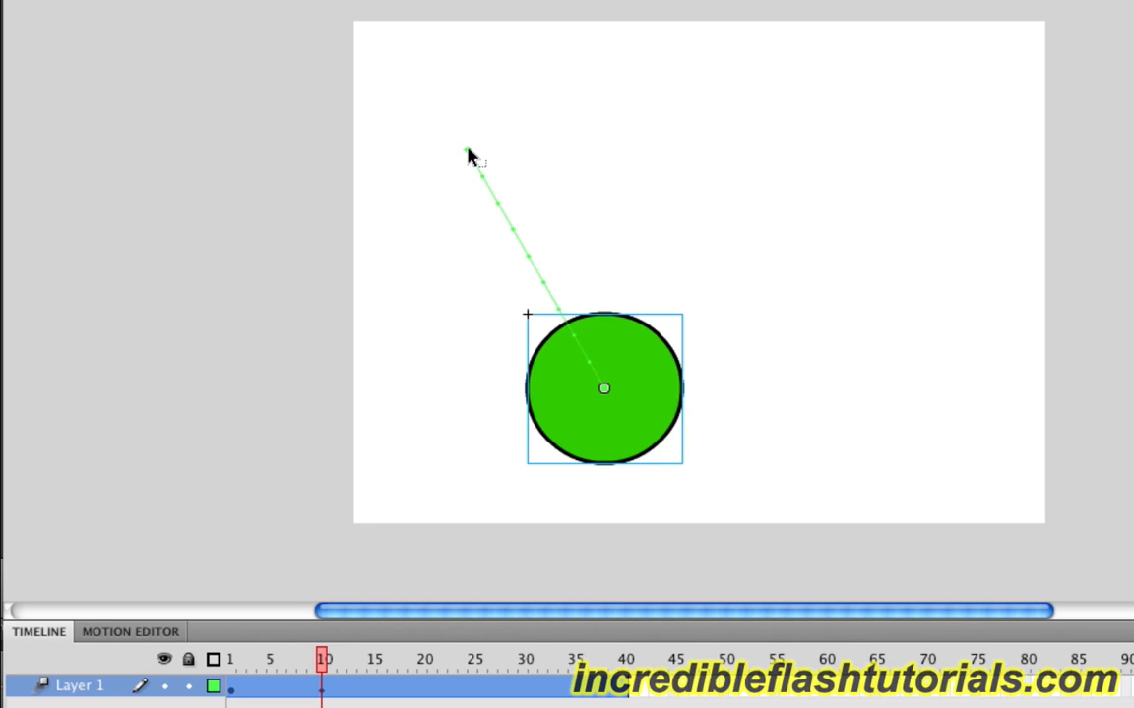
mouse_move(640, 327)
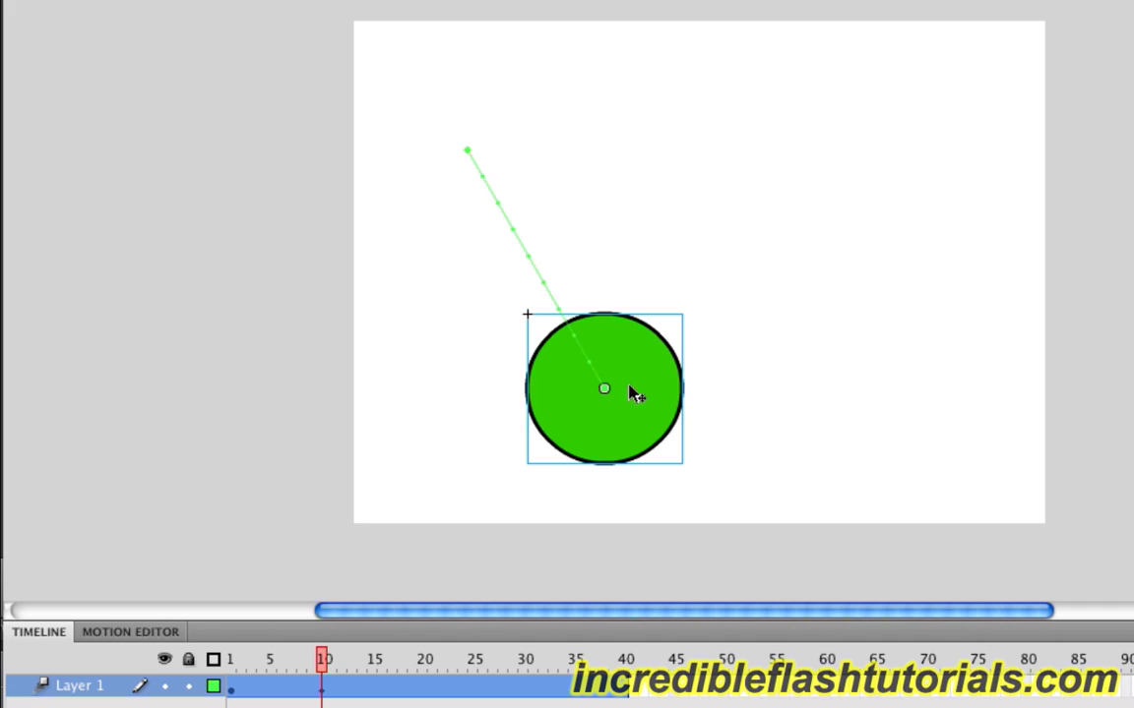
mouse_move(425, 675)
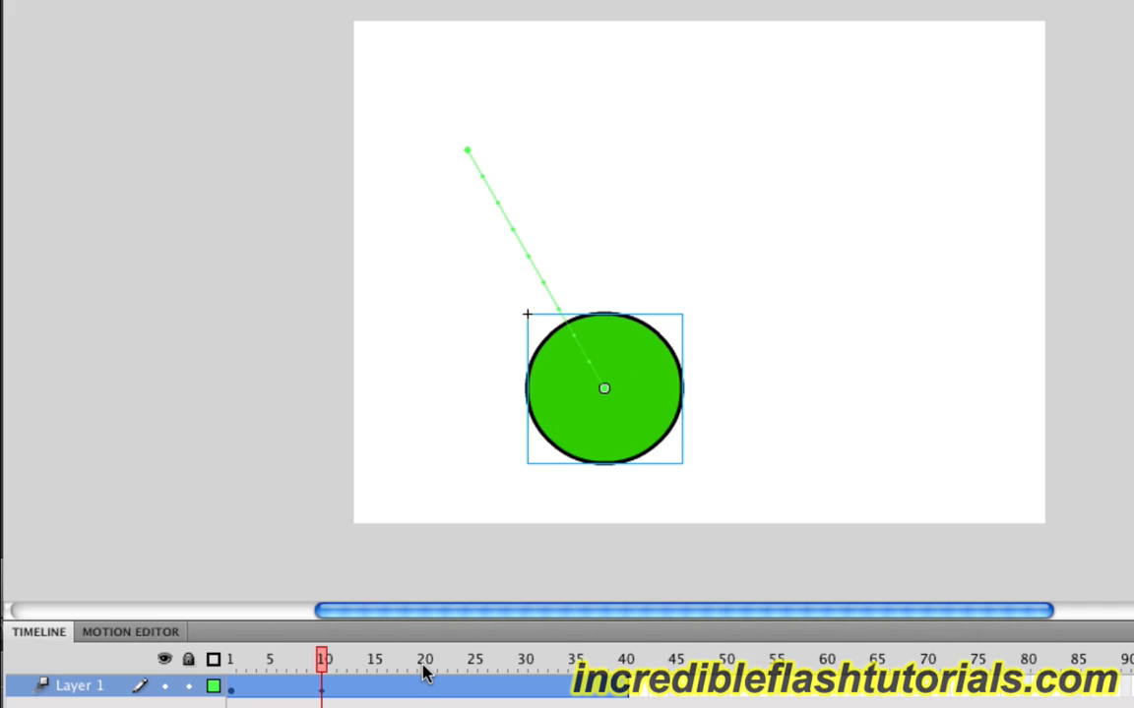
left_click(423, 657)
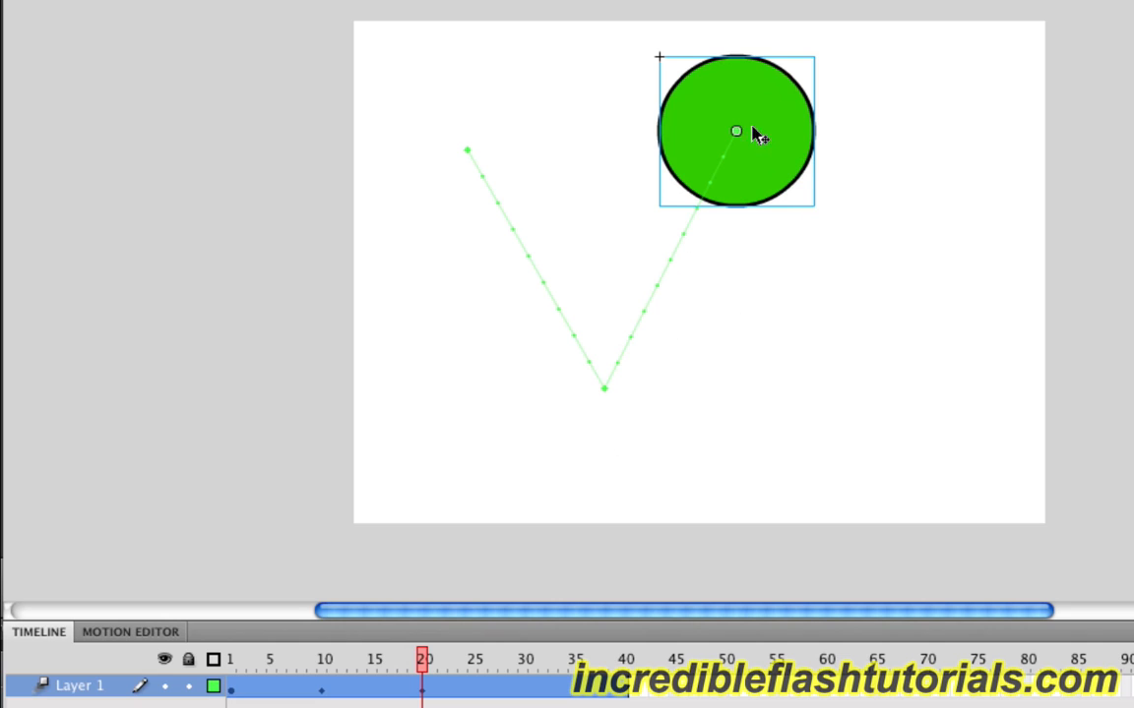
mouse_move(647, 481)
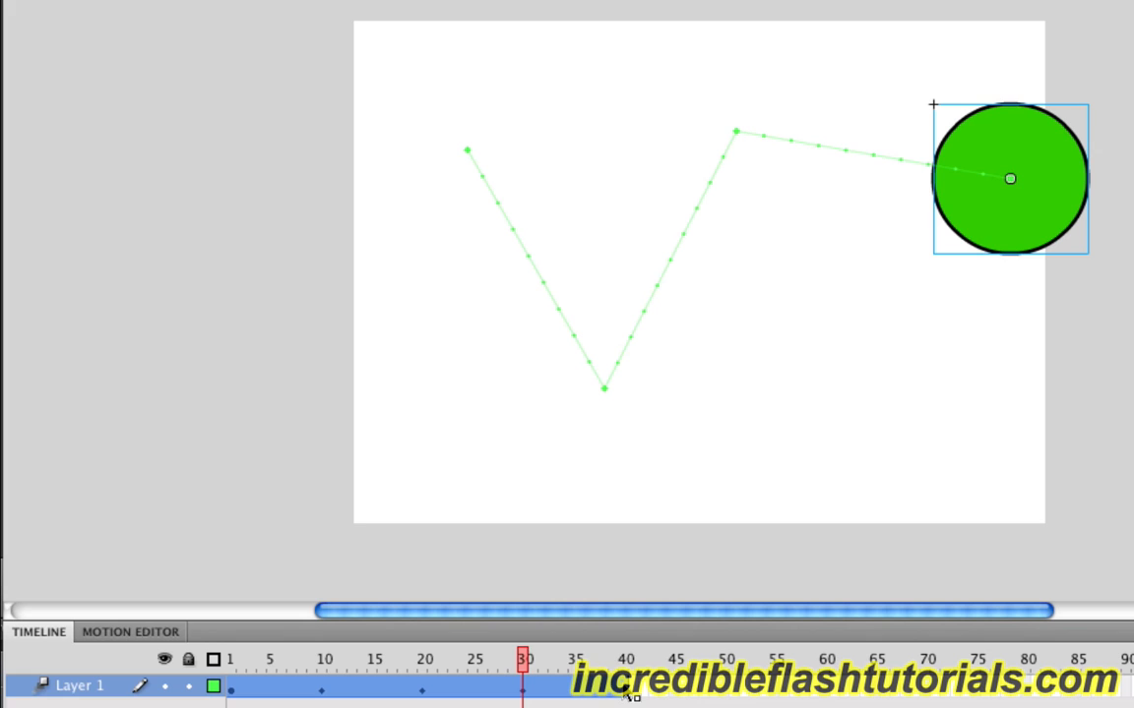
left_click(622, 656)
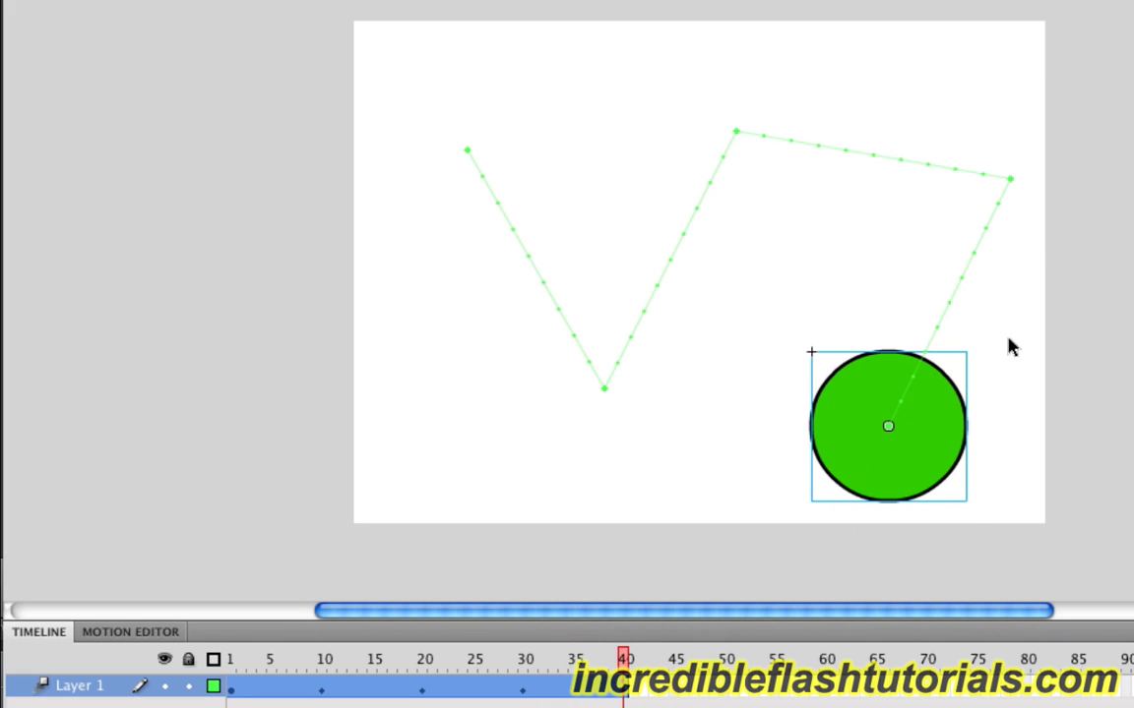
mouse_move(232, 673)
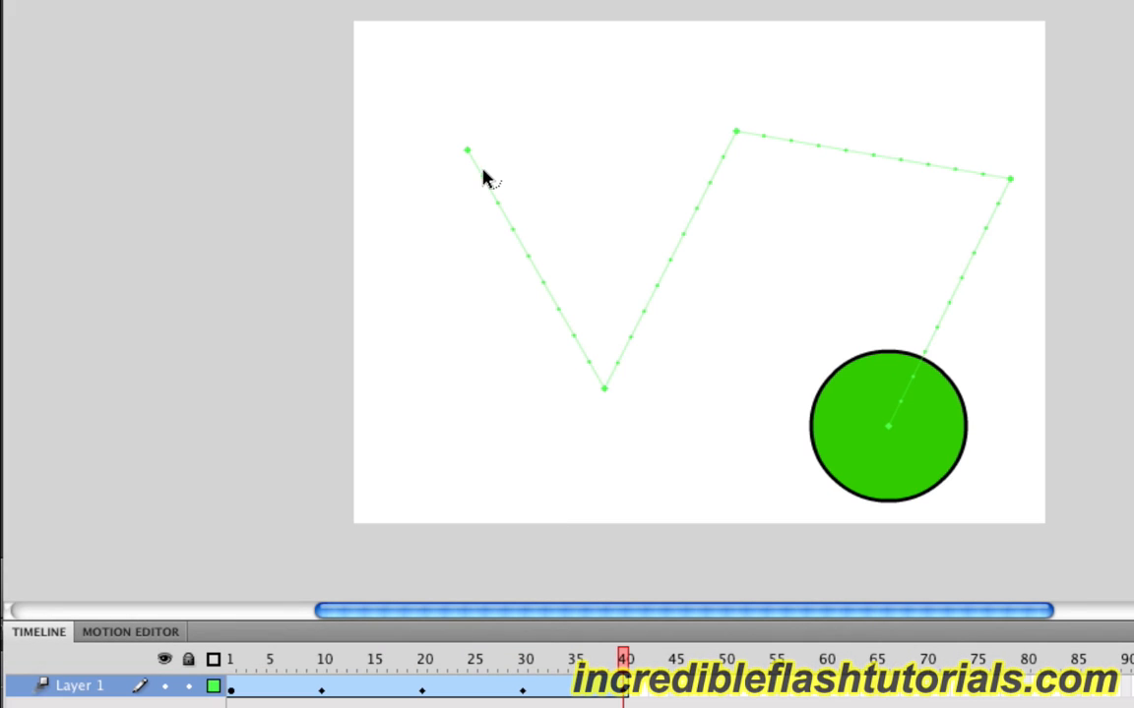
mouse_move(888, 406)
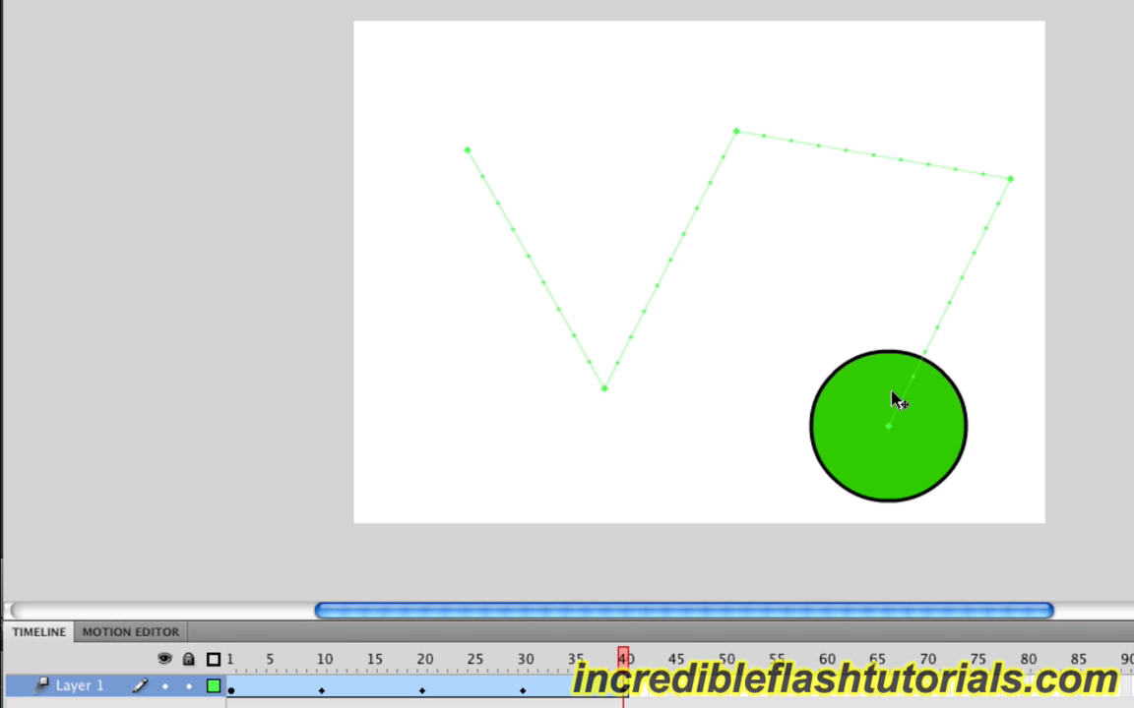
mouse_move(575, 181)
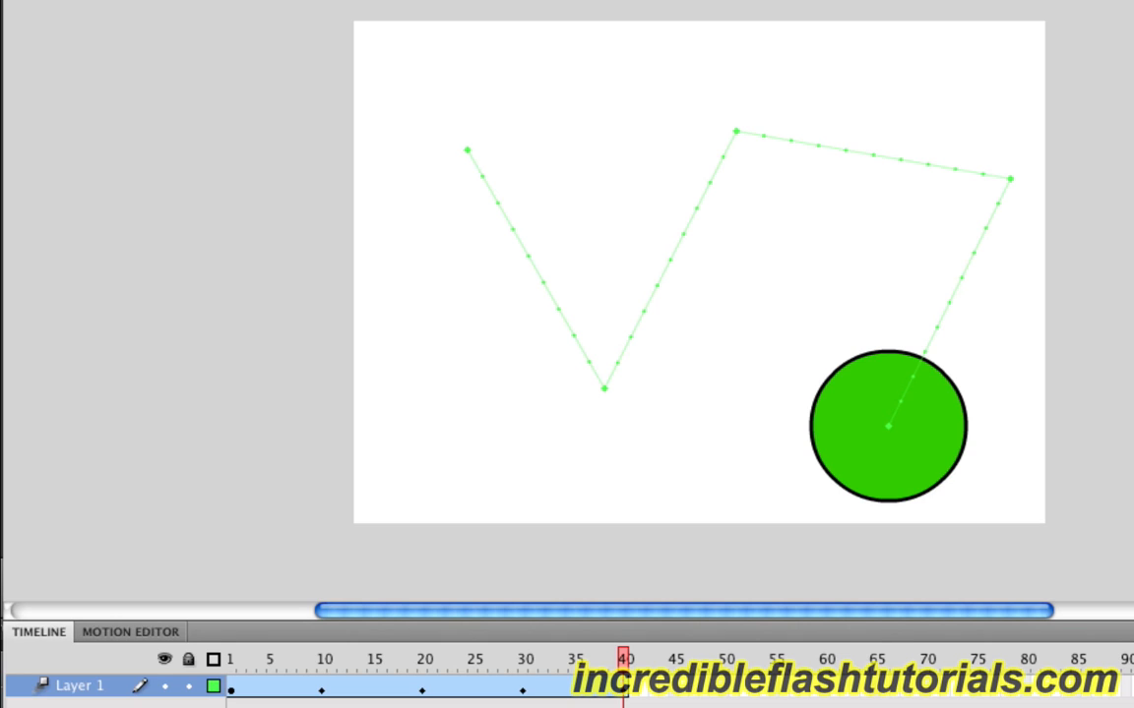
mouse_move(913, 57)
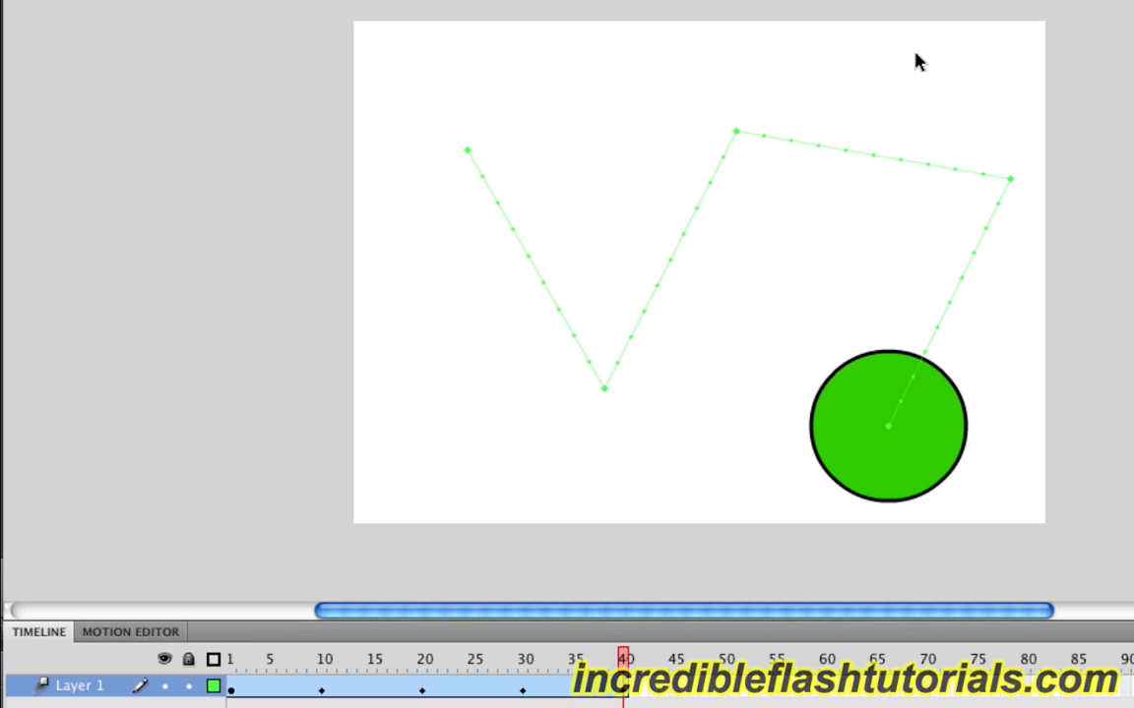
mouse_move(488, 146)
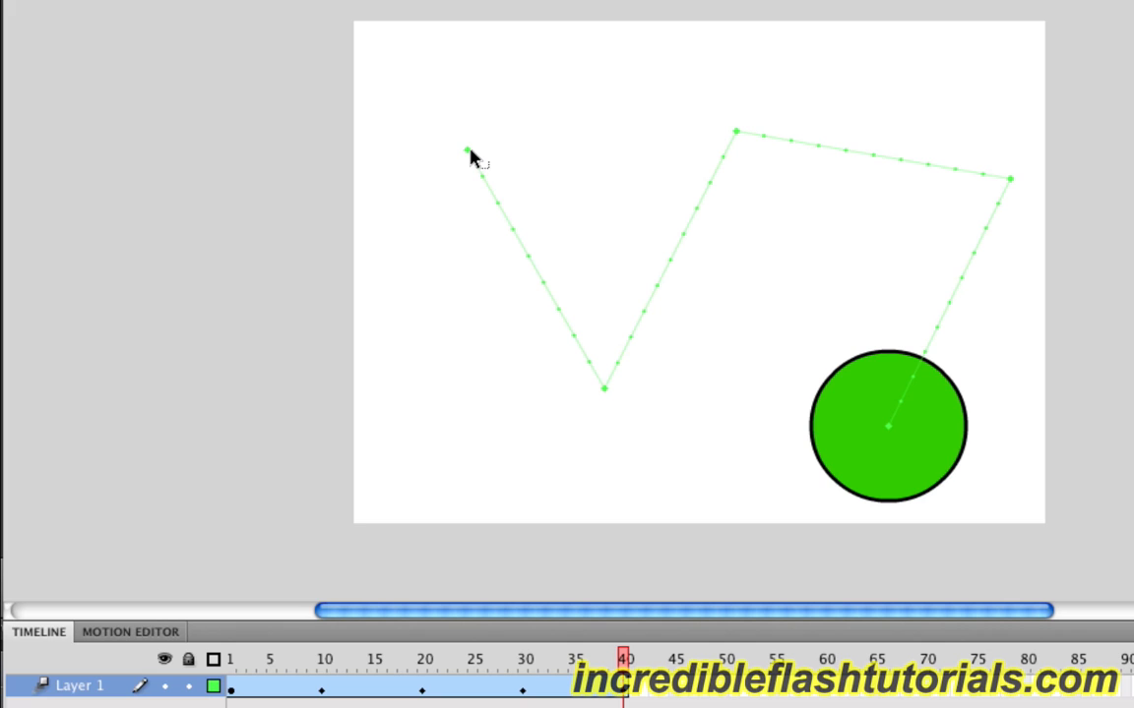
Drag the motion path's left start point higher on the stage
left_click(470, 147)
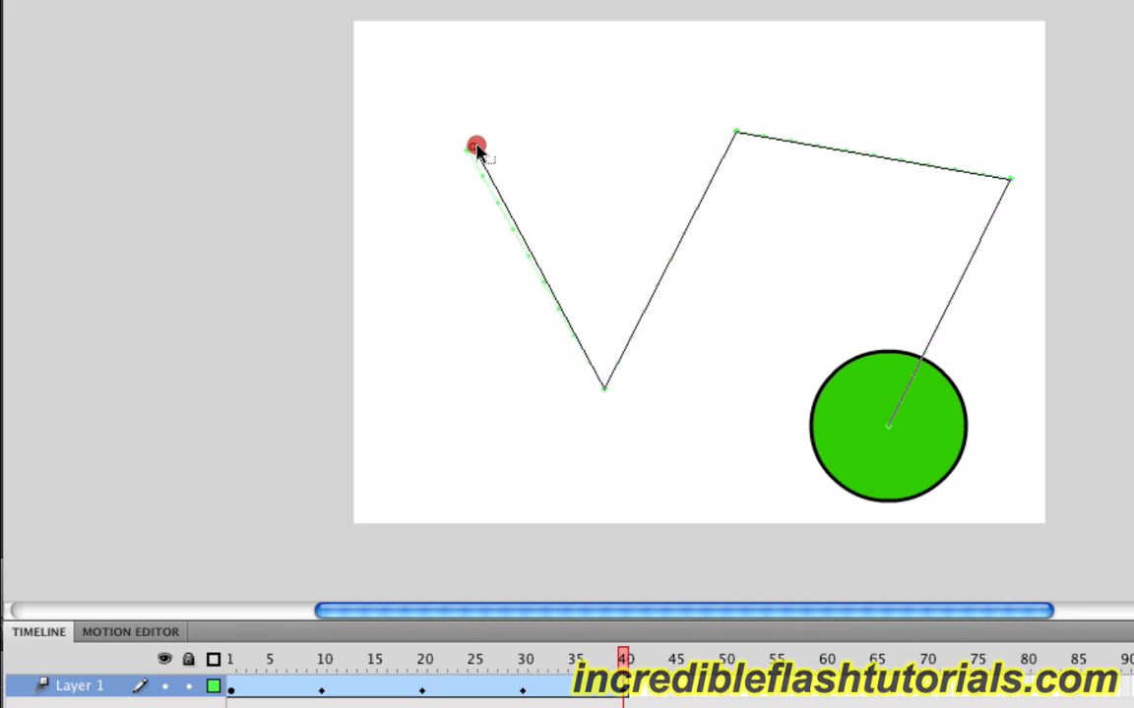
left_click_drag(474, 145, 527, 103)
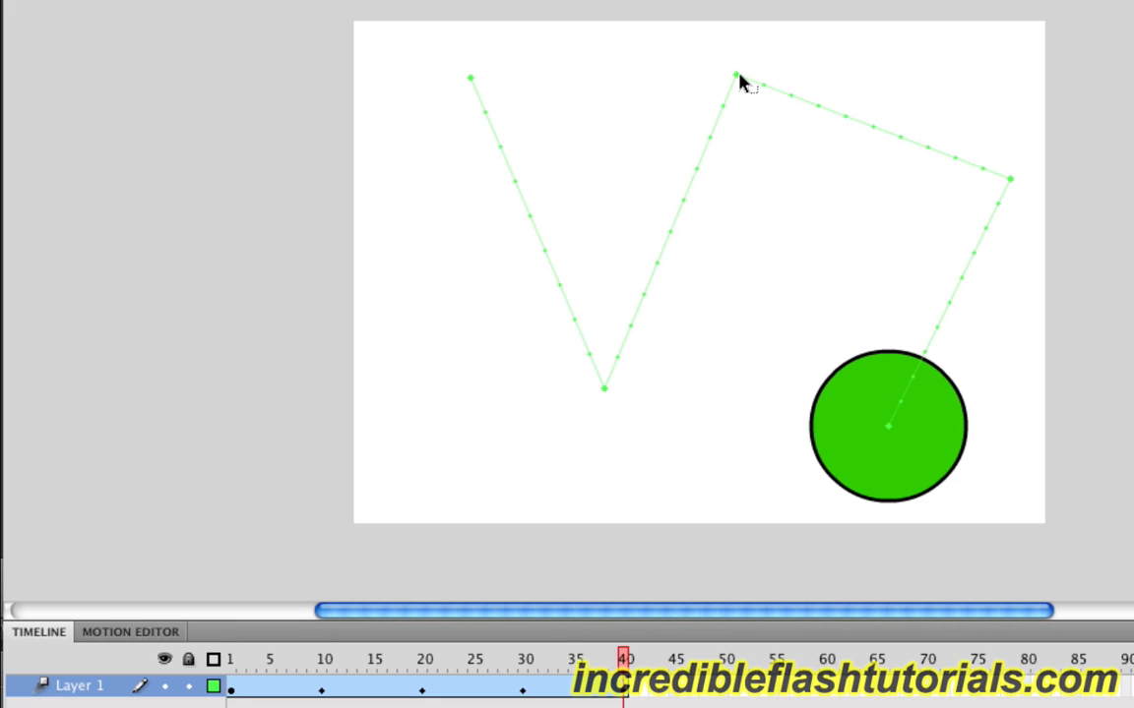
mouse_move(606, 397)
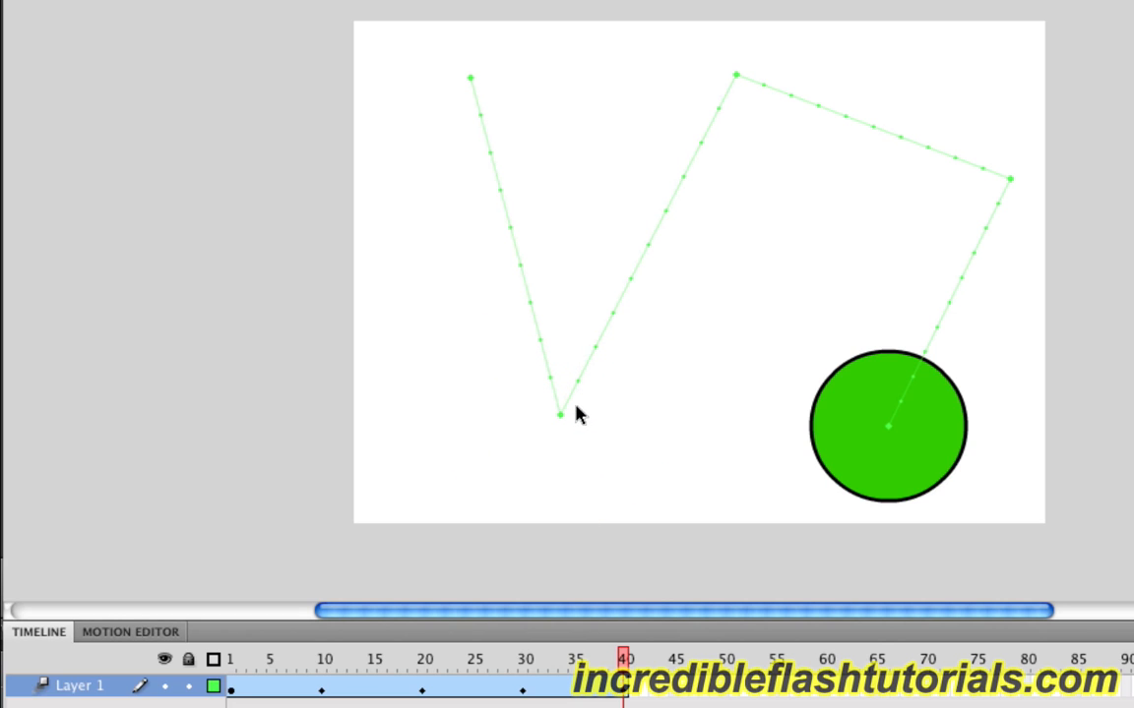
mouse_move(581, 268)
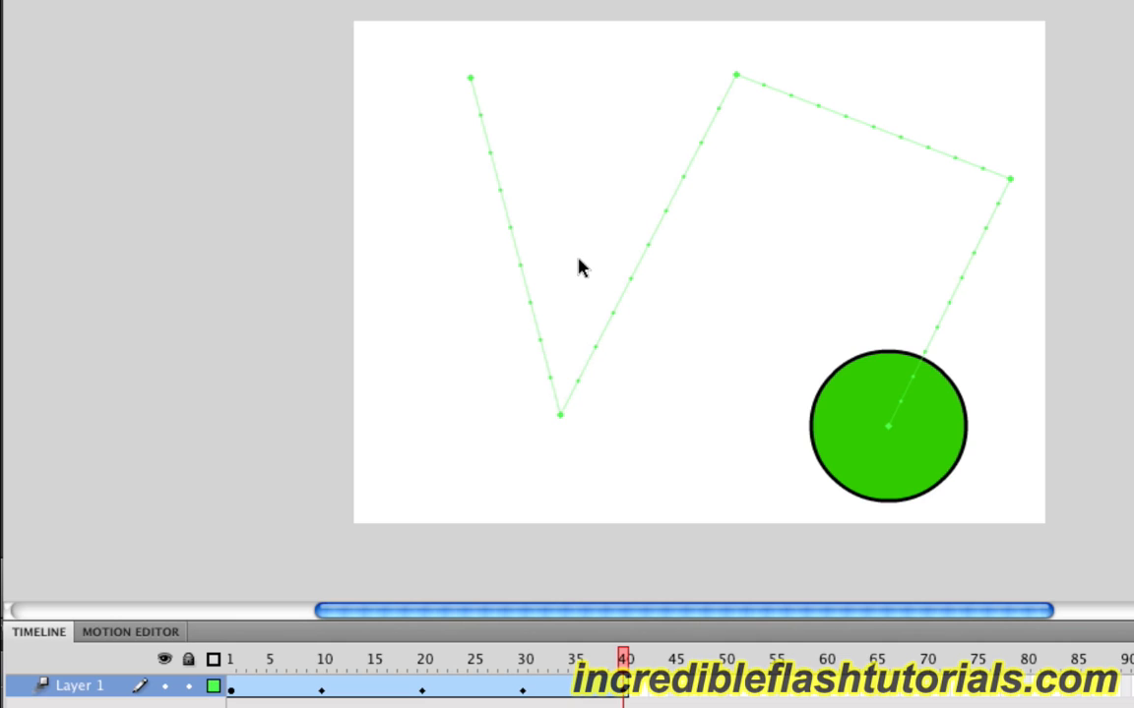
mouse_move(543, 259)
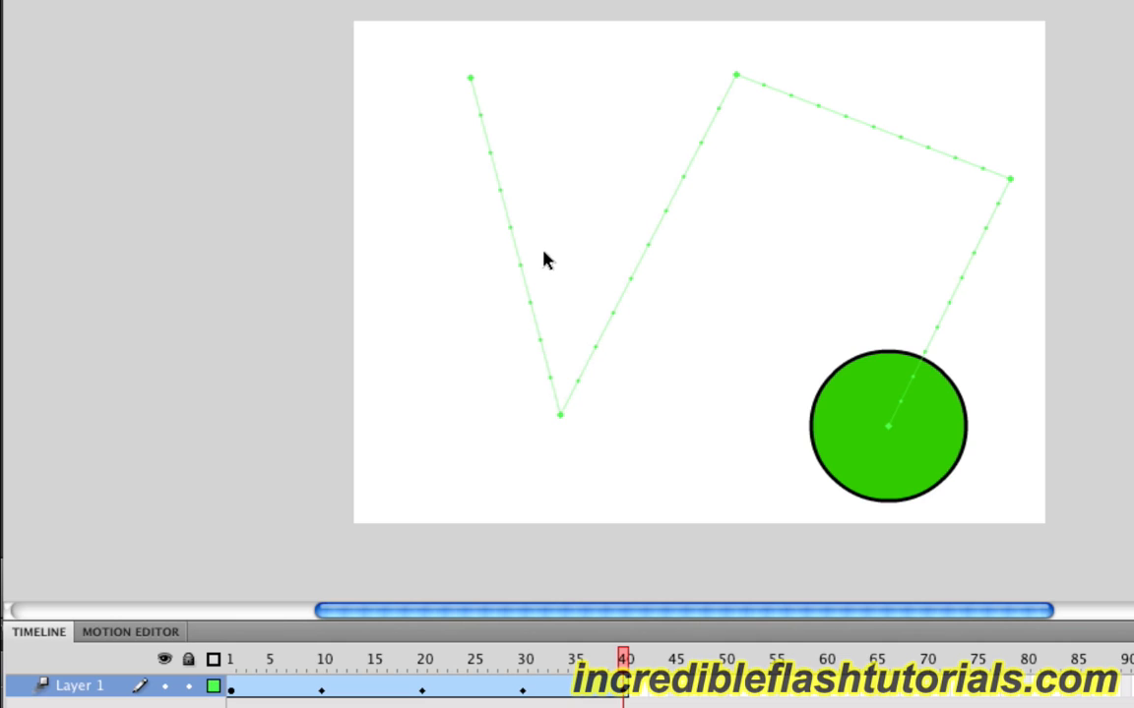
mouse_move(548, 195)
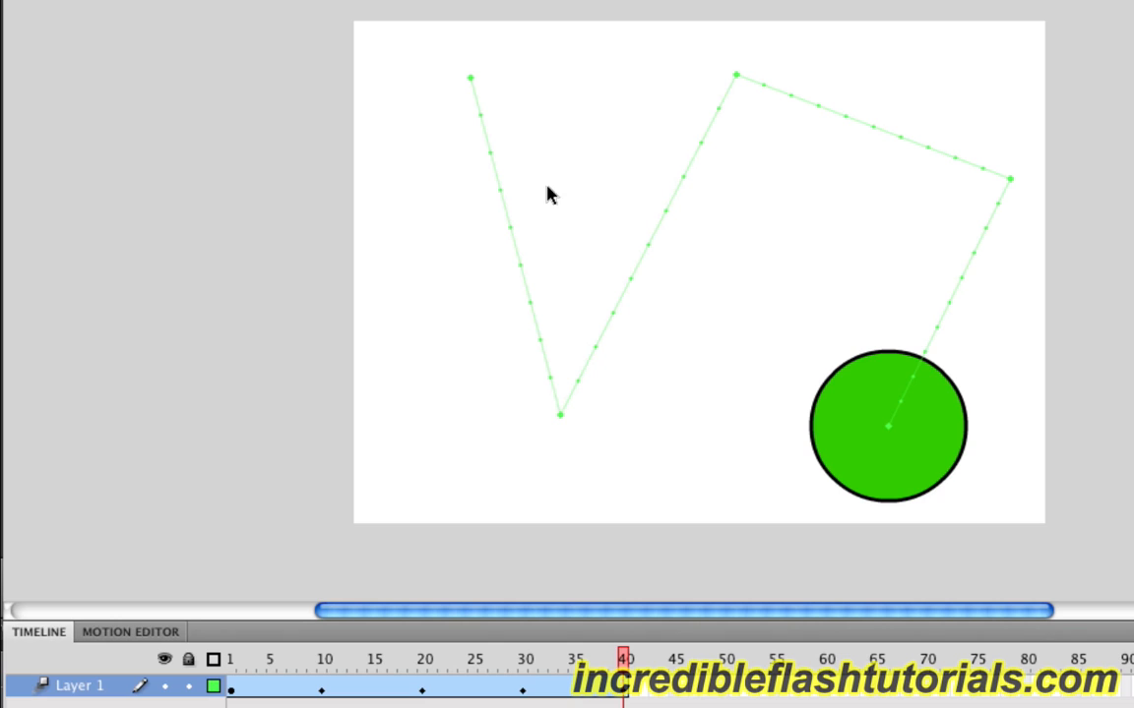
mouse_move(551, 339)
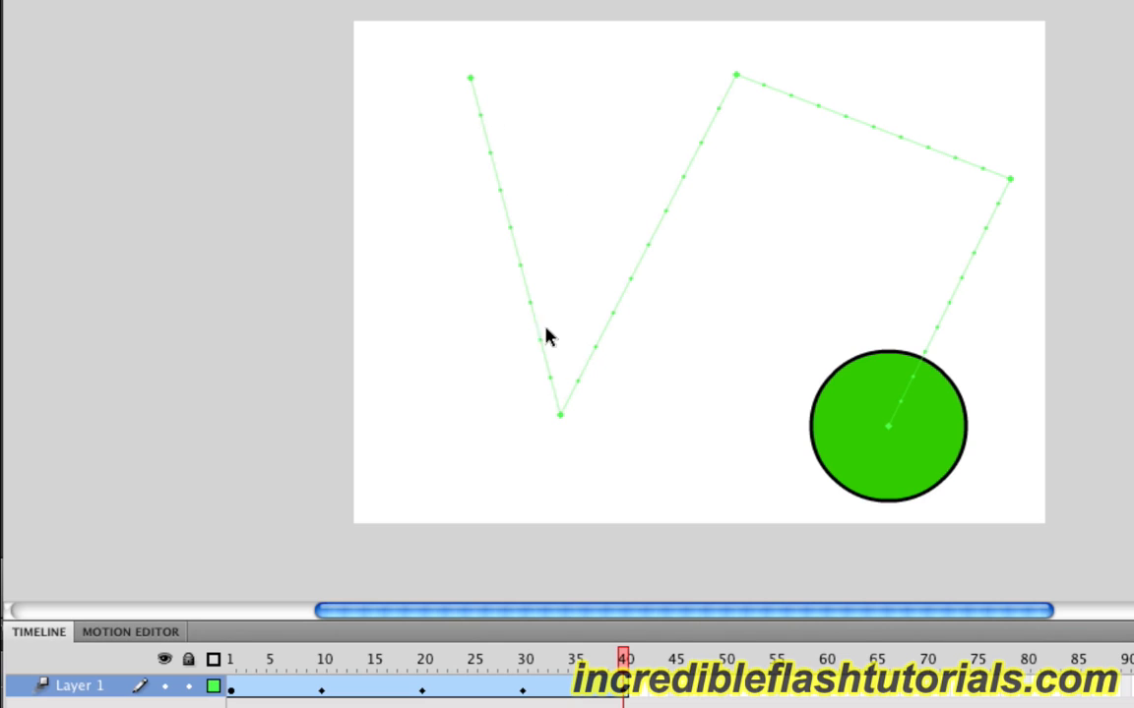
mouse_move(539, 216)
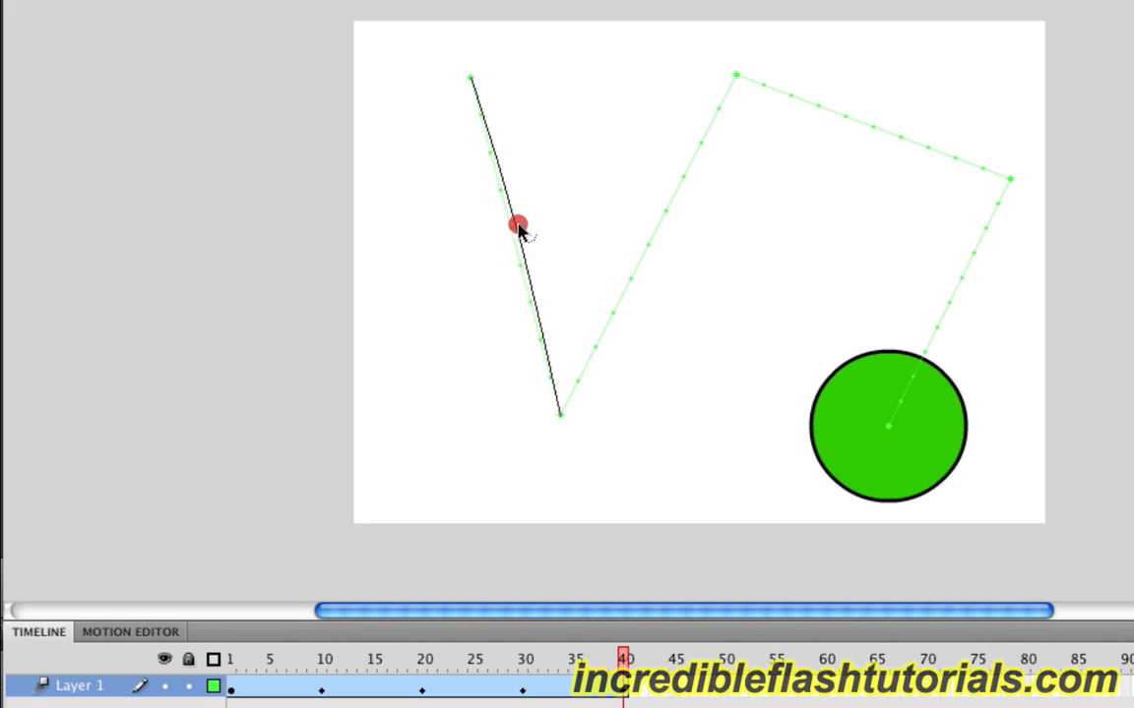
Curve the first path segment and arch the top stretch upward
left_click_drag(519, 225, 555, 201)
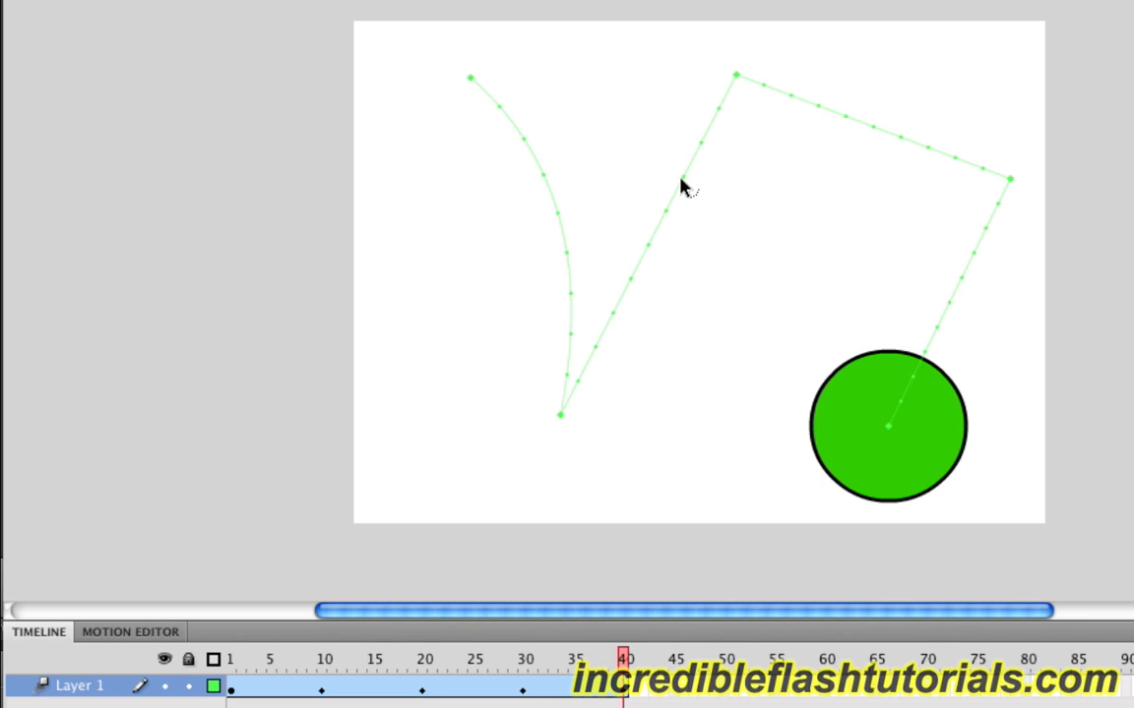
mouse_move(681, 193)
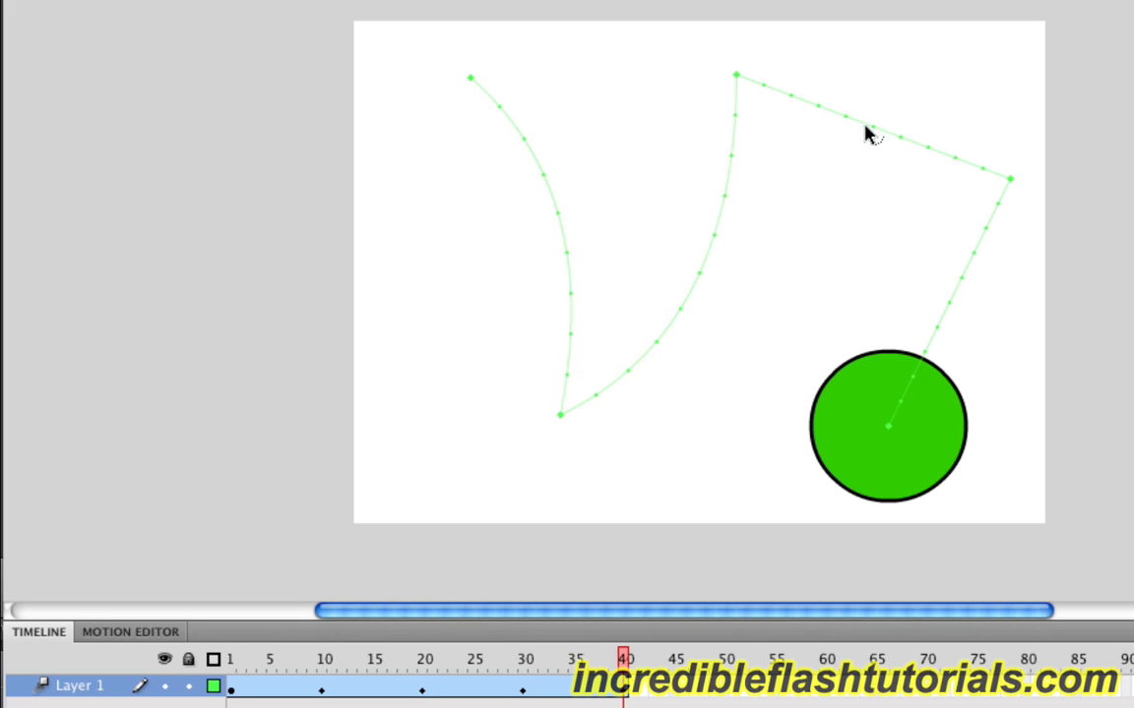
left_click_drag(866, 134, 885, 81)
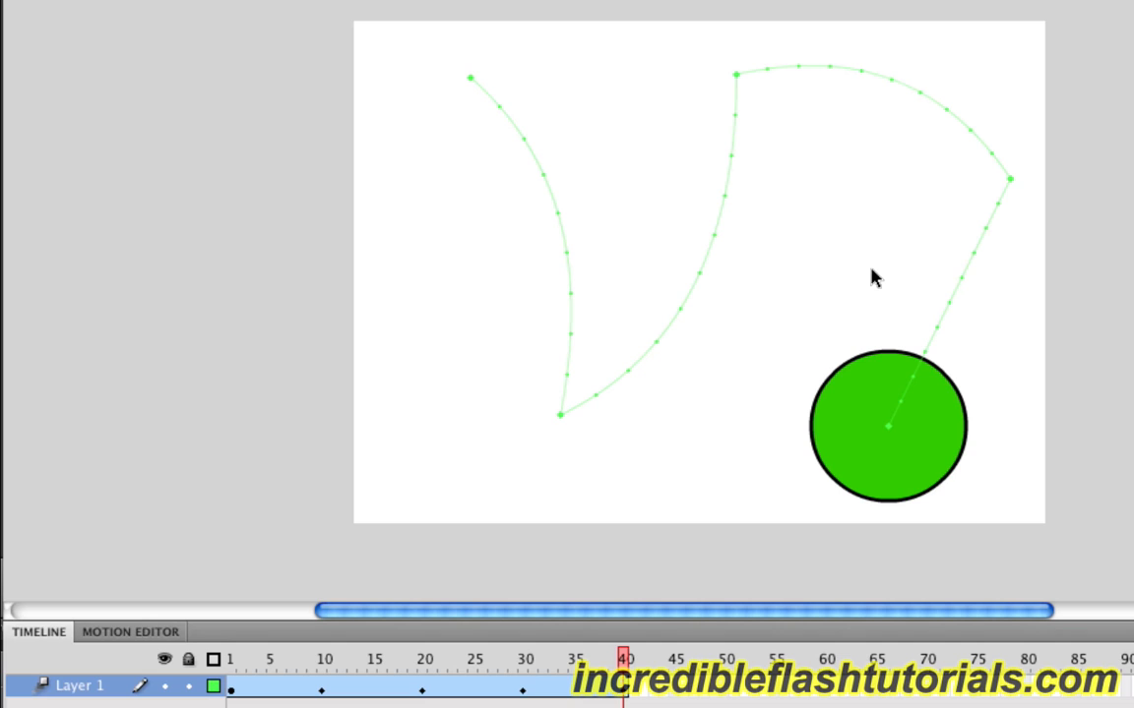
mouse_move(811, 213)
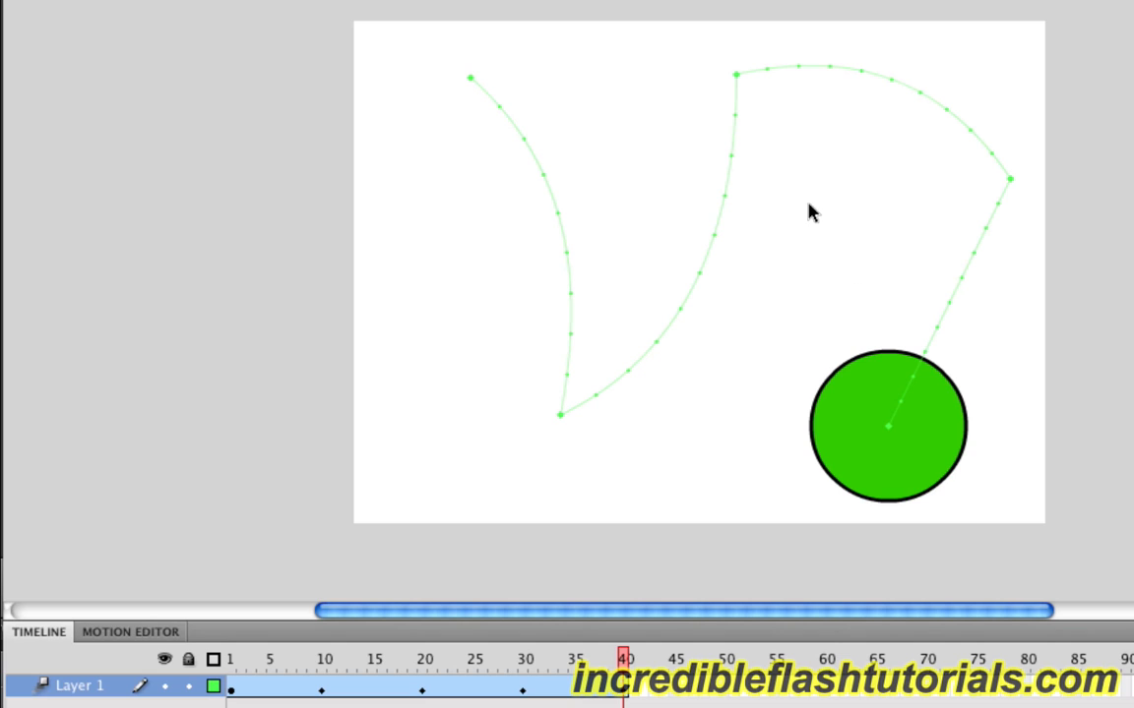
mouse_move(839, 106)
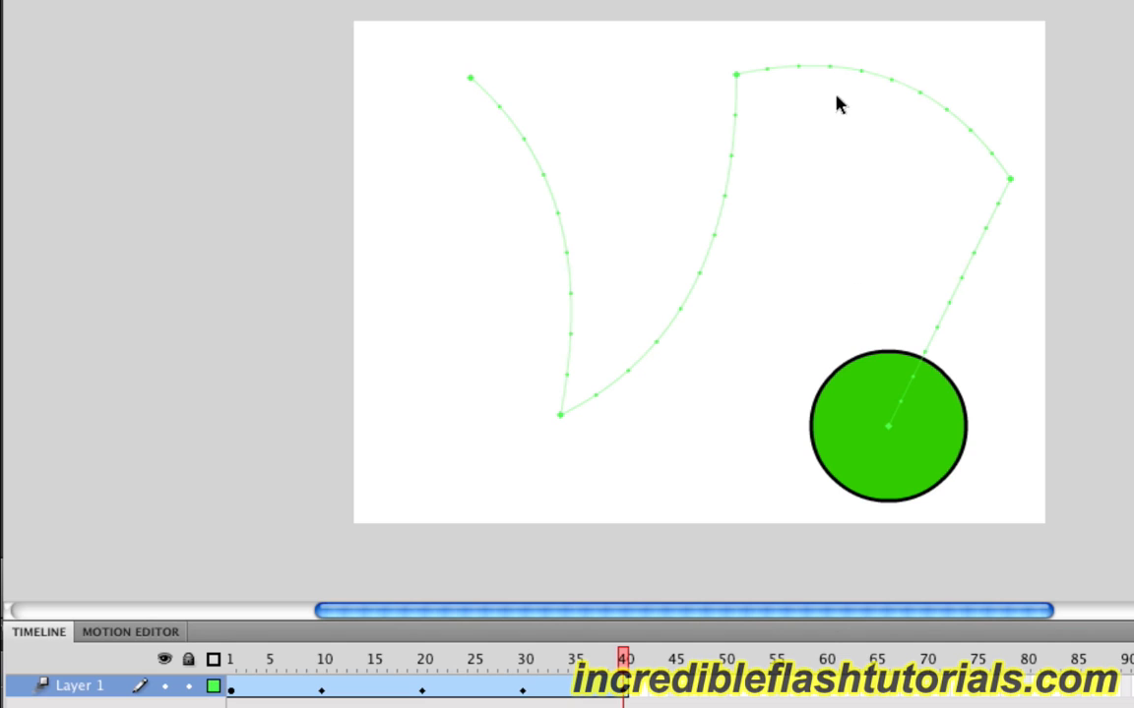
mouse_move(944, 89)
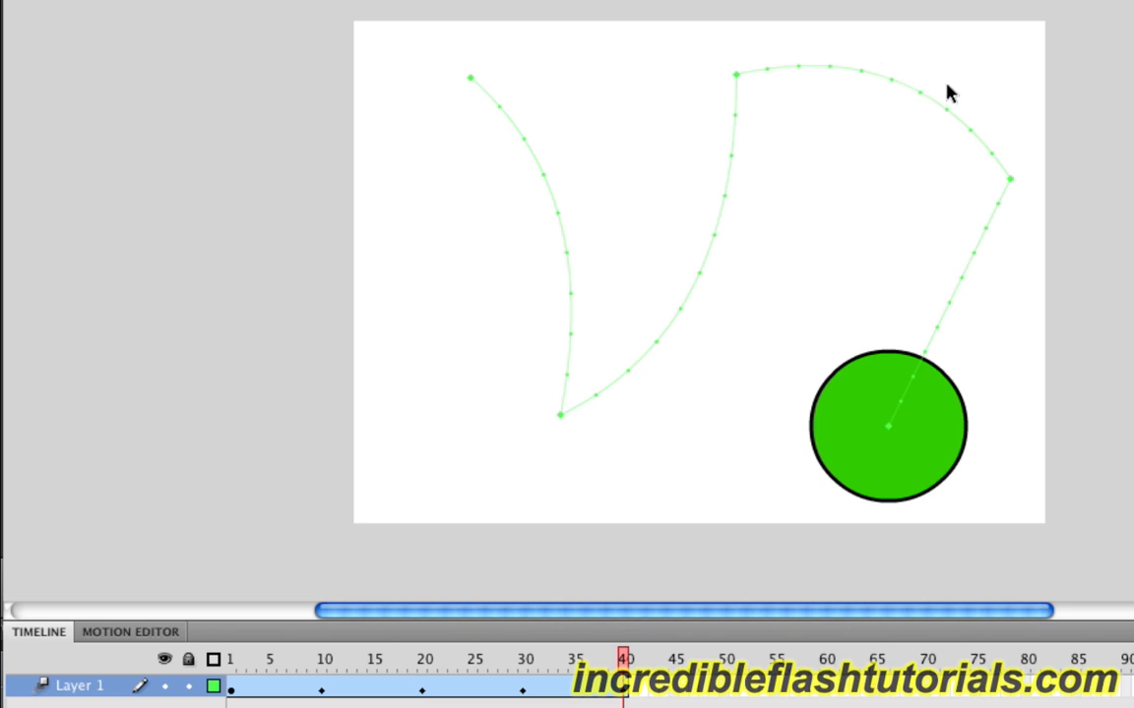